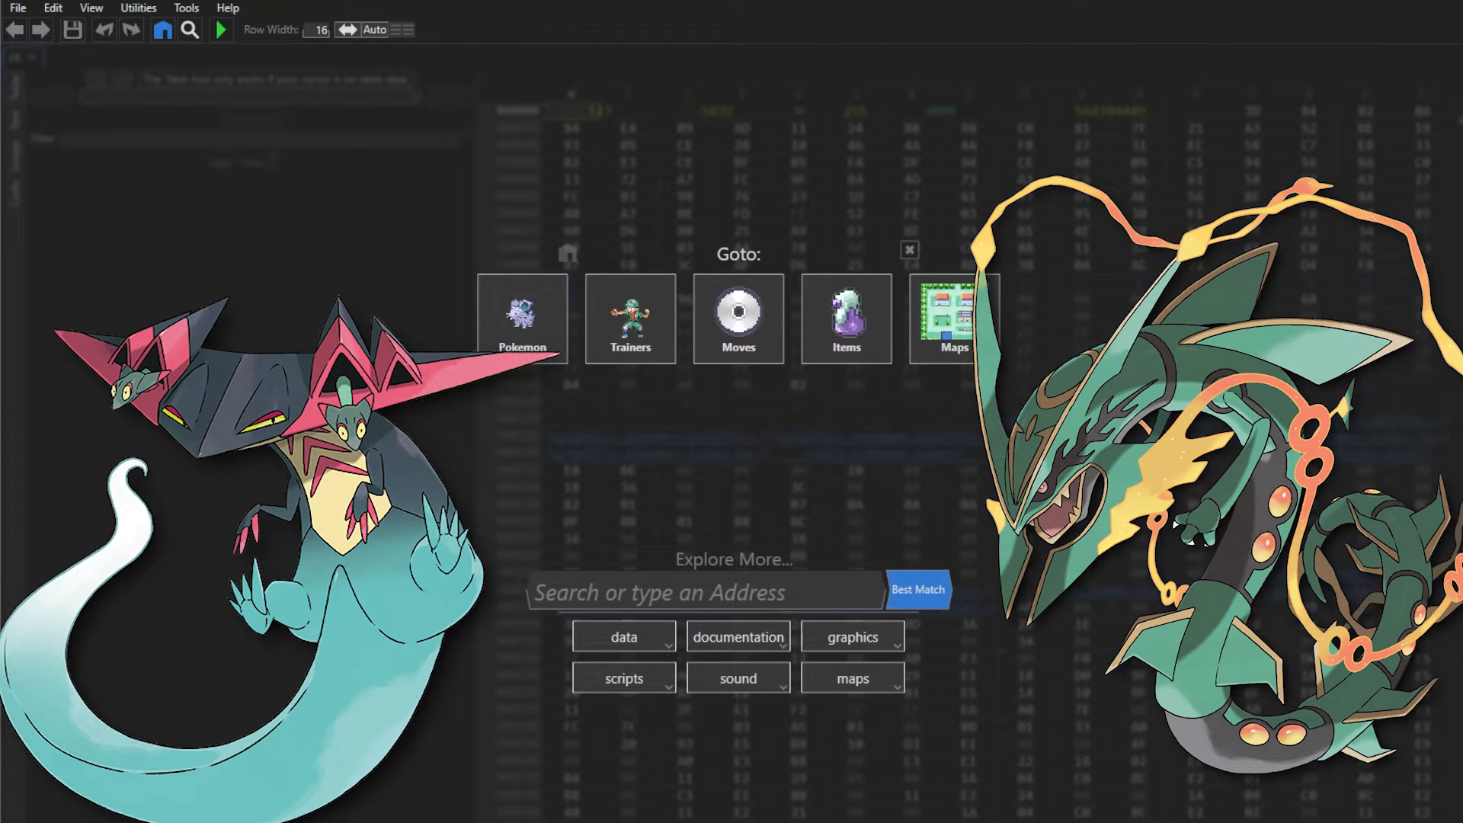
Open Pallet Town and place a new NPC event below the fence between the trees.
left_click(954, 317)
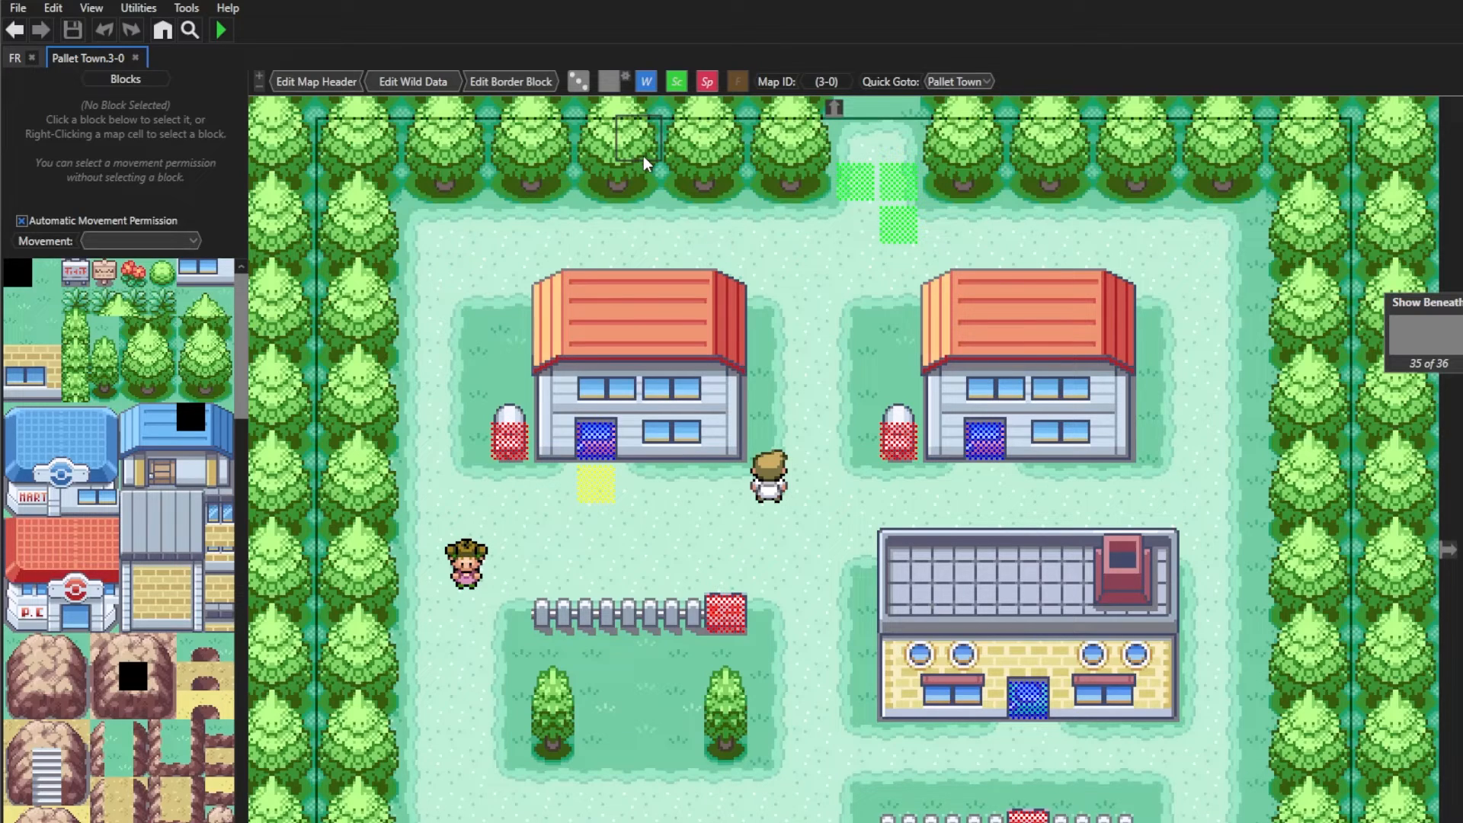
mouse_move(624, 76)
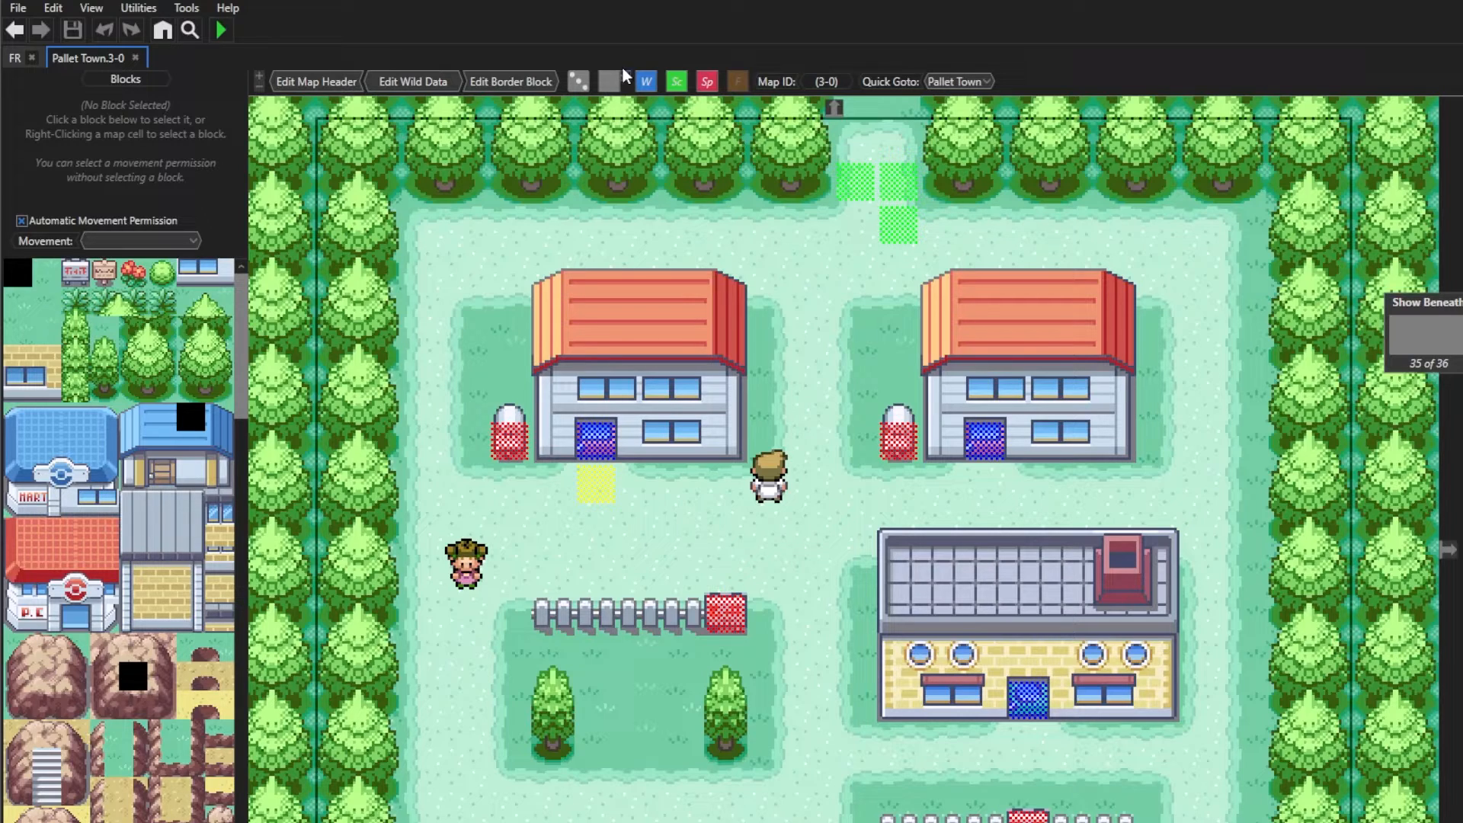
left_click(734, 81)
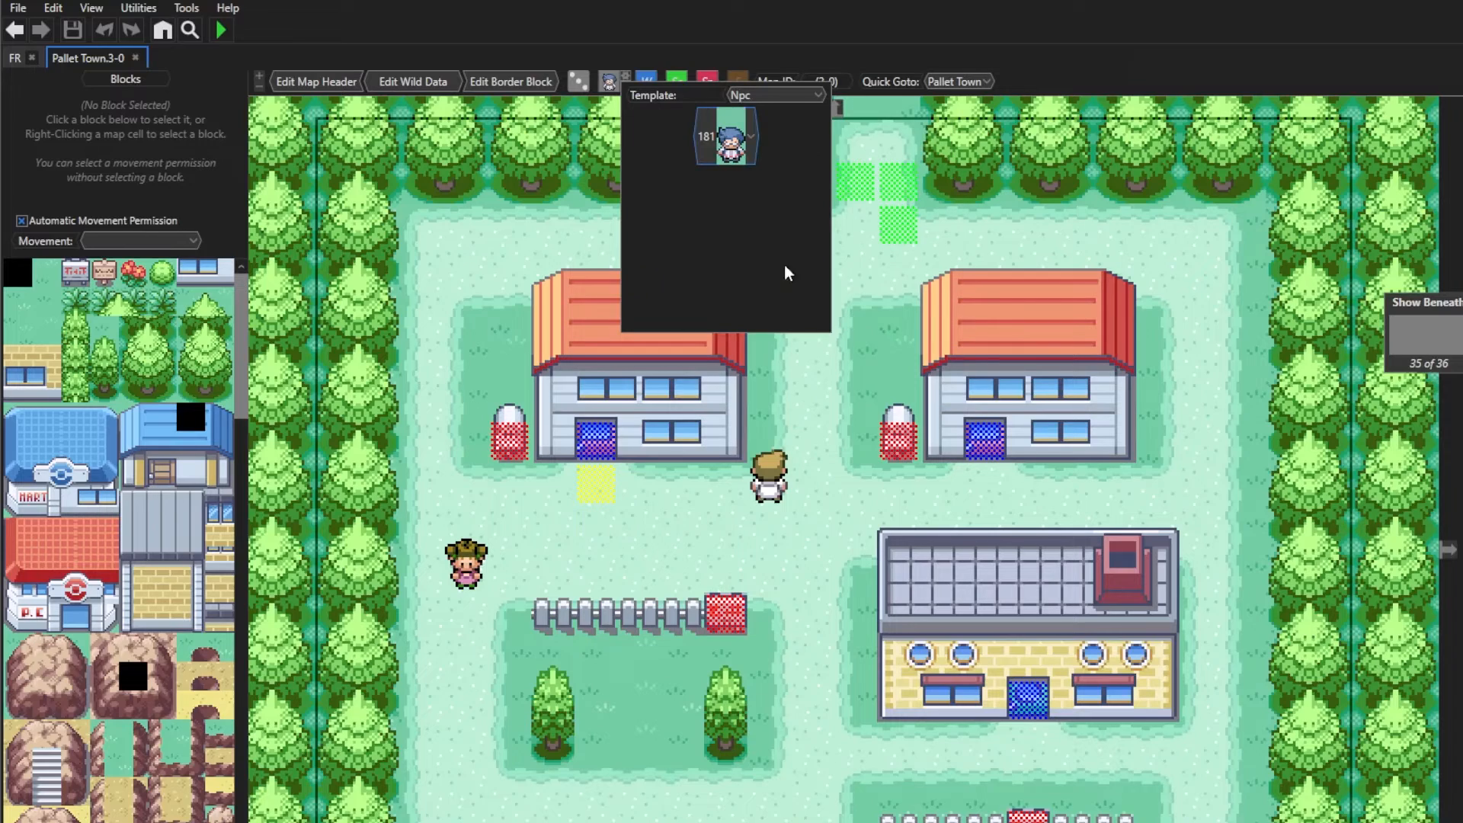
left_click(638, 695)
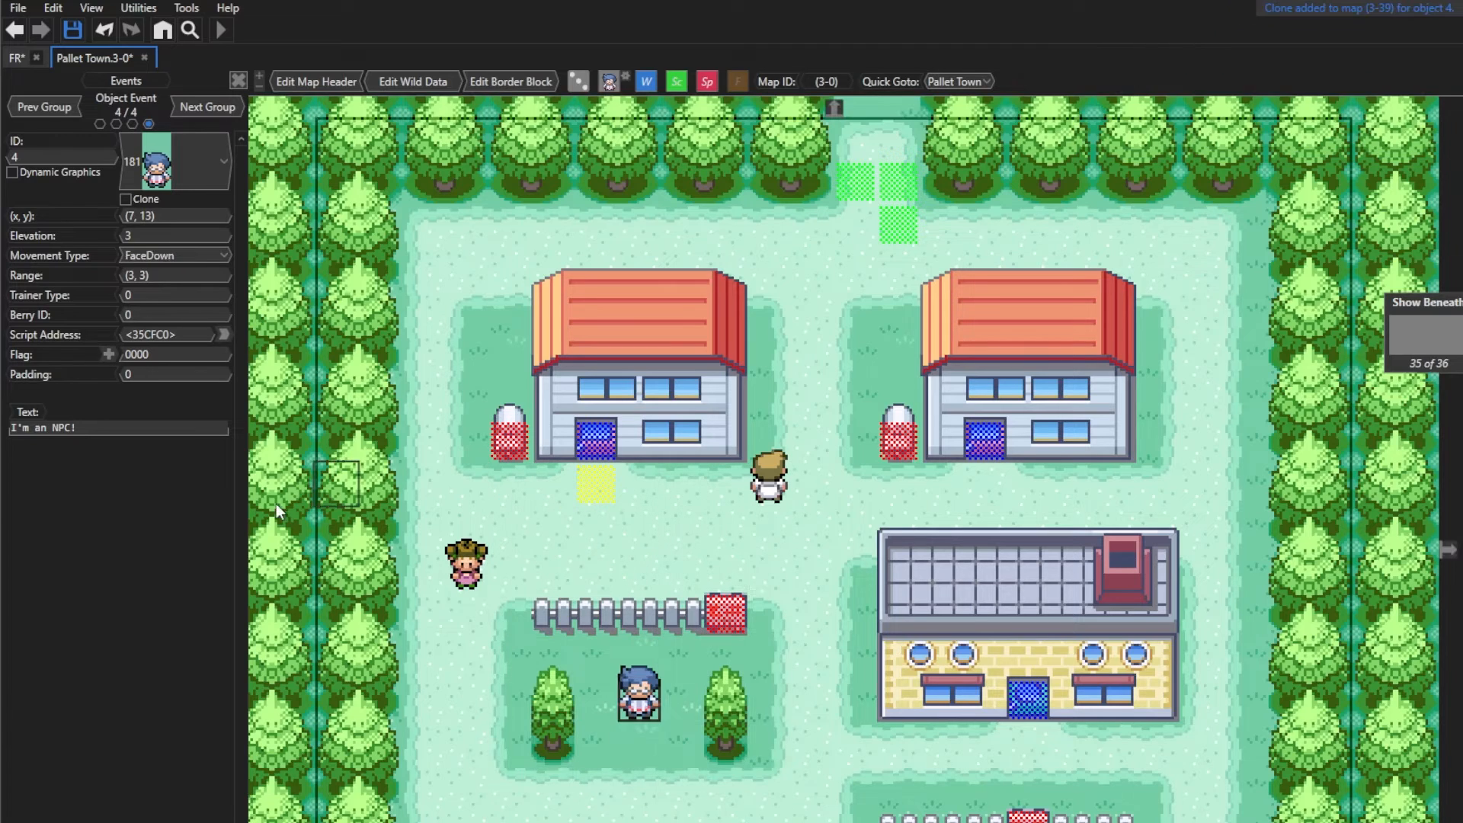
mouse_move(224, 338)
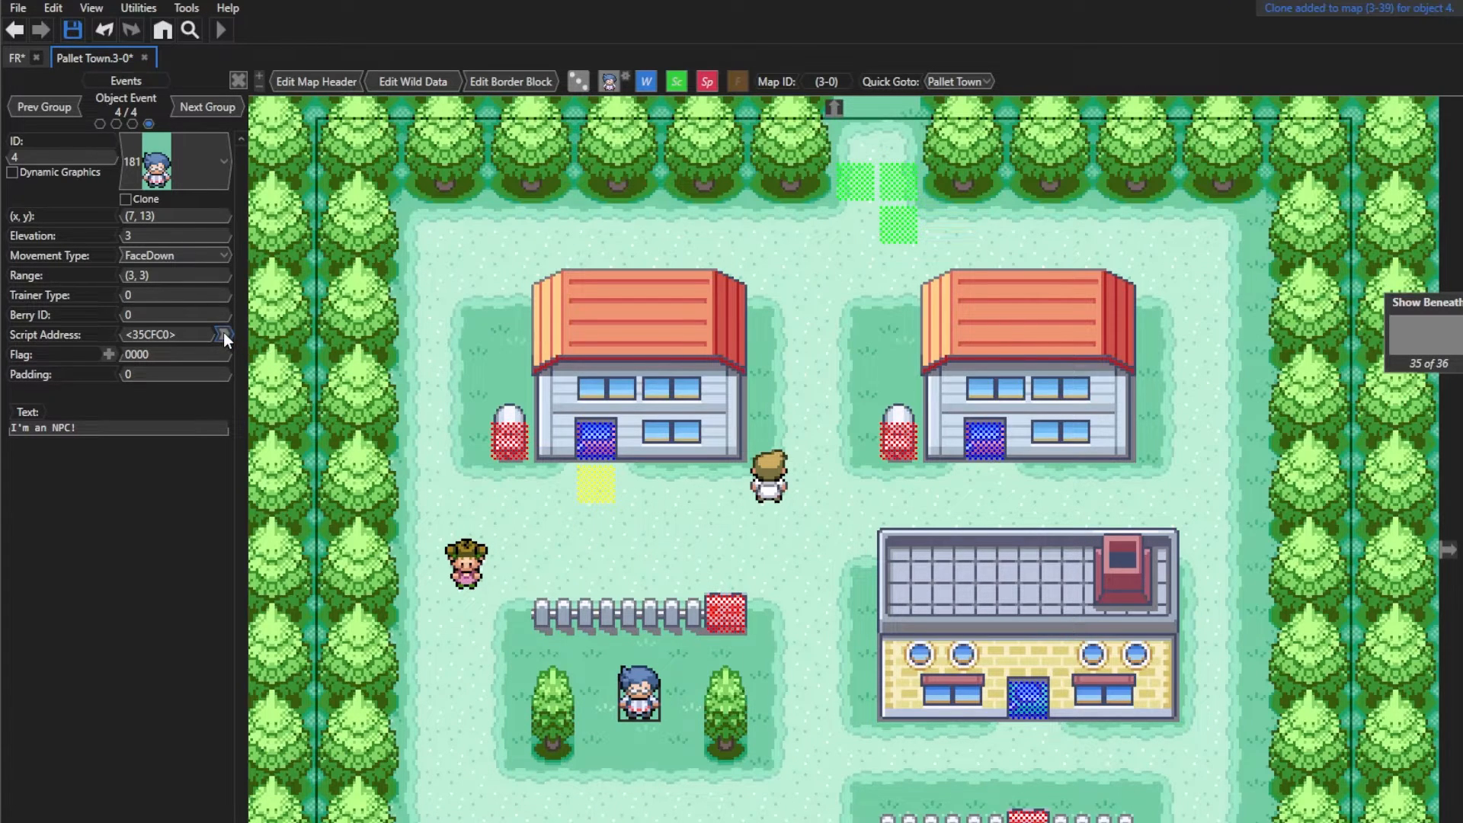
Clear the NPC's default script and add preparemsg 'What Pokemon would you like your starter to be?'.
left_click(223, 334)
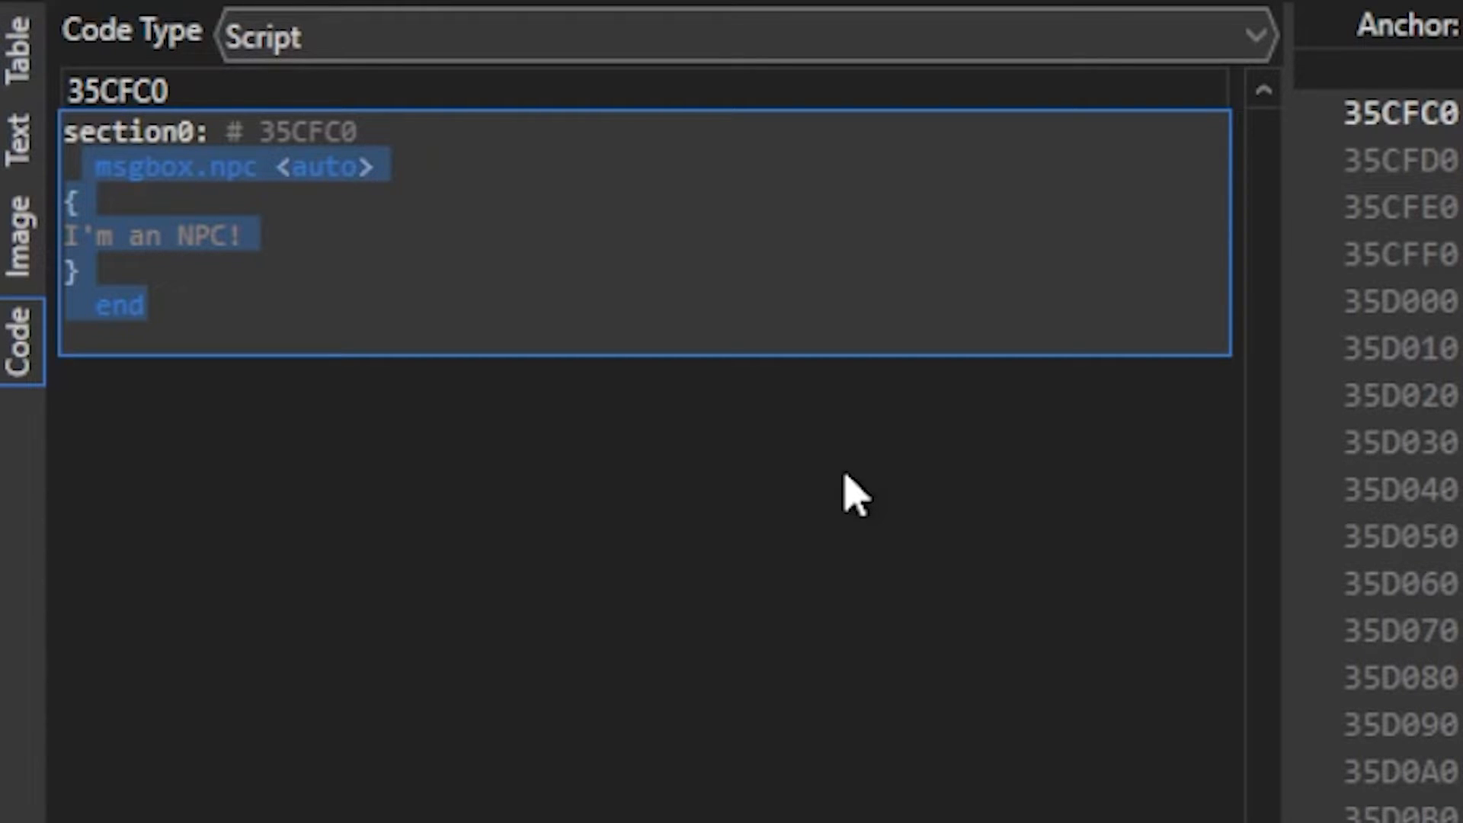
key("Delete")
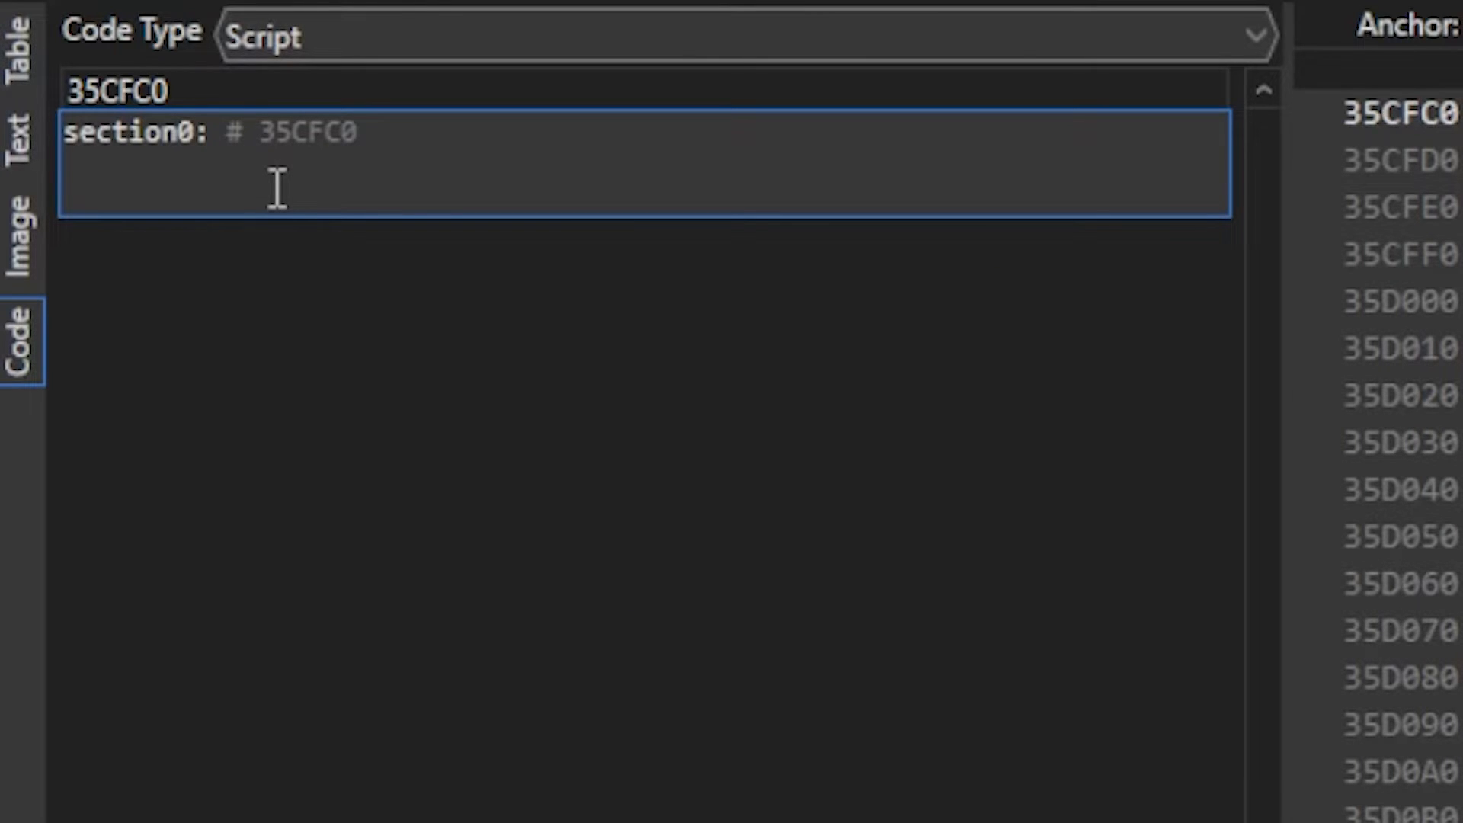
type("PRE")
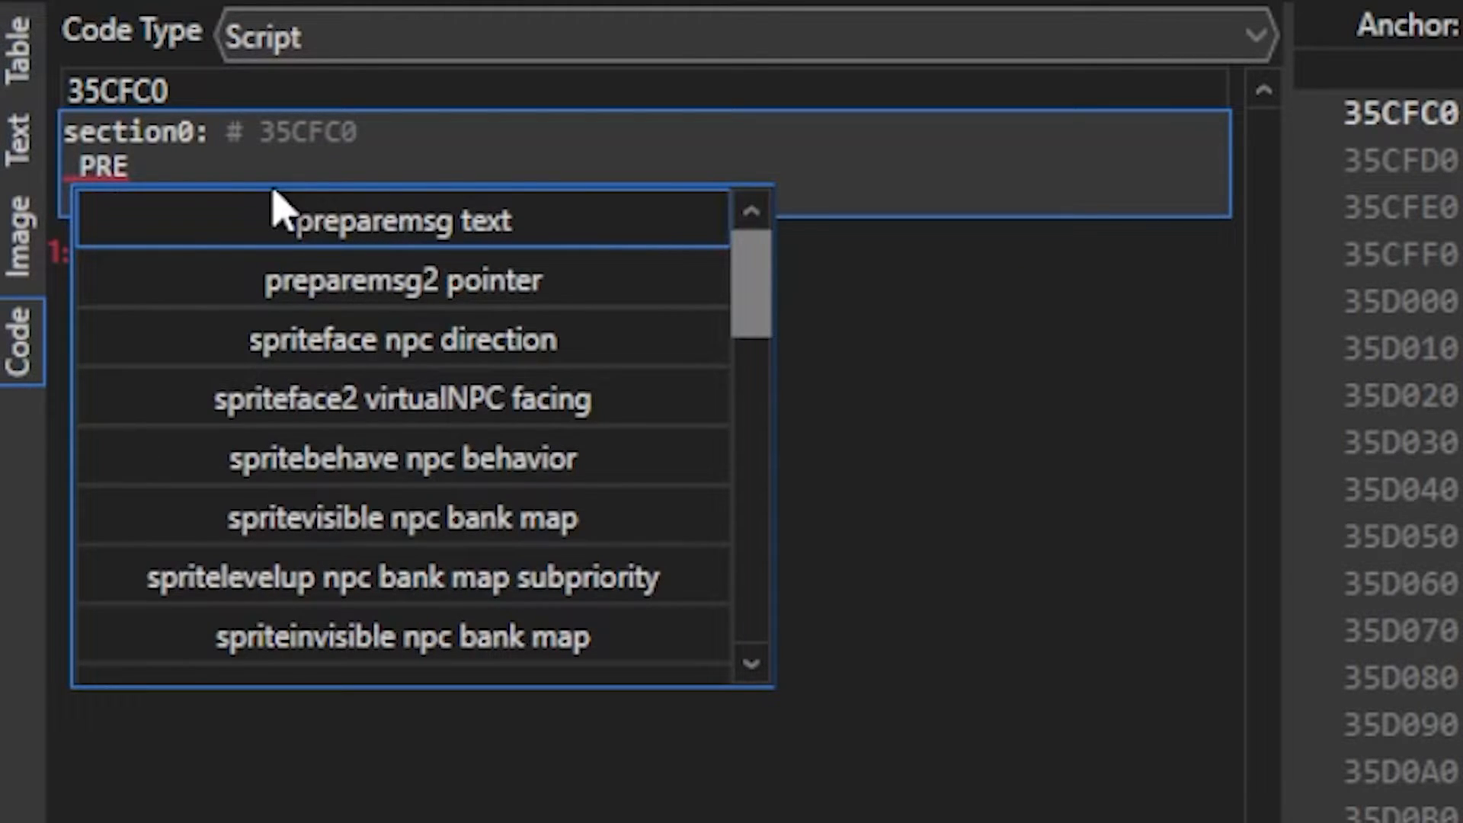
left_click(401, 221)
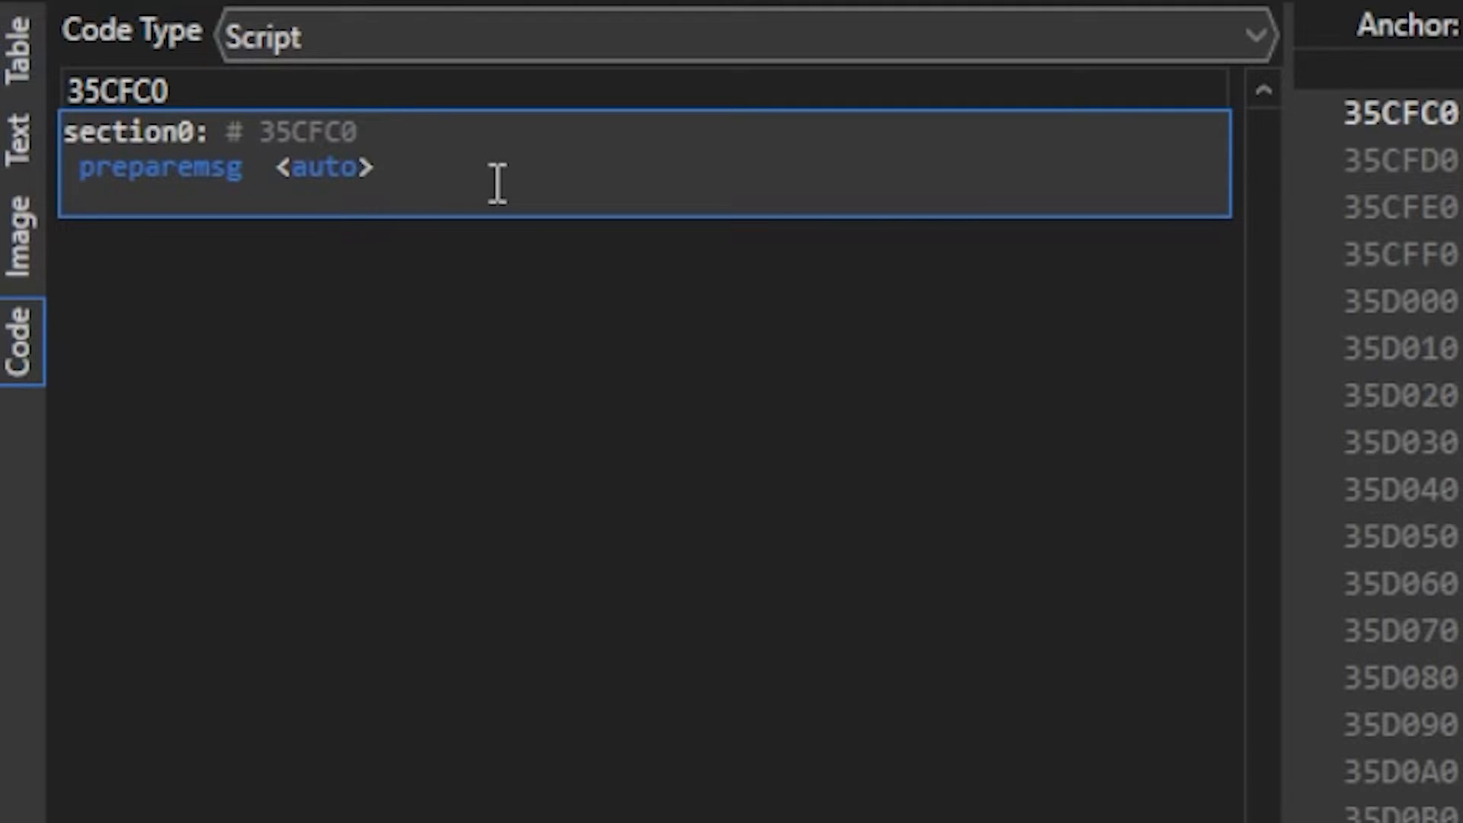
type("{")
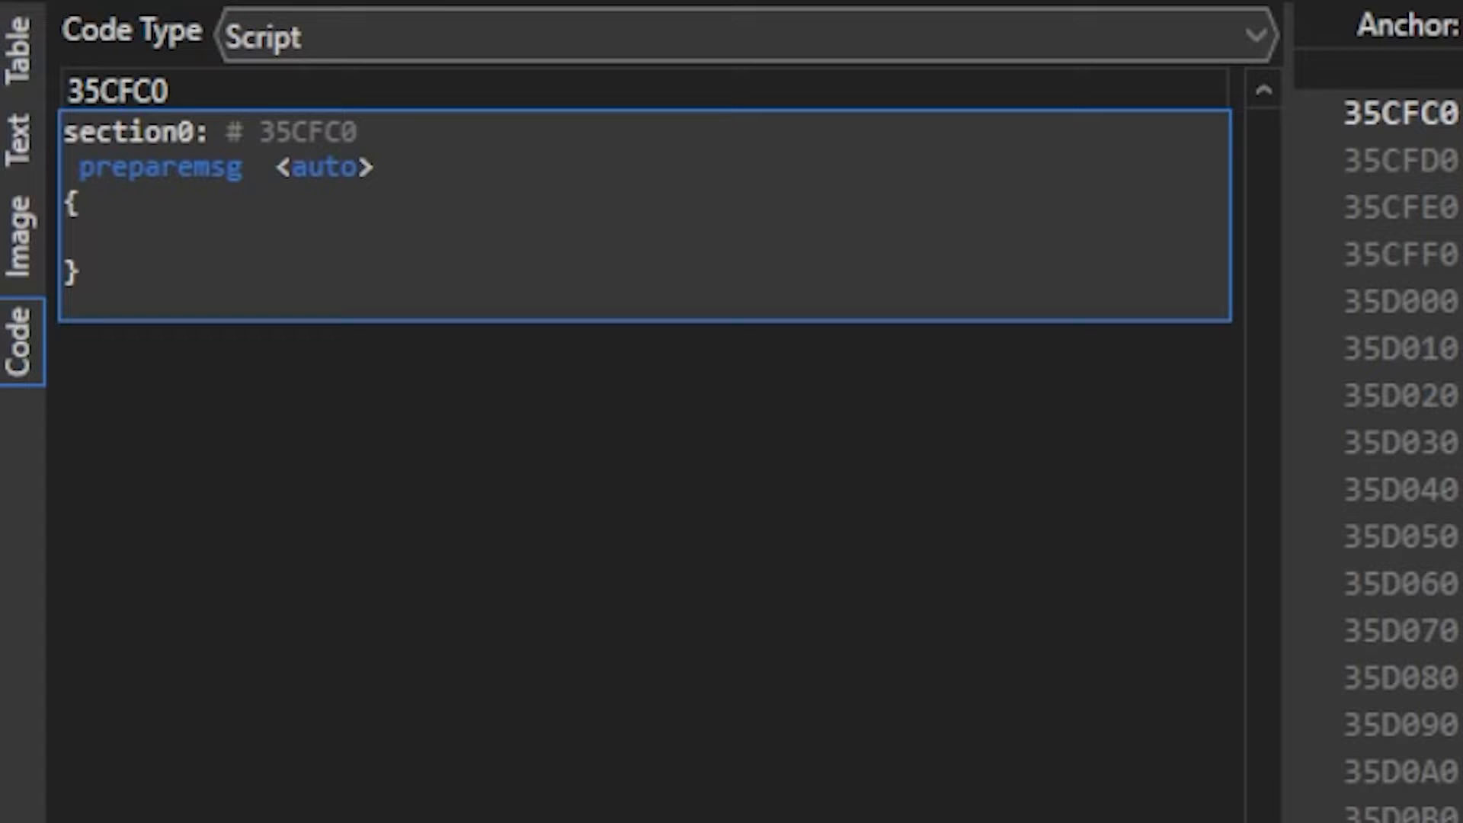
type("What Pokemon would you like your starter to be?")
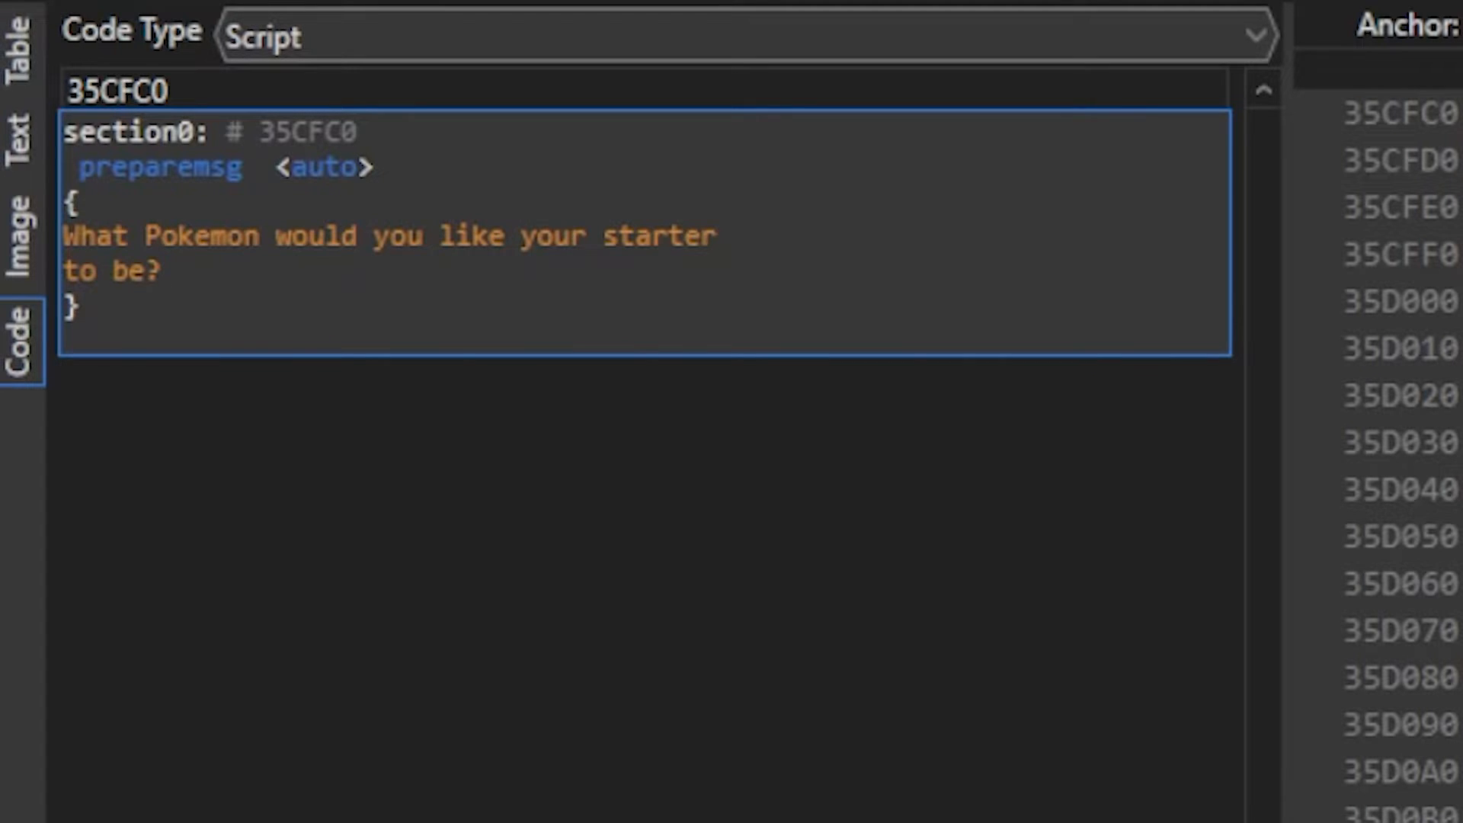
Add waitmsg after the message and compile the script.
left_click(163, 272)
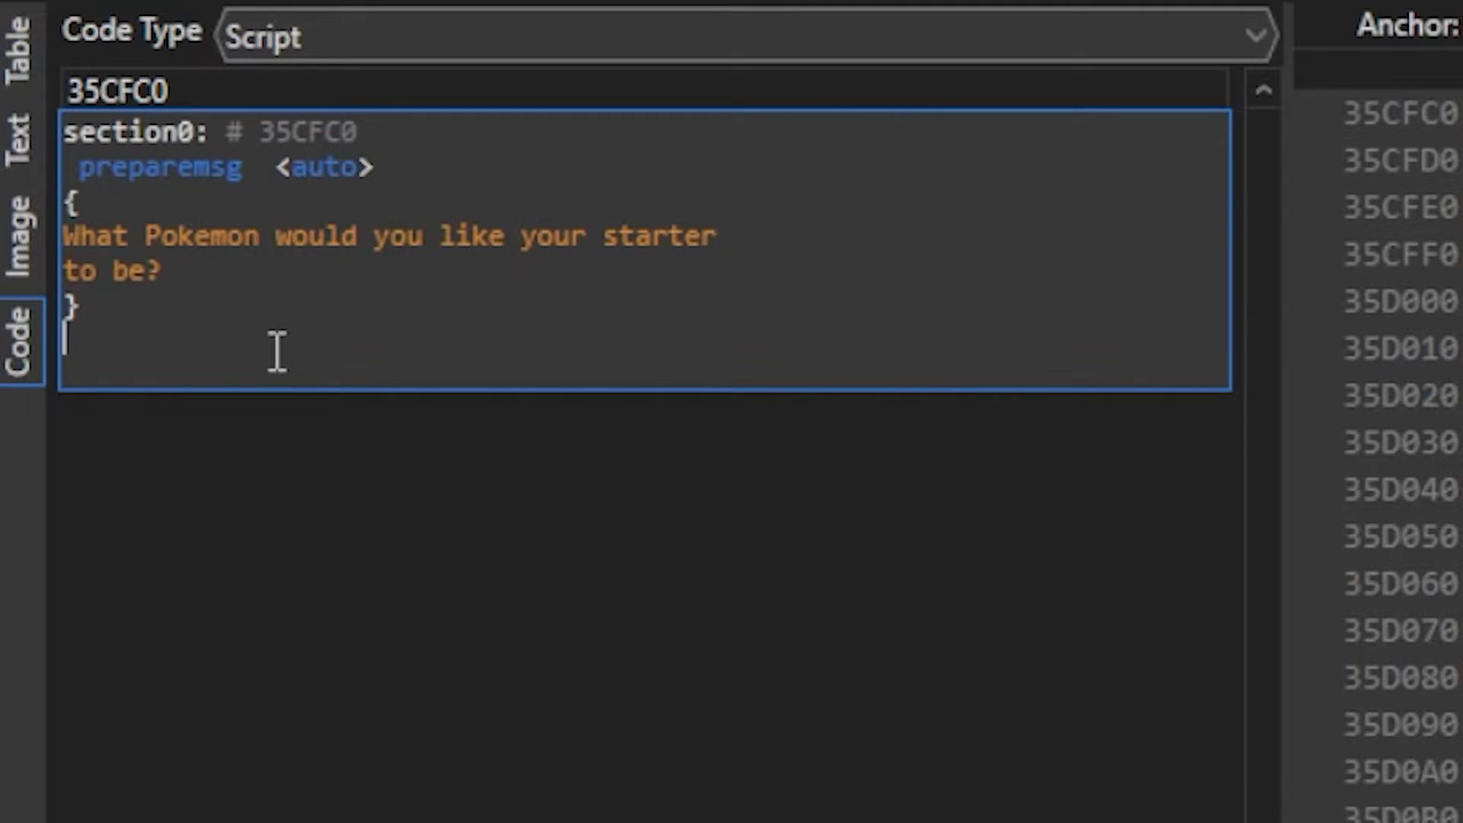
type("waitmsg")
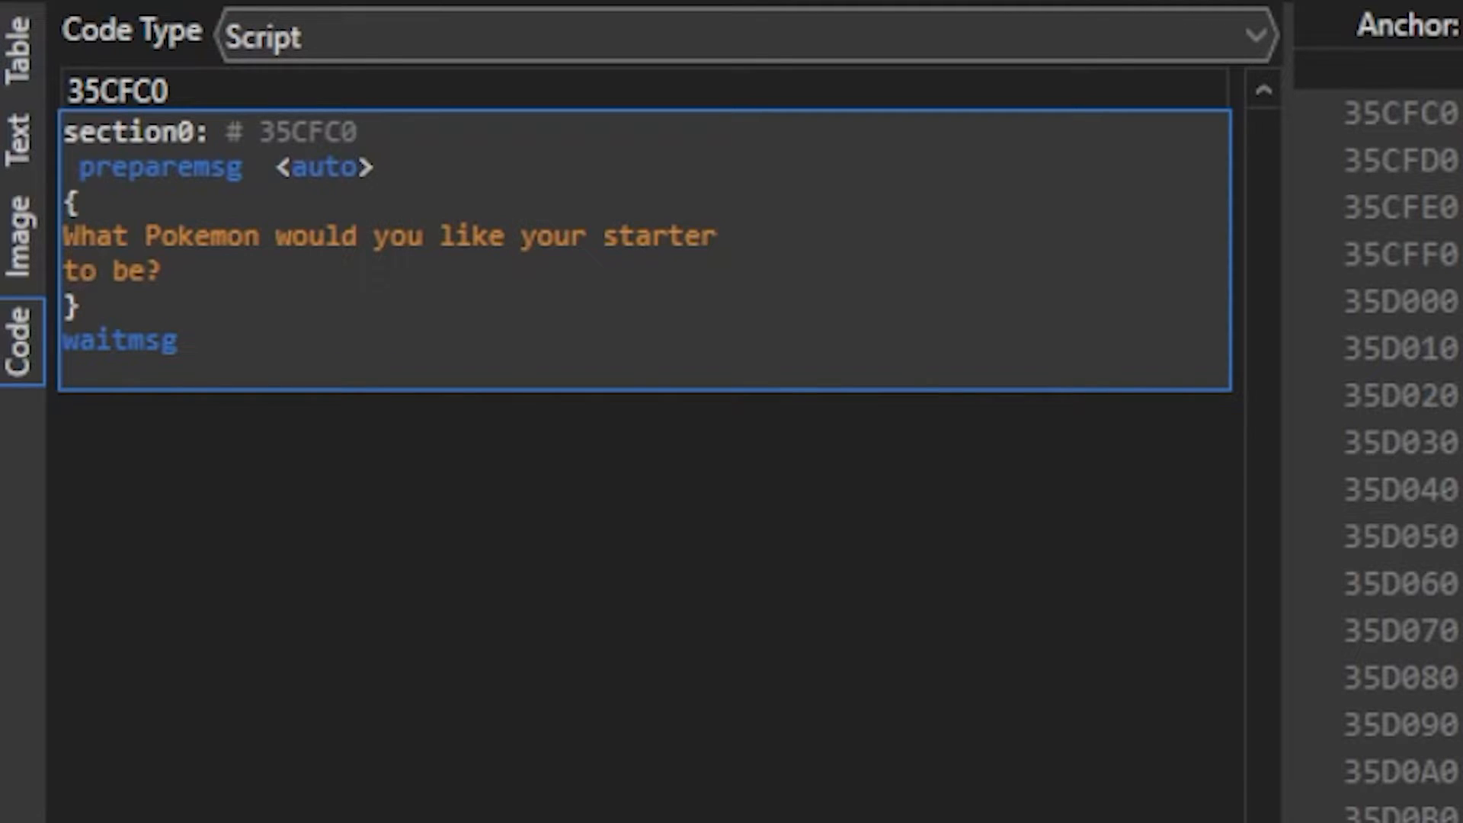
left_click(177, 340)
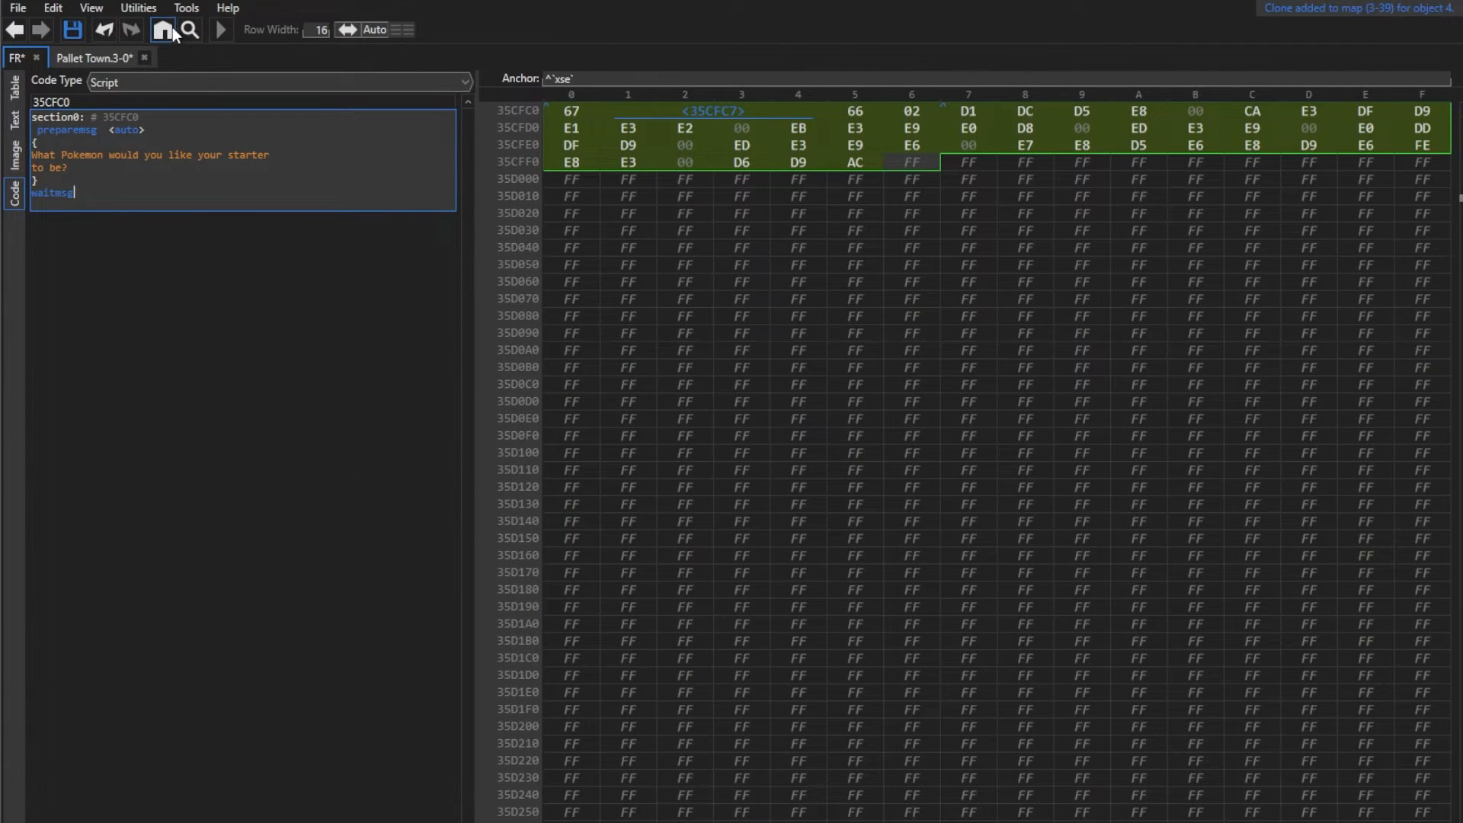
Navigate from the Goto overview to the scripts multichoice table.
left_click(163, 29)
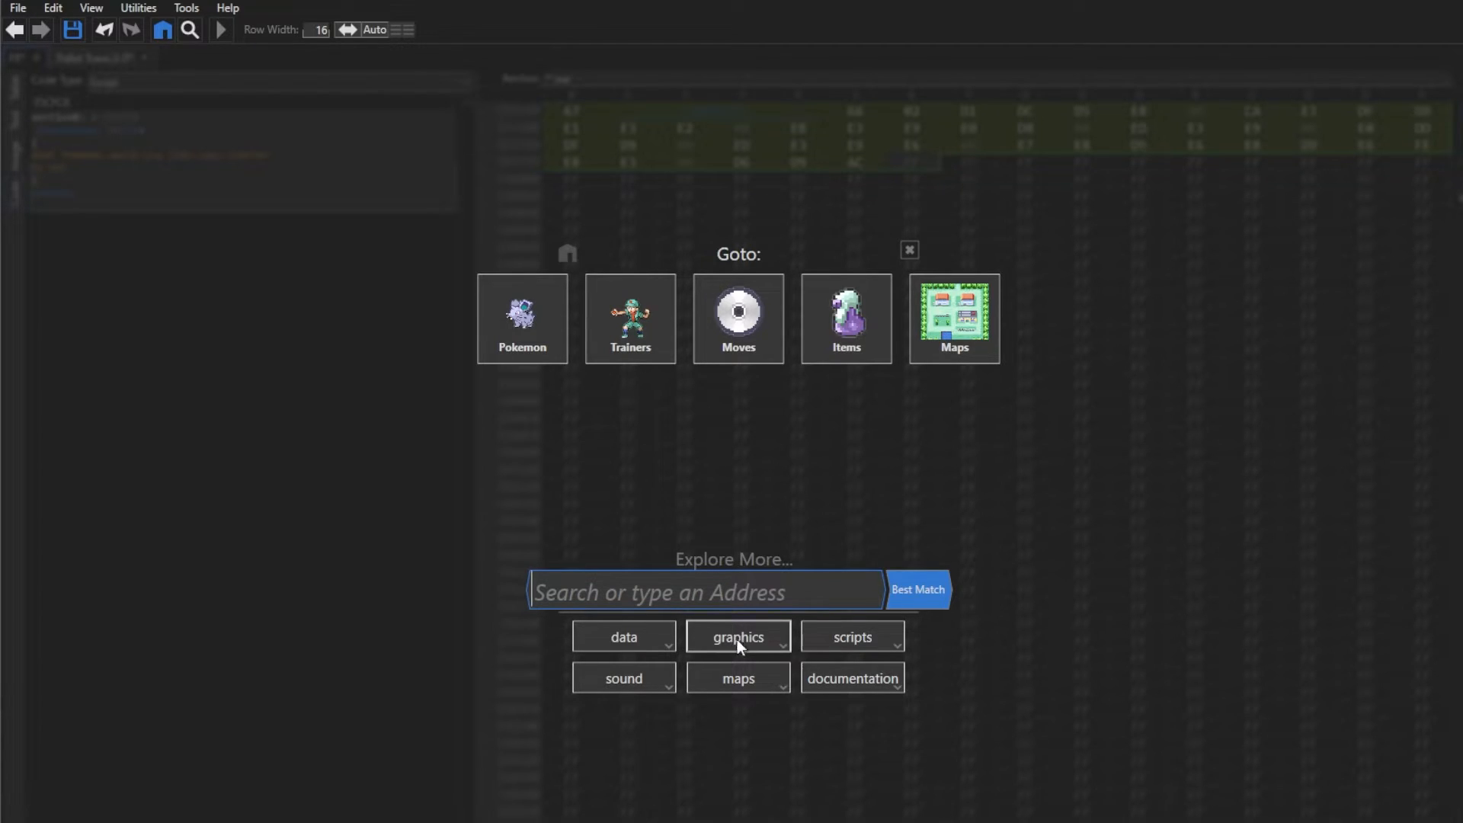
left_click(850, 636)
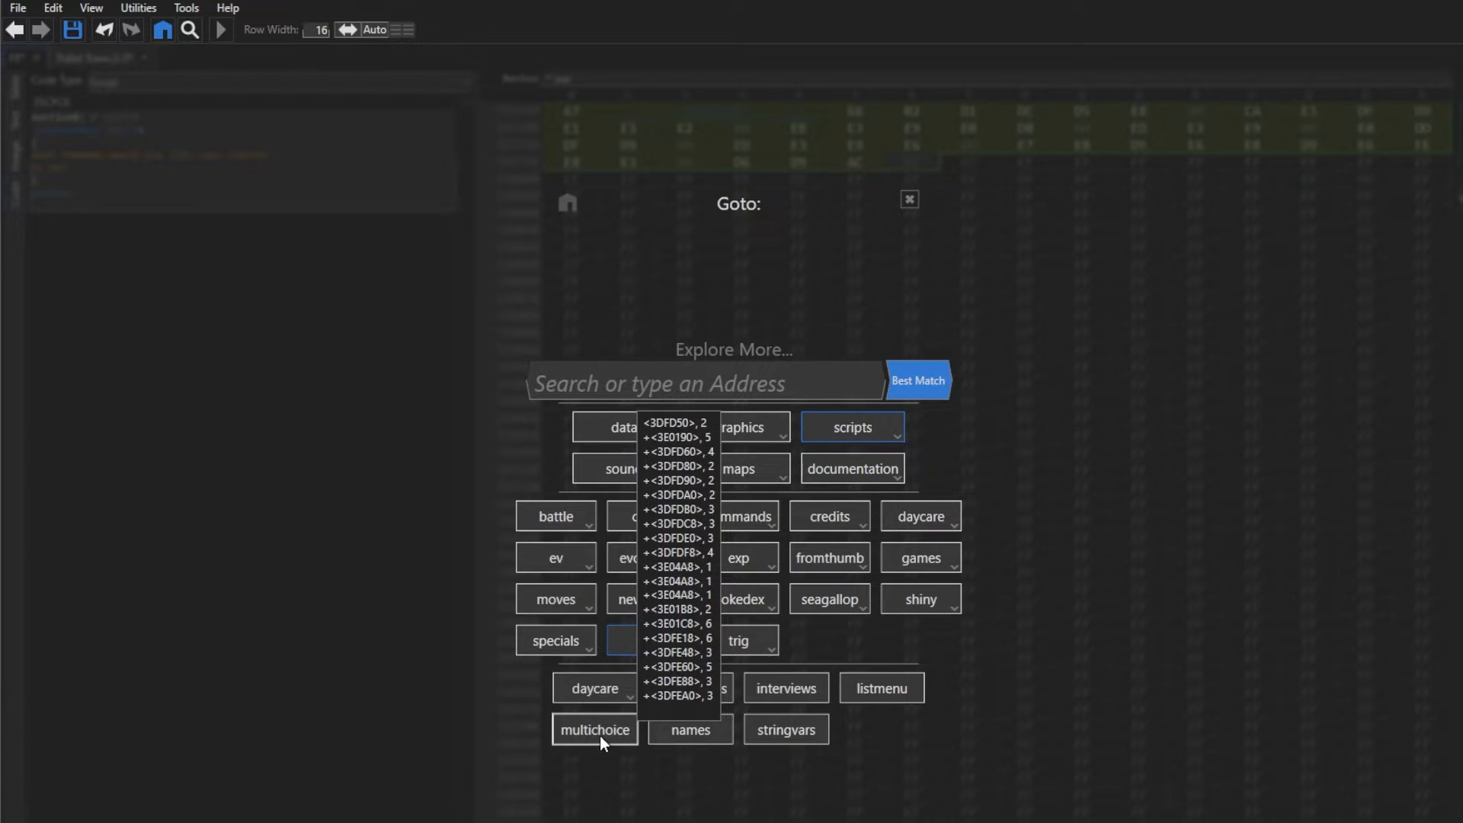
left_click(594, 728)
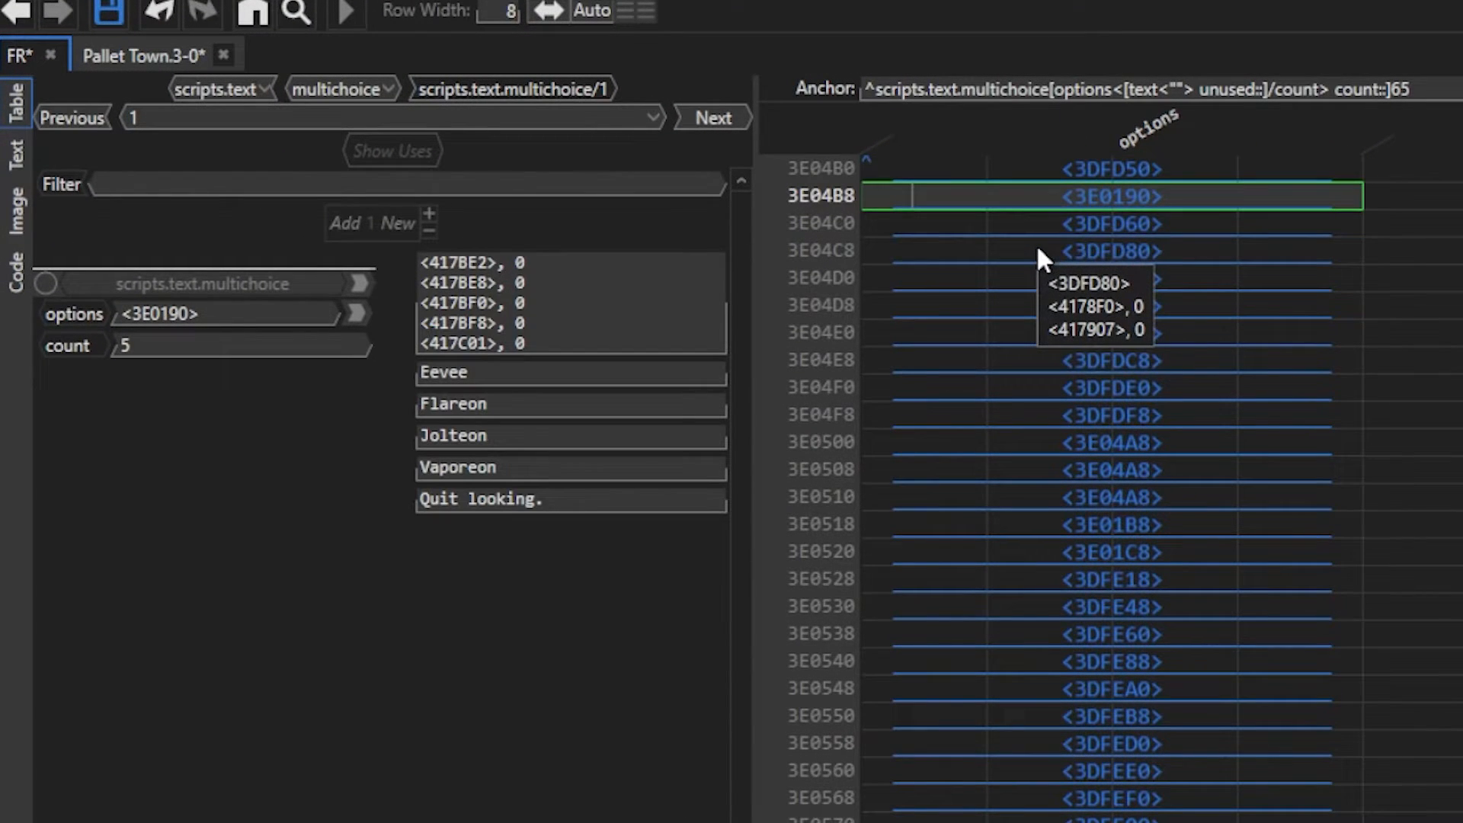
Select the last multichoice entry (64) and append one new entry copied from it.
left_click(1111, 551)
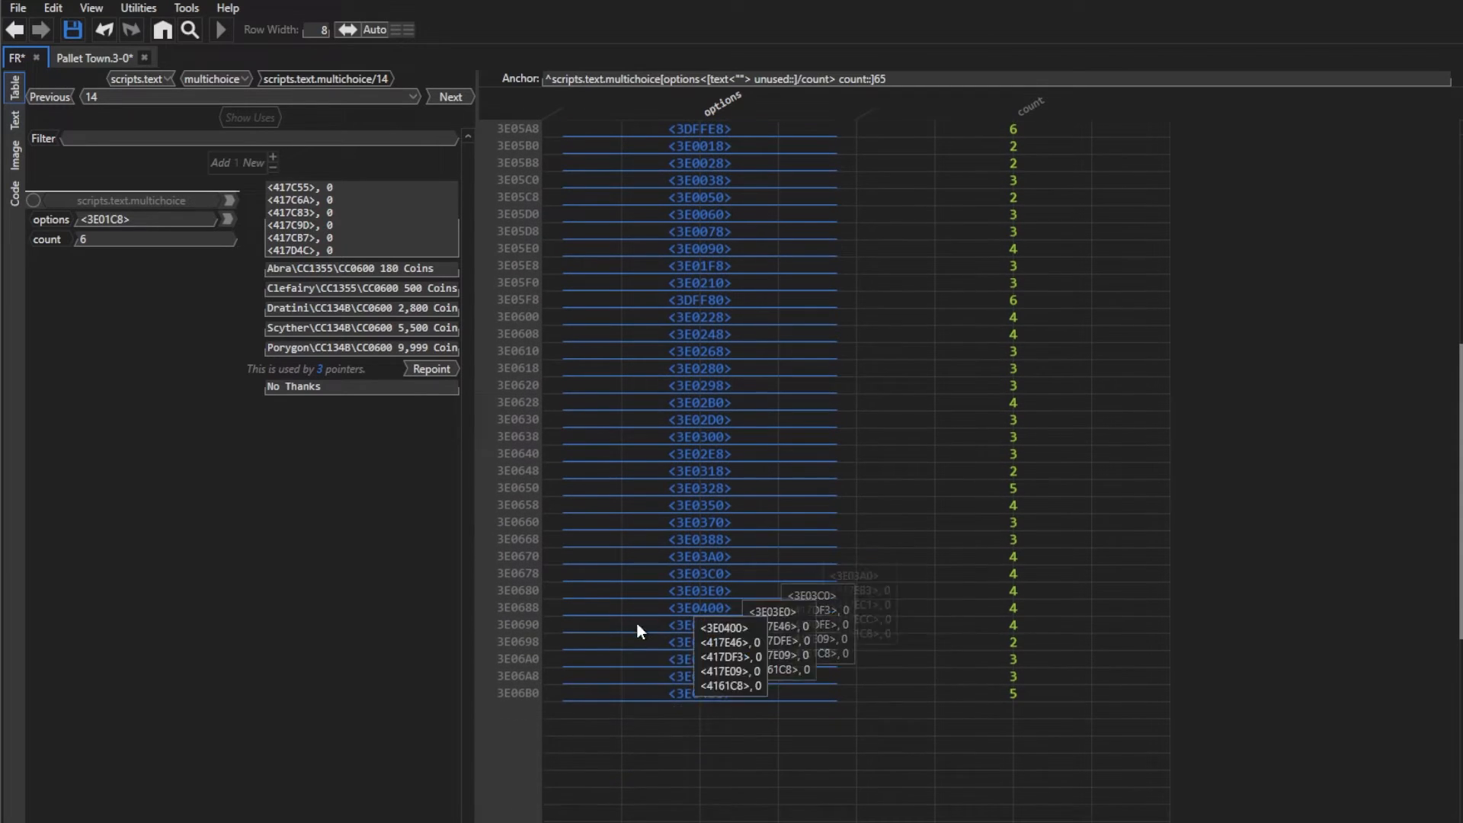
left_click(238, 162)
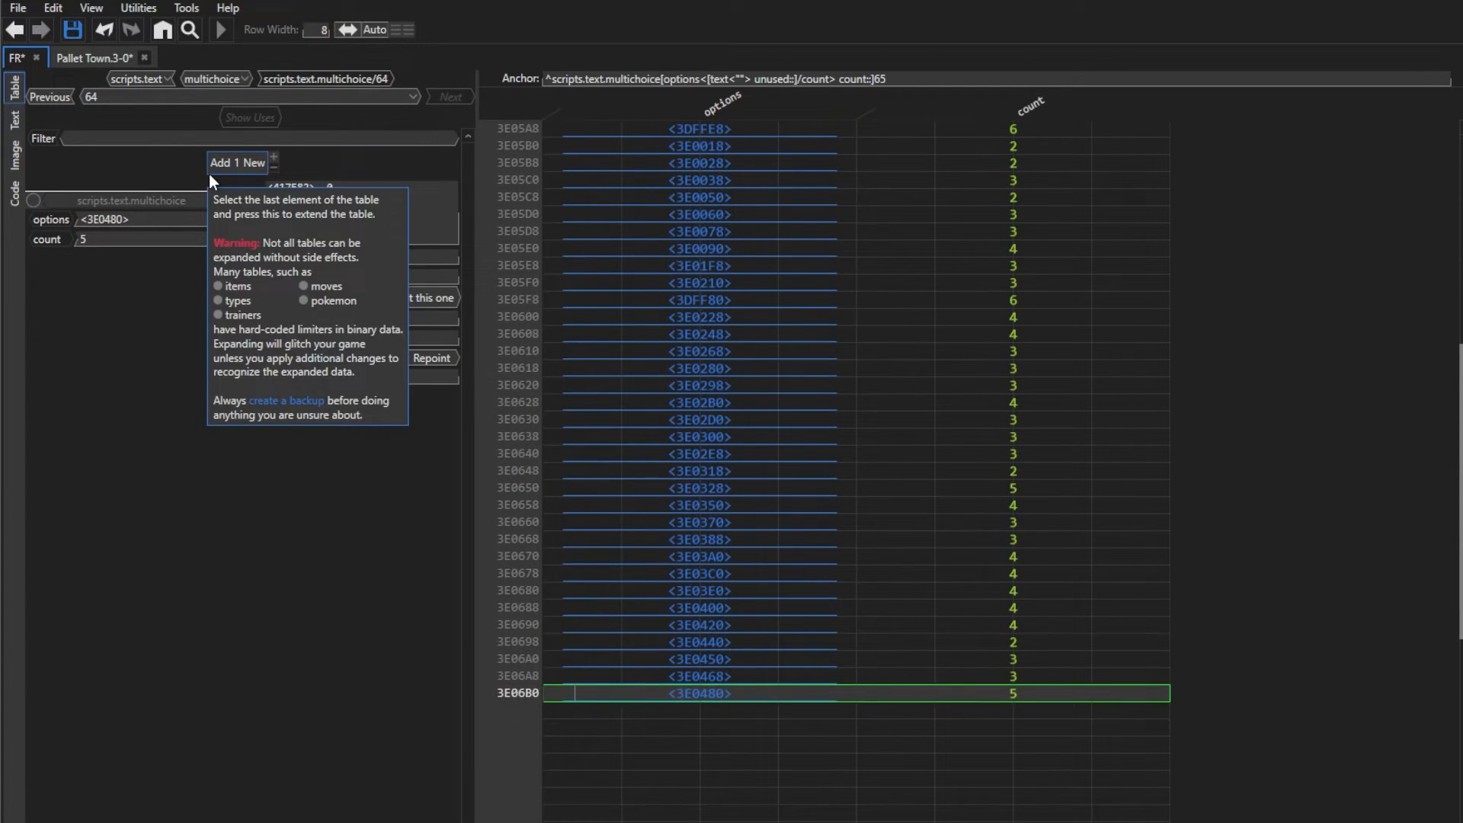
left_click(237, 161)
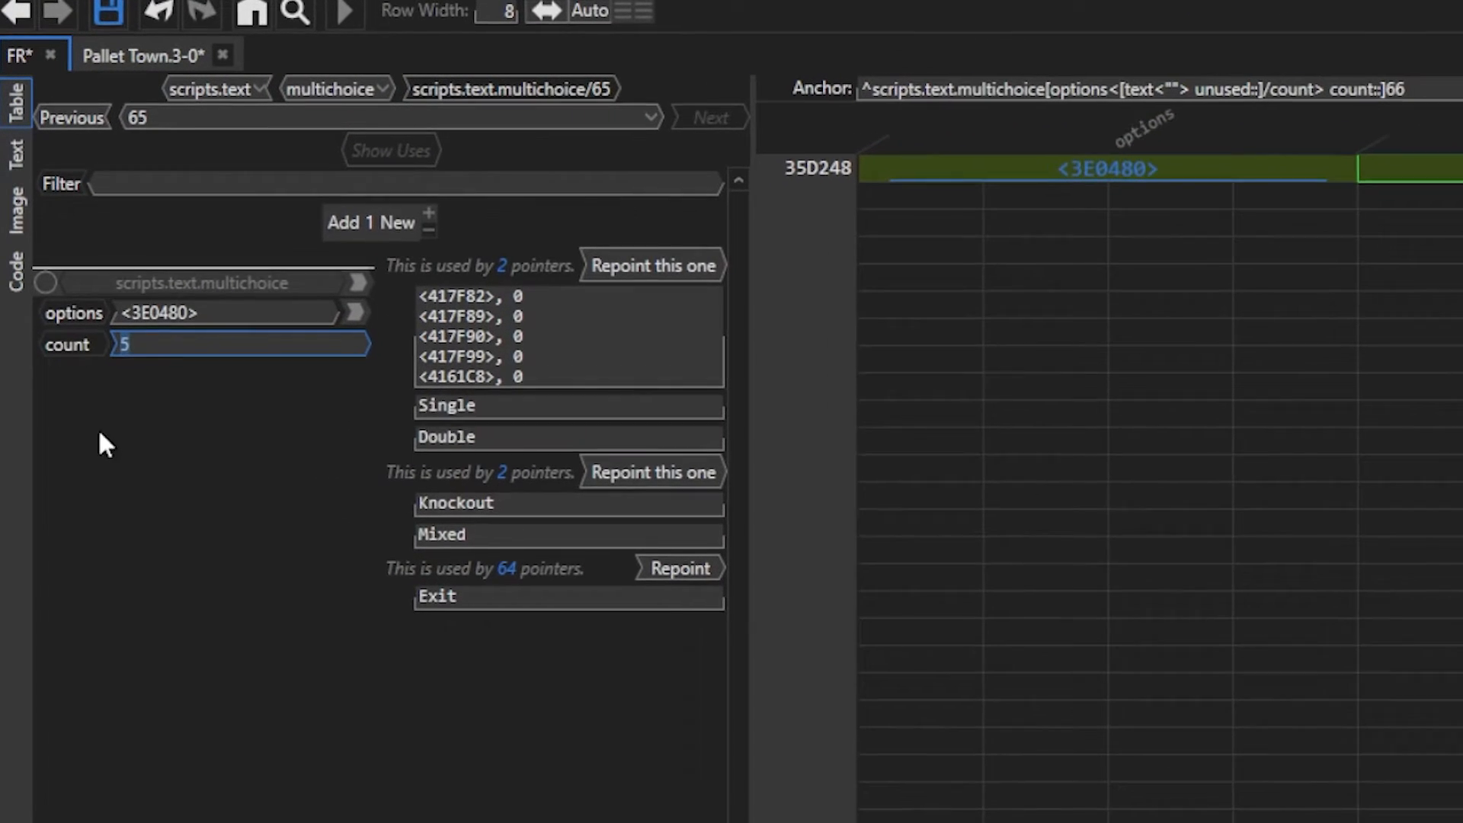
Set count 3, repoint the shared texts, and rename options to [green]Pansage, Pansear, Panpour.
type("3")
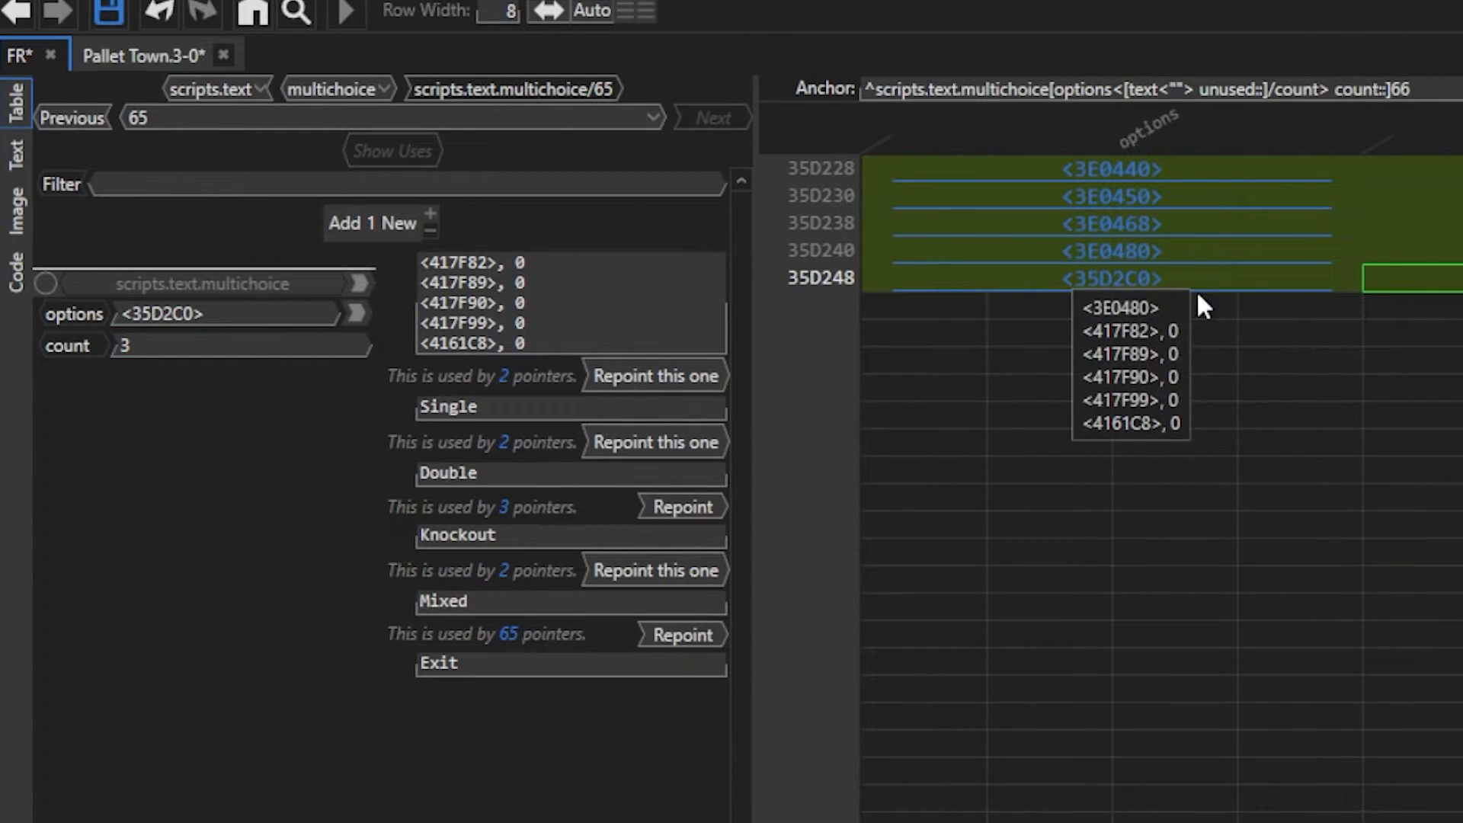
mouse_move(835, 312)
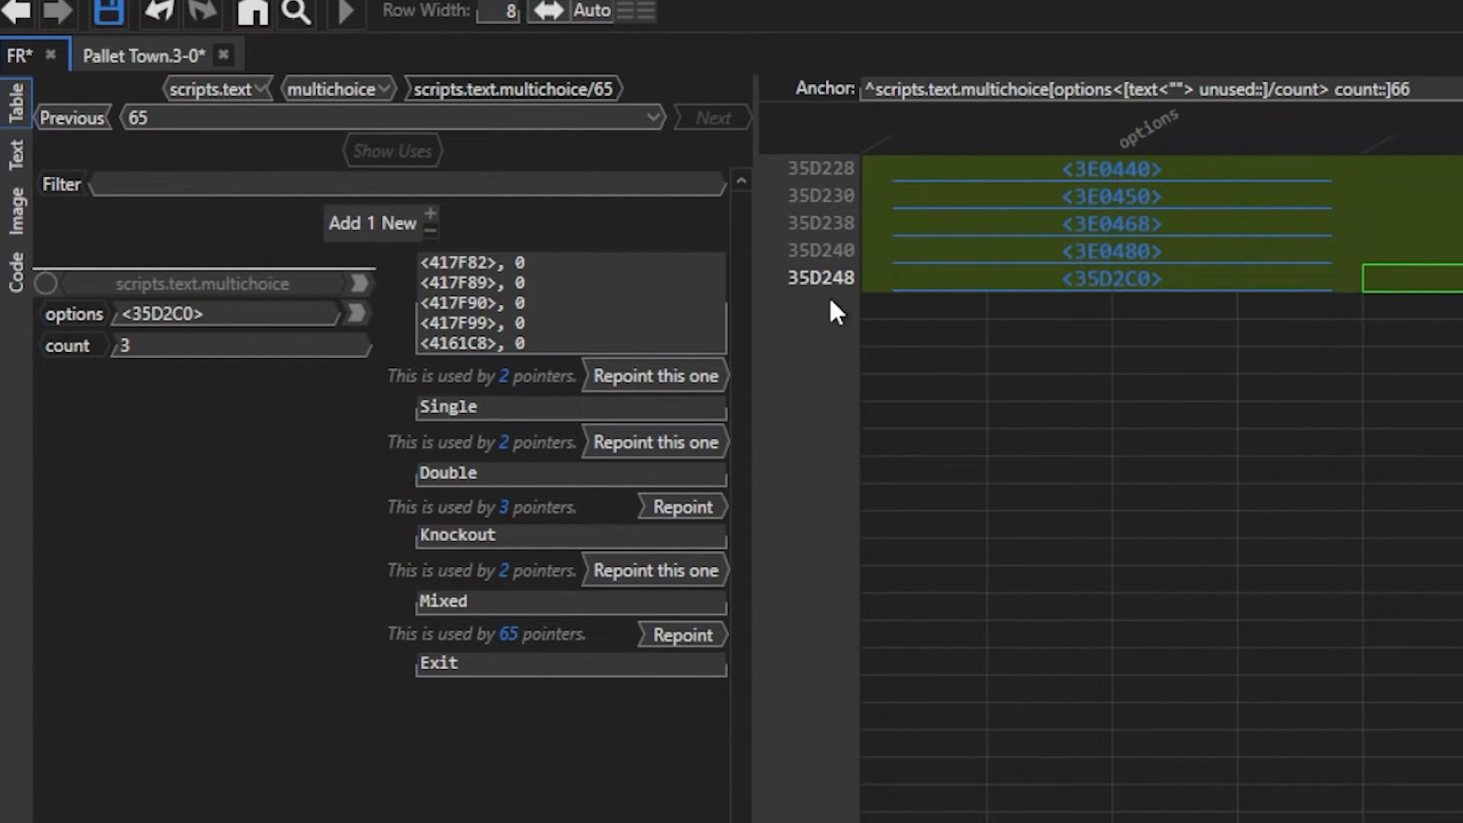
left_click(681, 506)
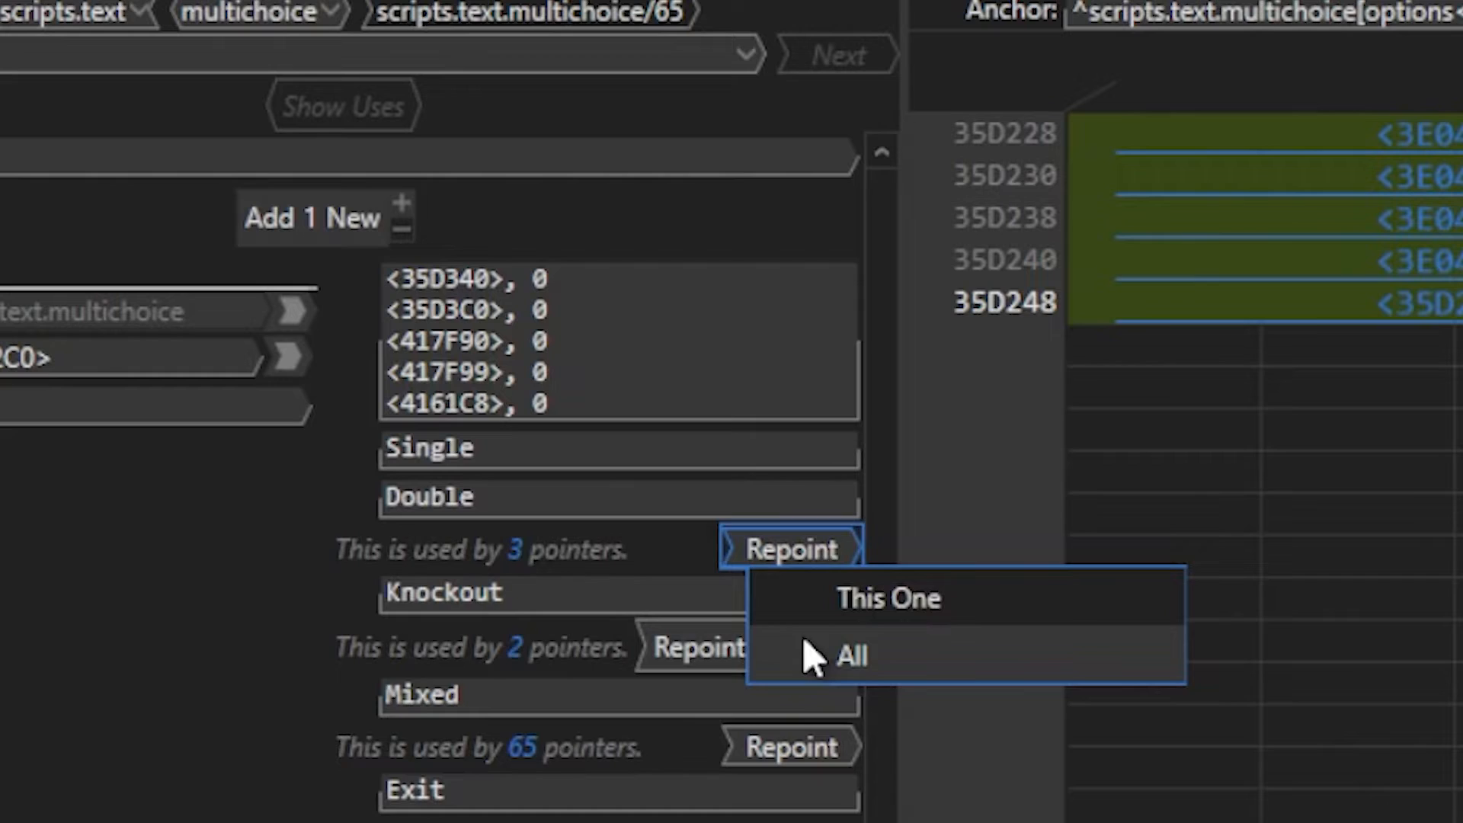
left_click(850, 653)
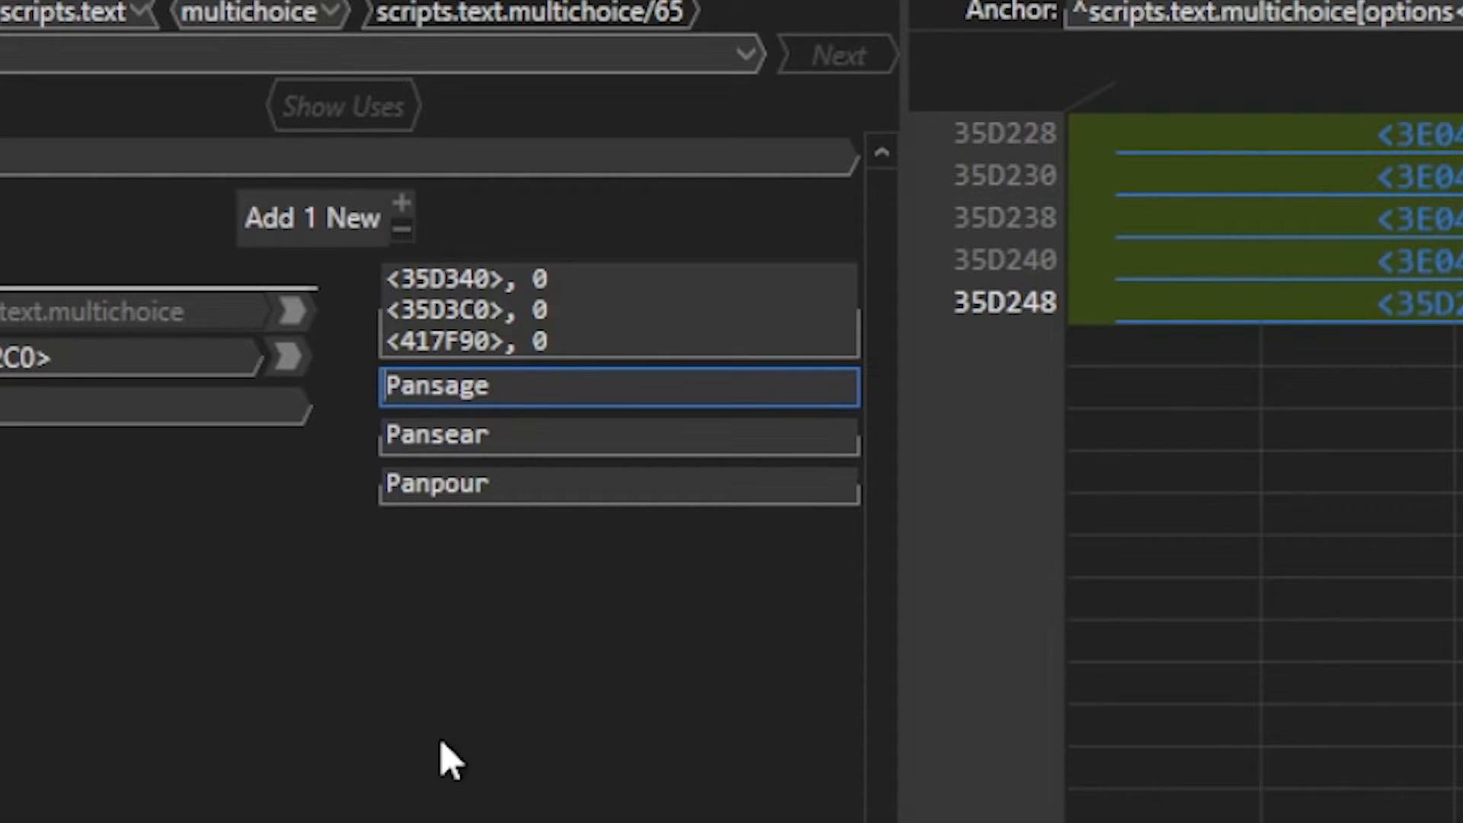
mouse_move(593, 817)
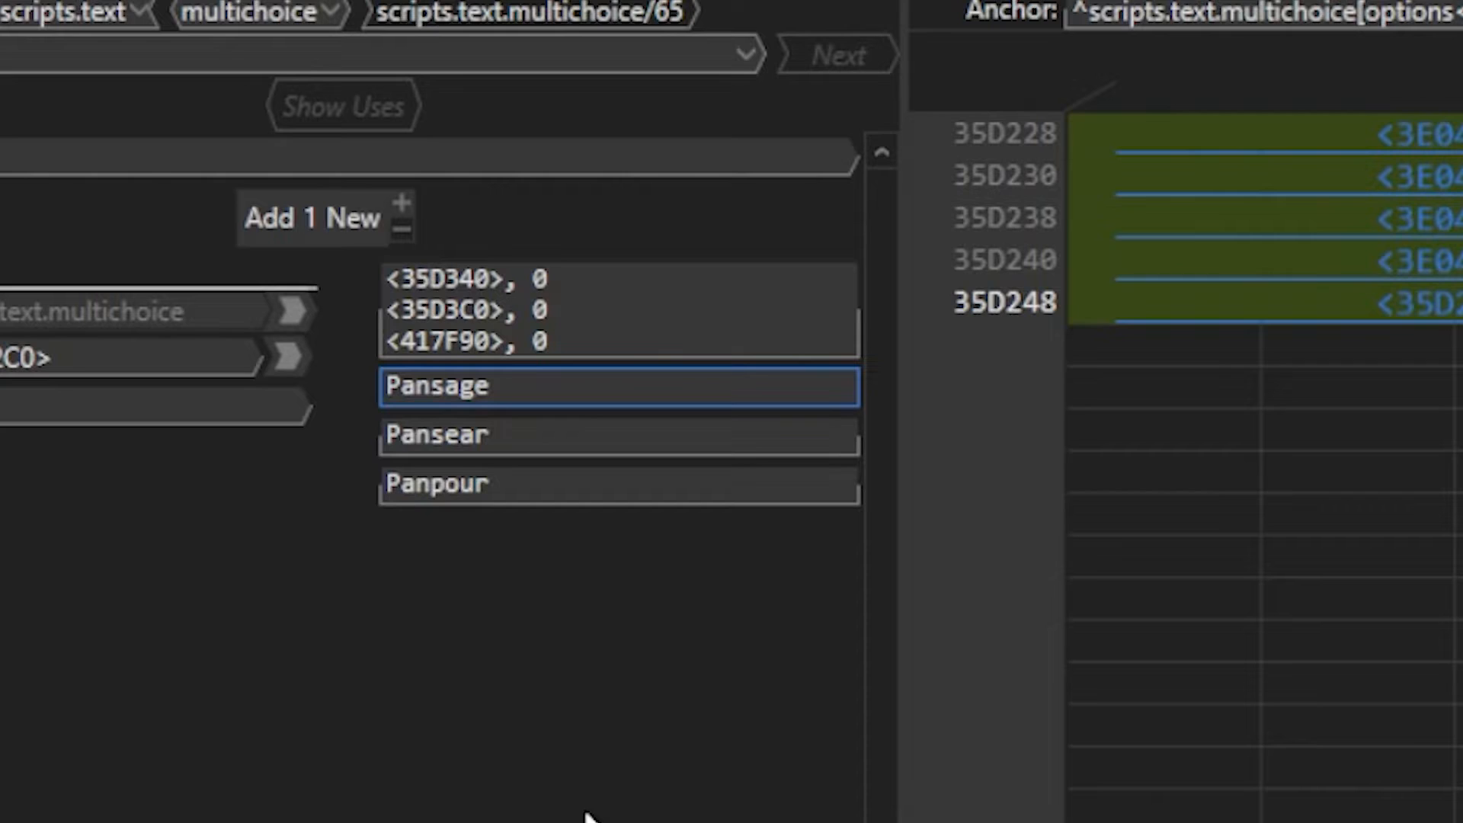
type("[green")
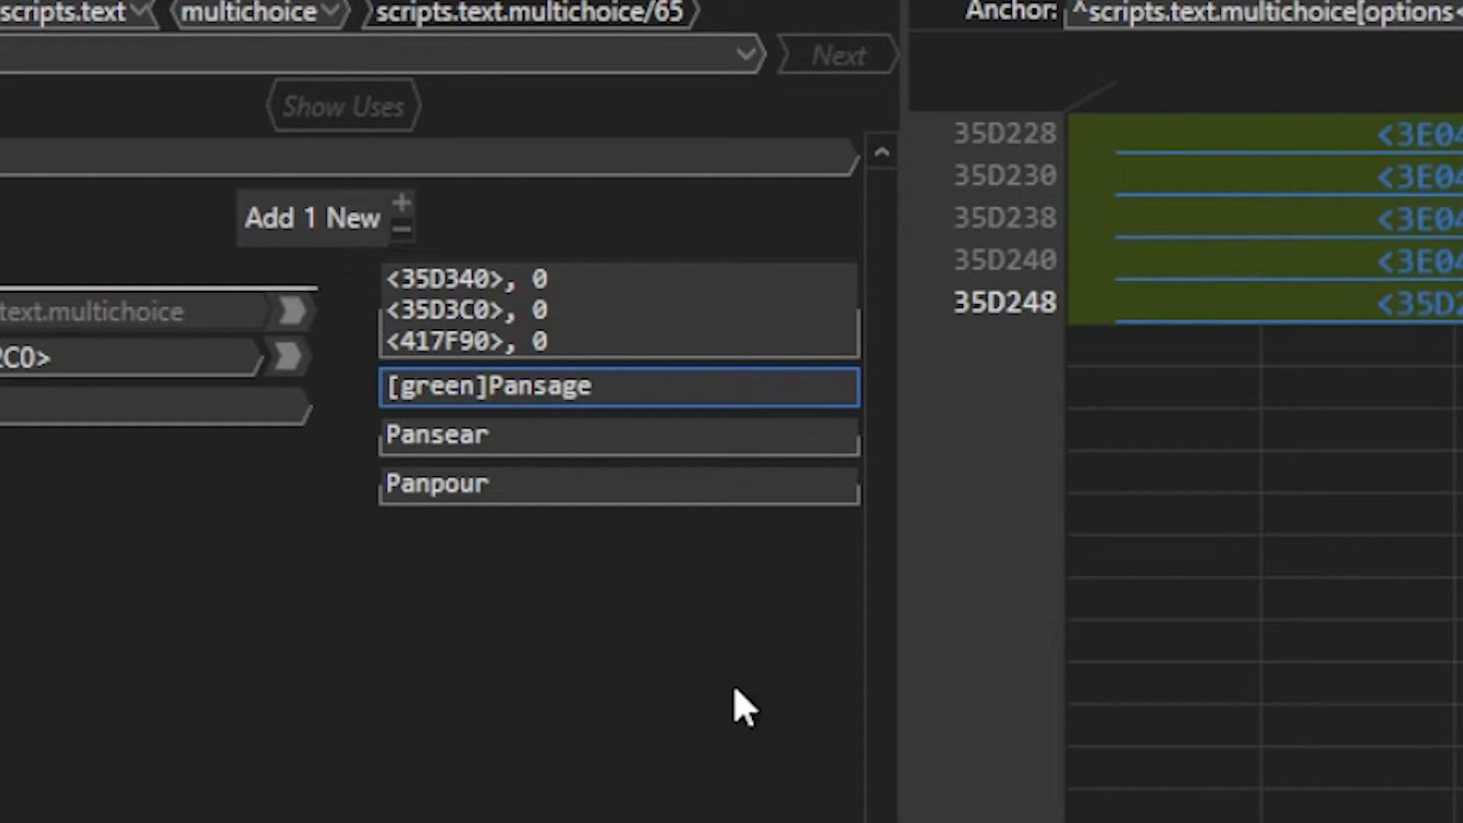
mouse_move(331, 656)
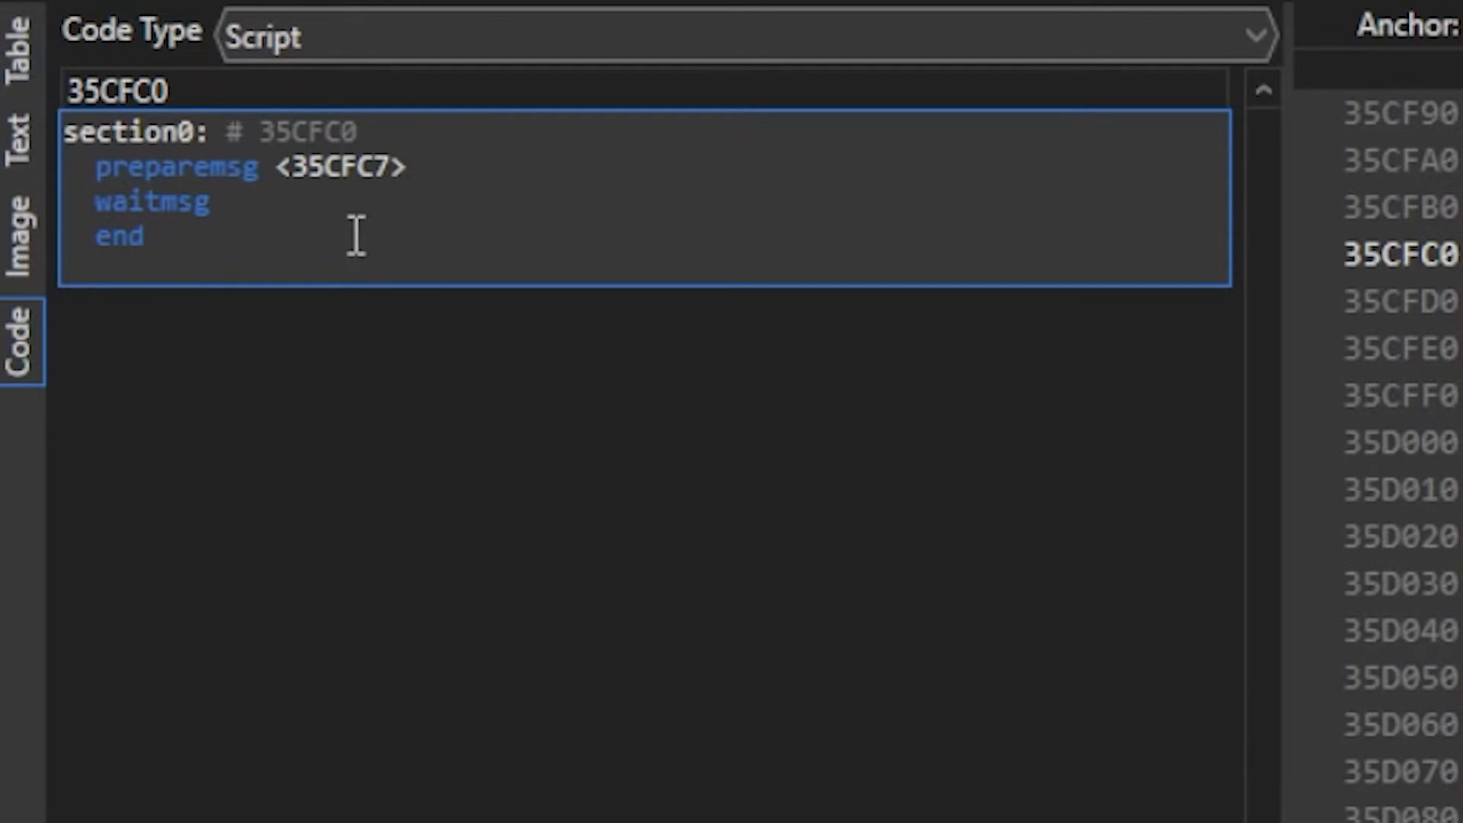
mouse_move(405, 127)
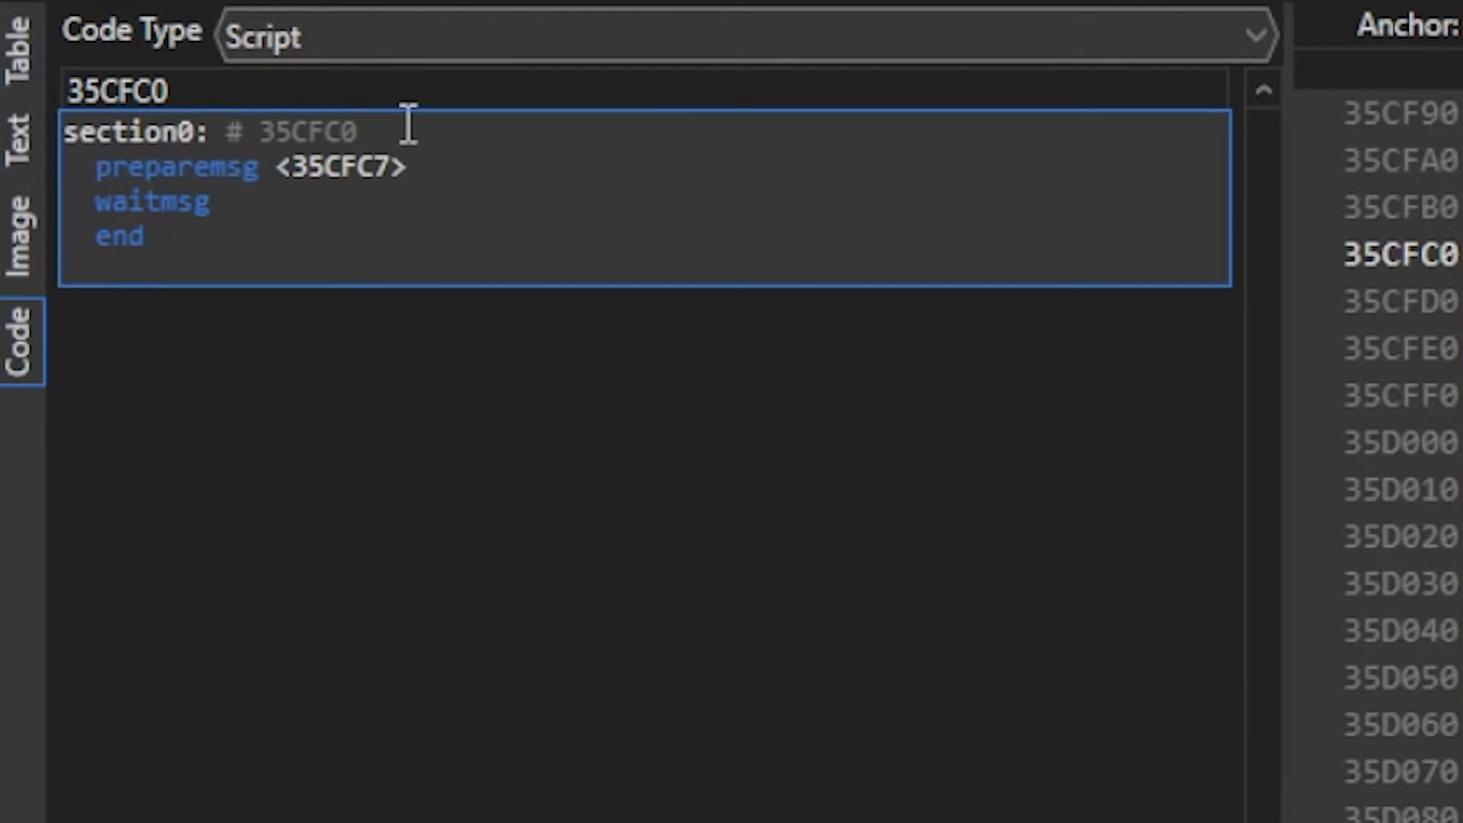
mouse_move(290, 126)
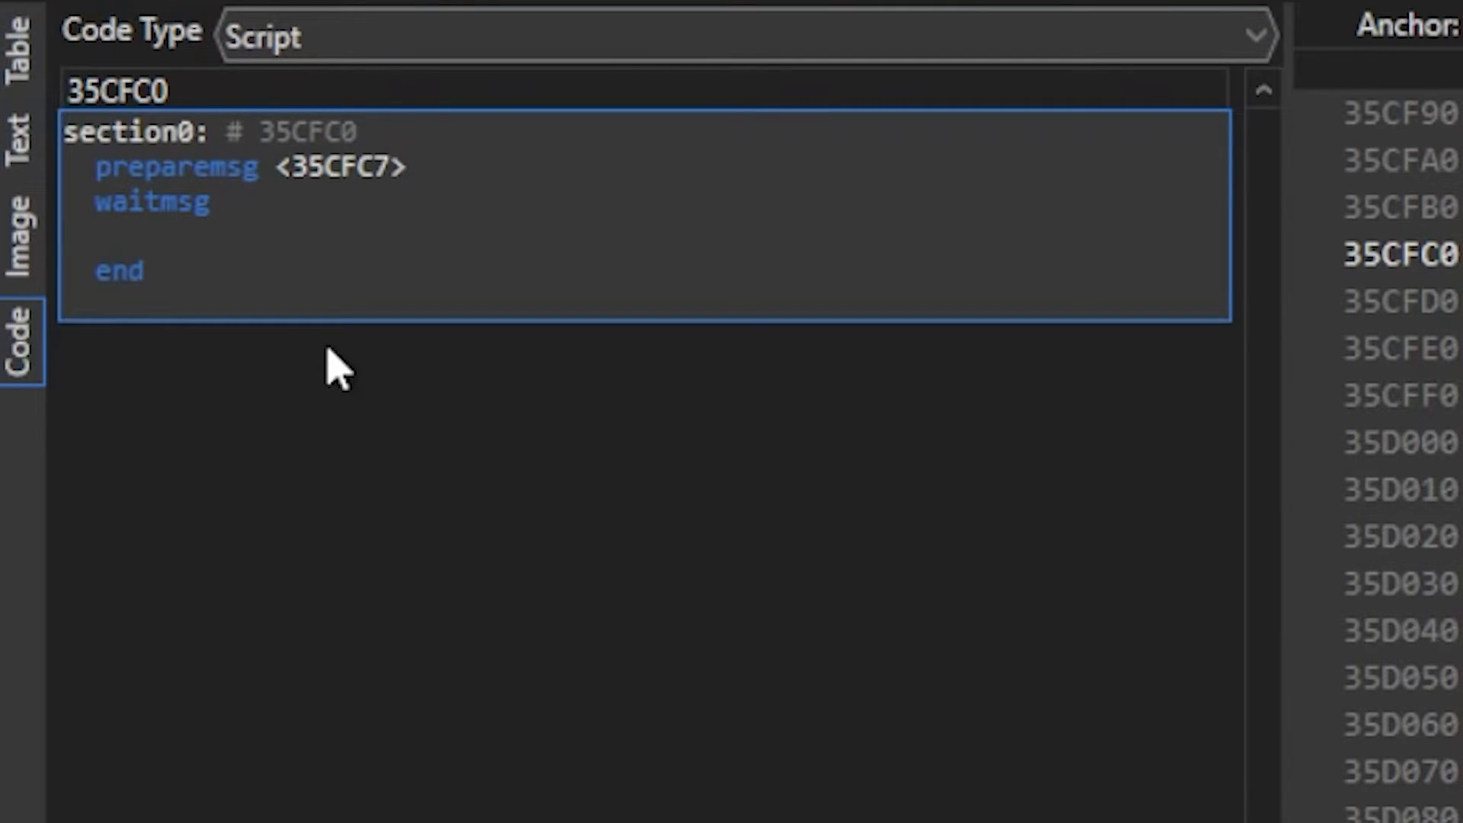
Add multichoice 3 3 65 ForbidCancel after waitmsg.
type("mui")
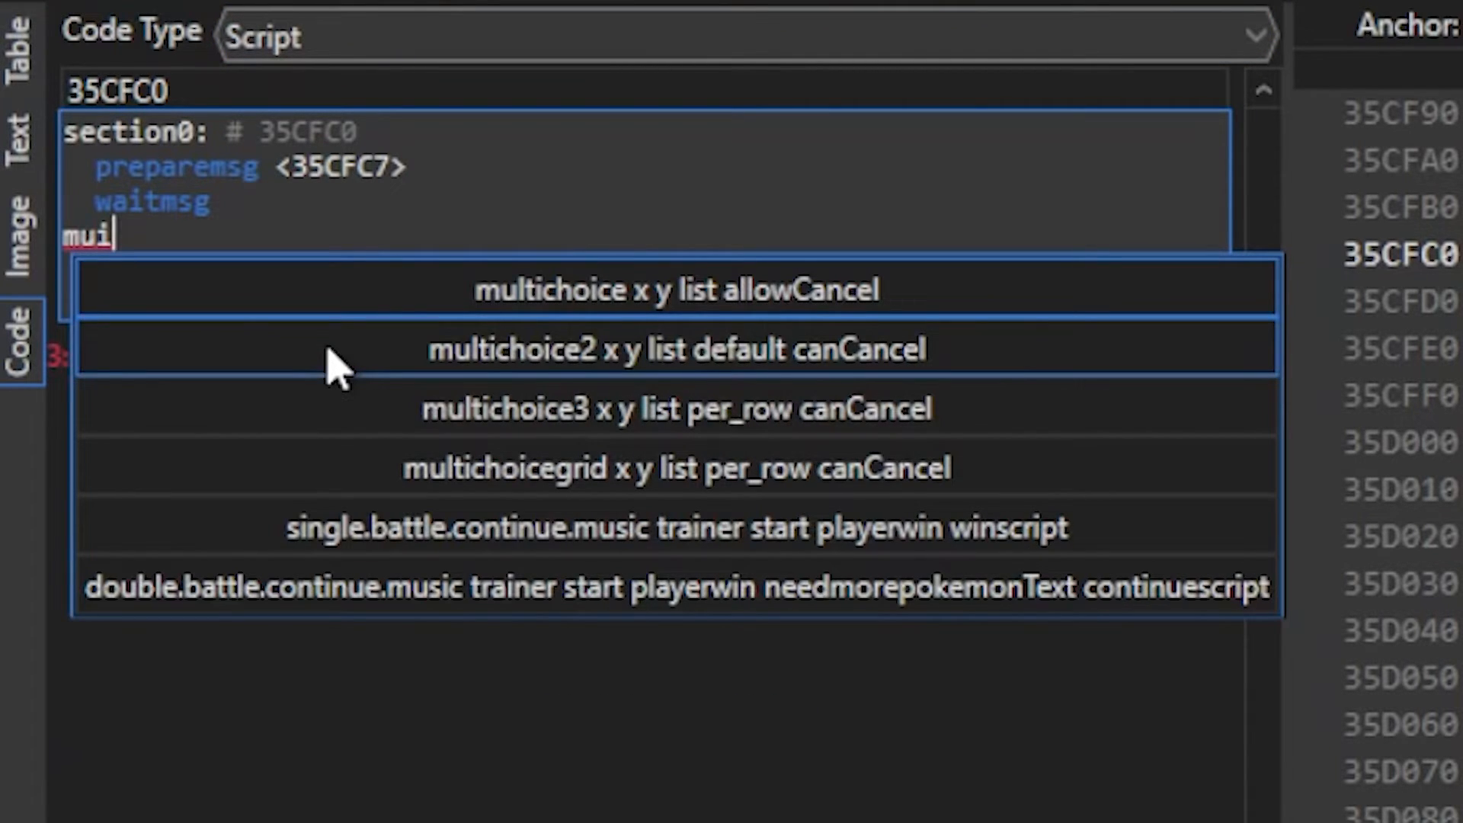
left_click(677, 288)
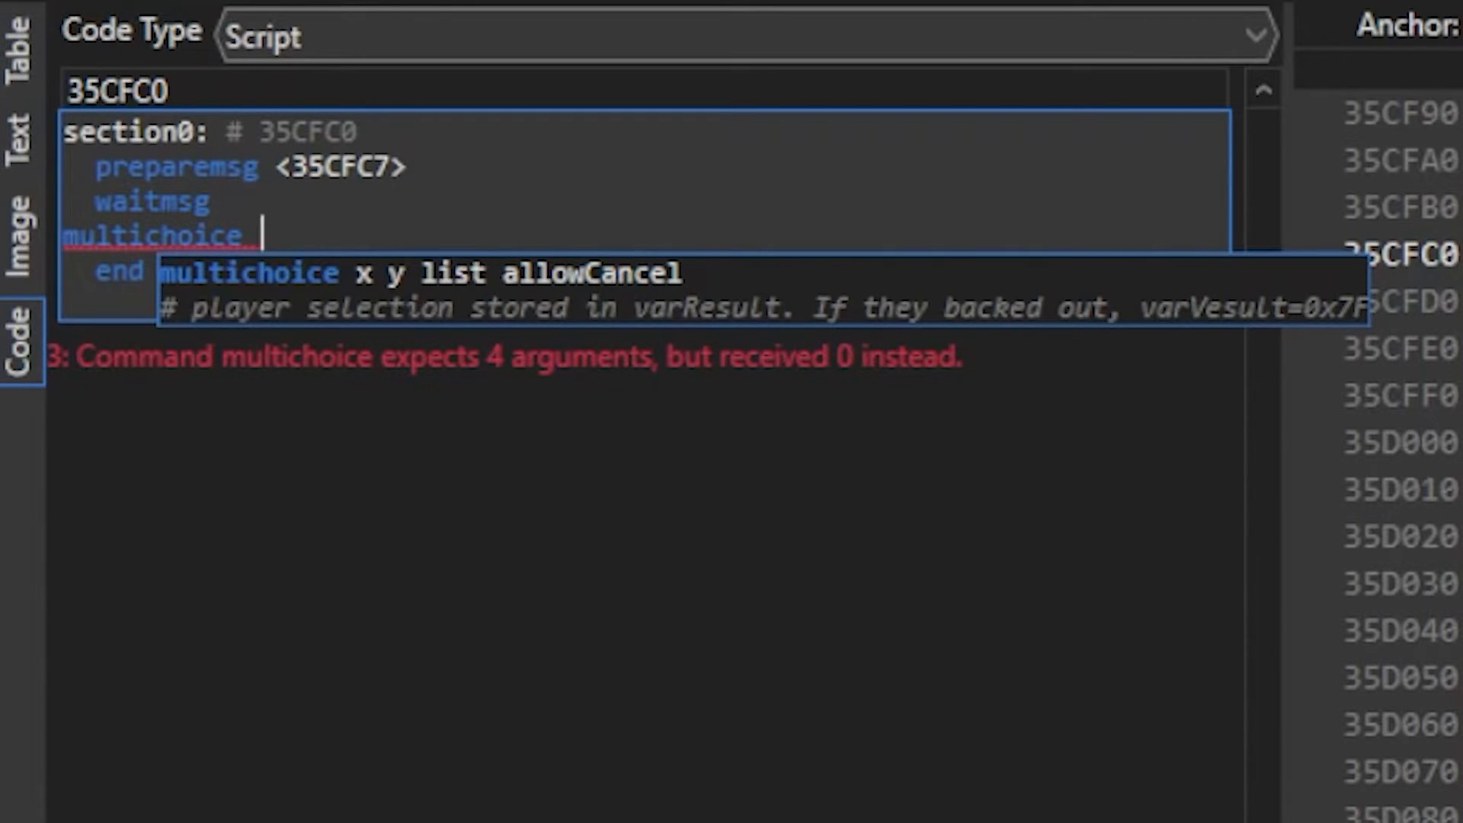
type("3 3")
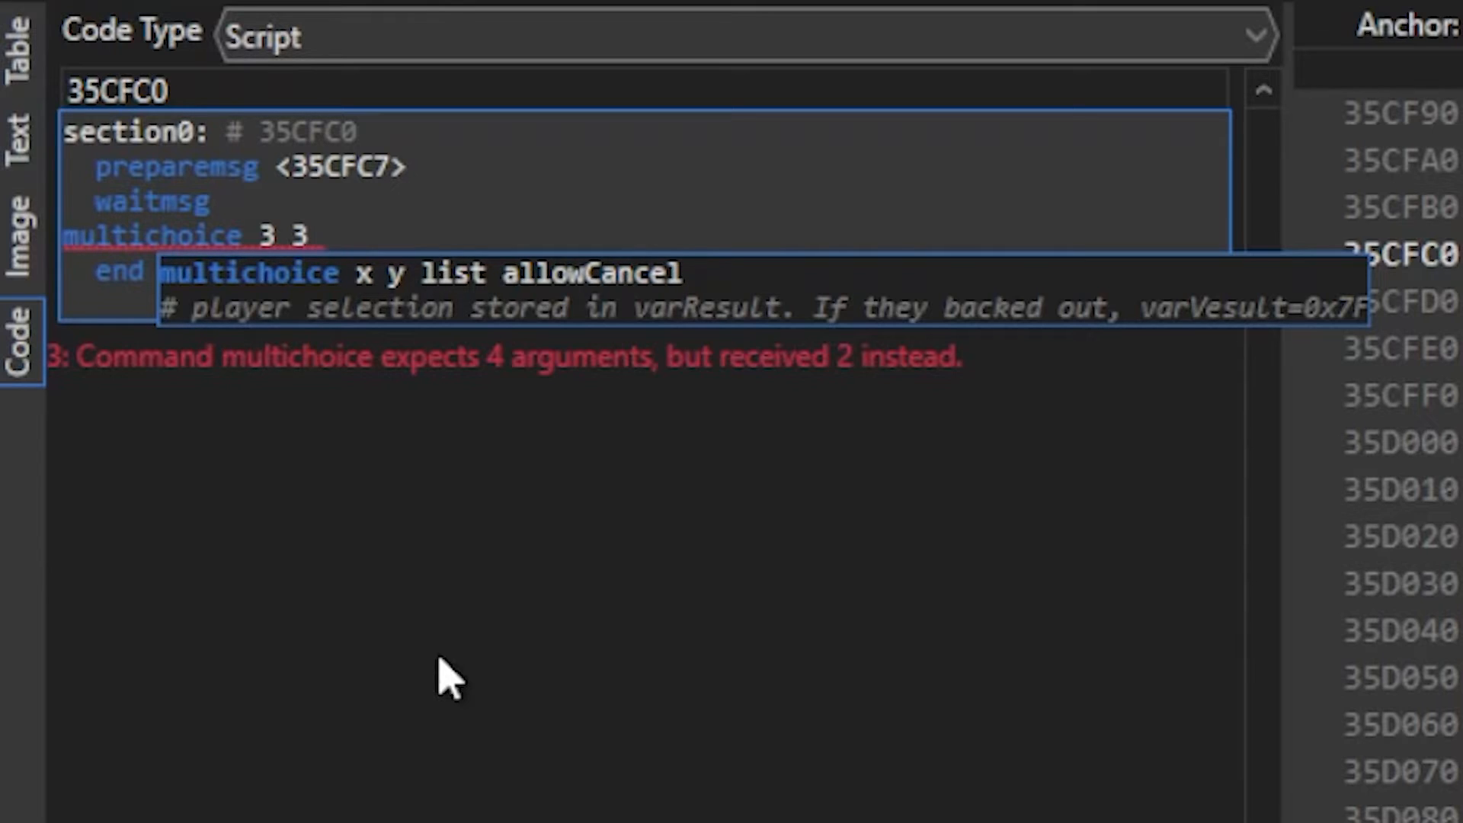
type("65")
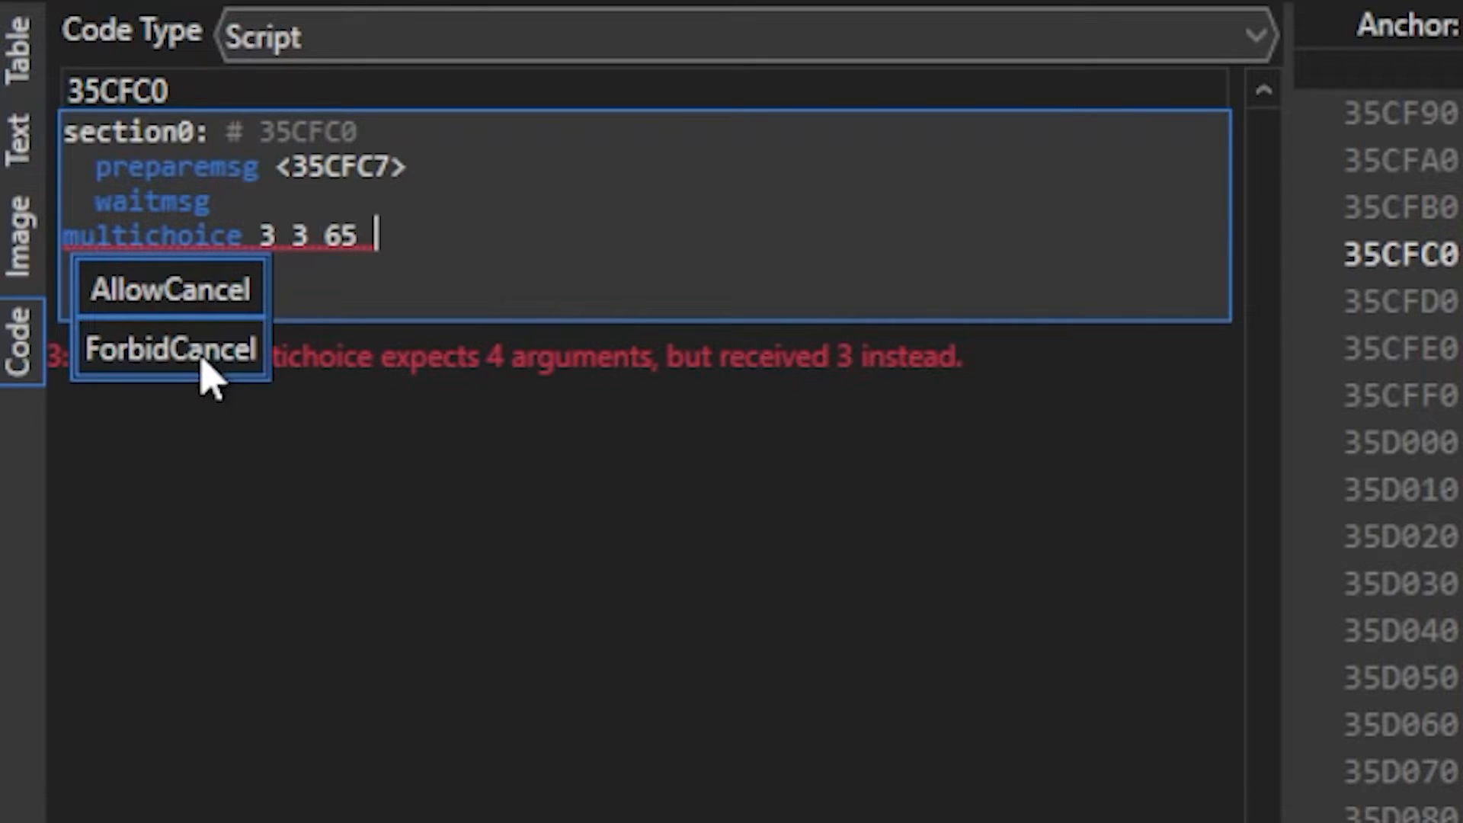
left_click(169, 350)
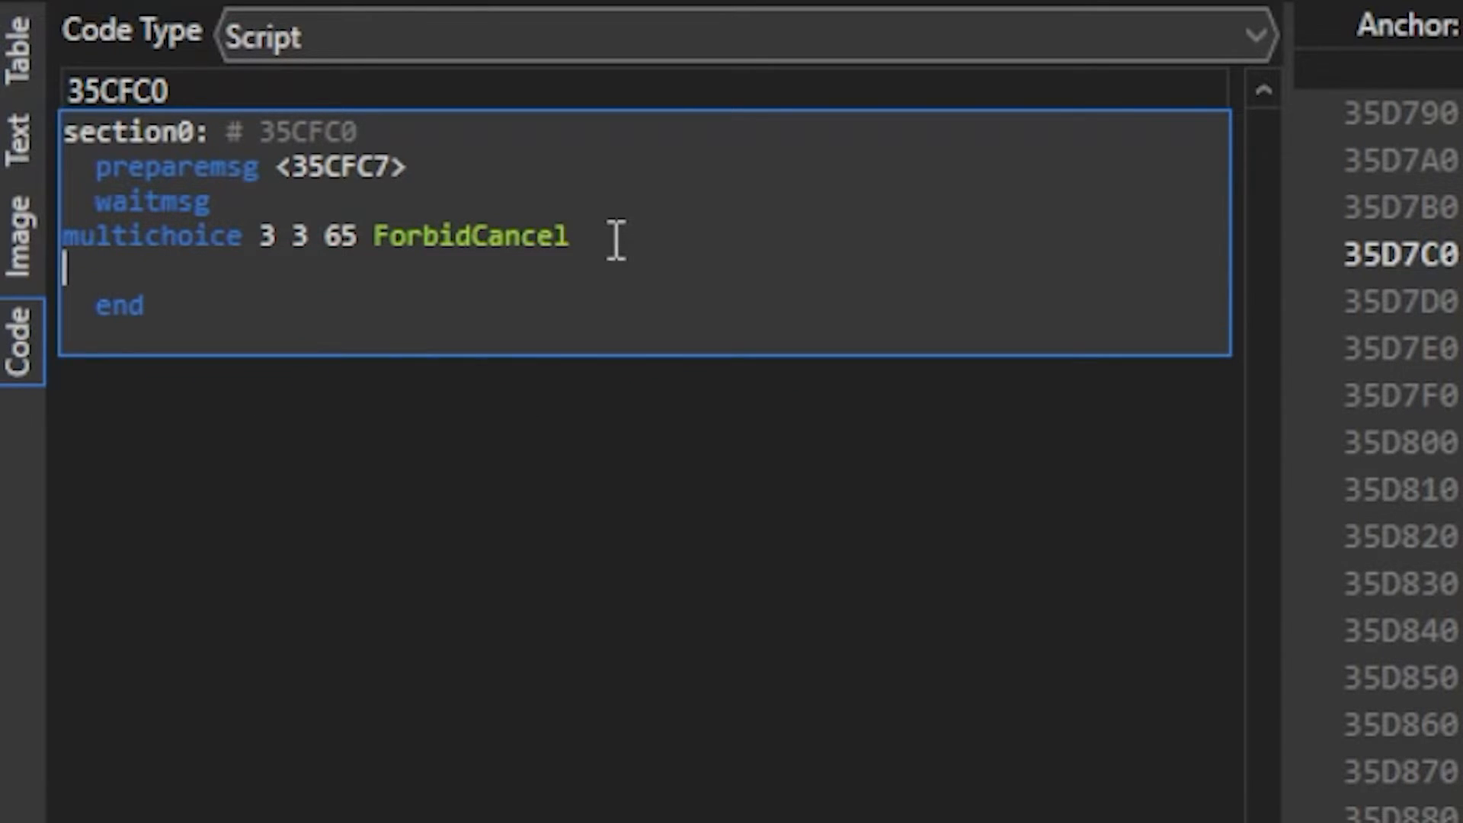
Add closeonkeypress after the multichoice line.
type("close")
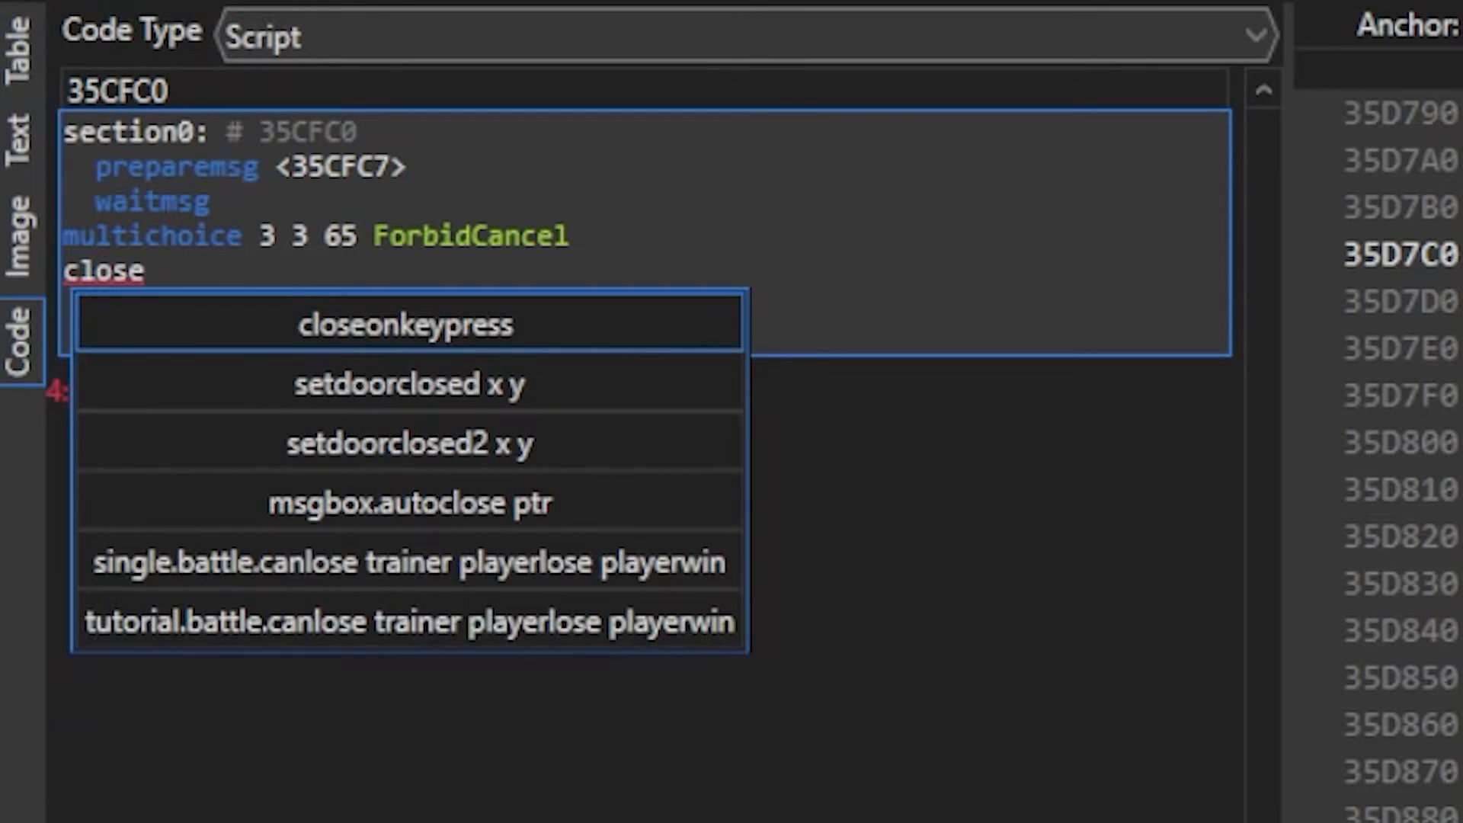
left_click(405, 323)
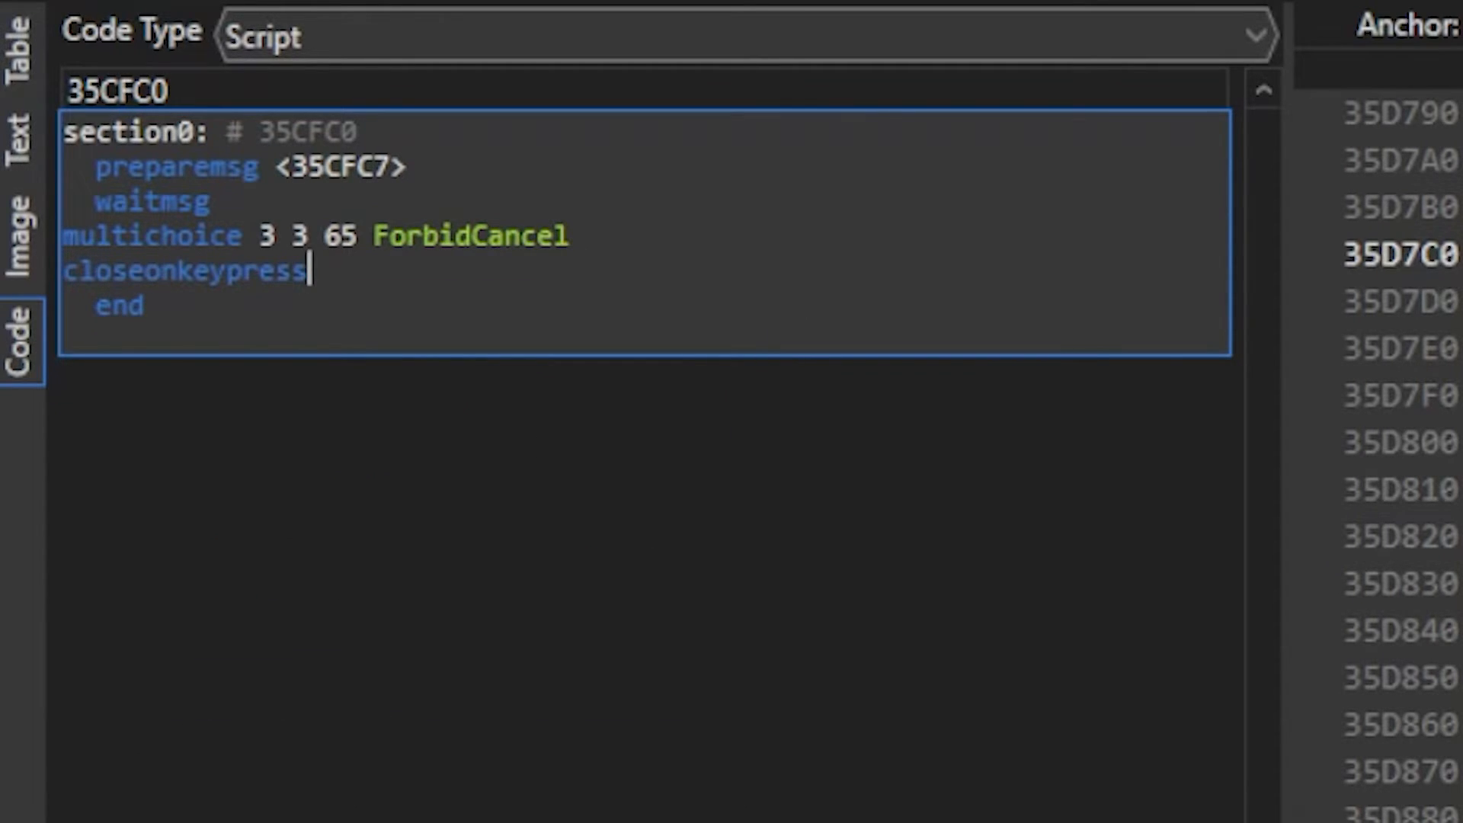
key("Enter")
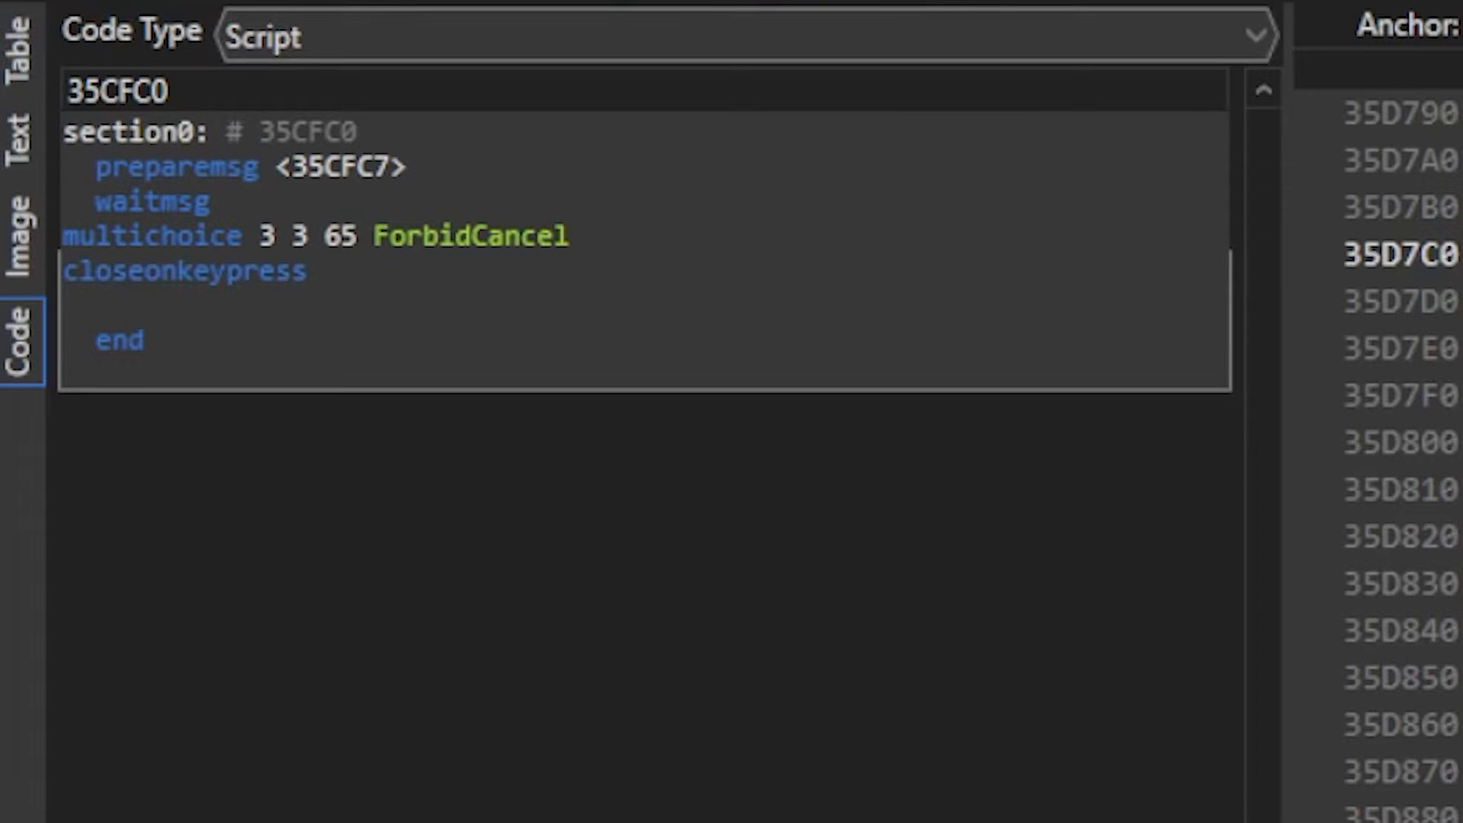
Branch varResult == 0, 1, 2 to section1, section2, section3, and start the section1 label.
type("if.compare.goto varr")
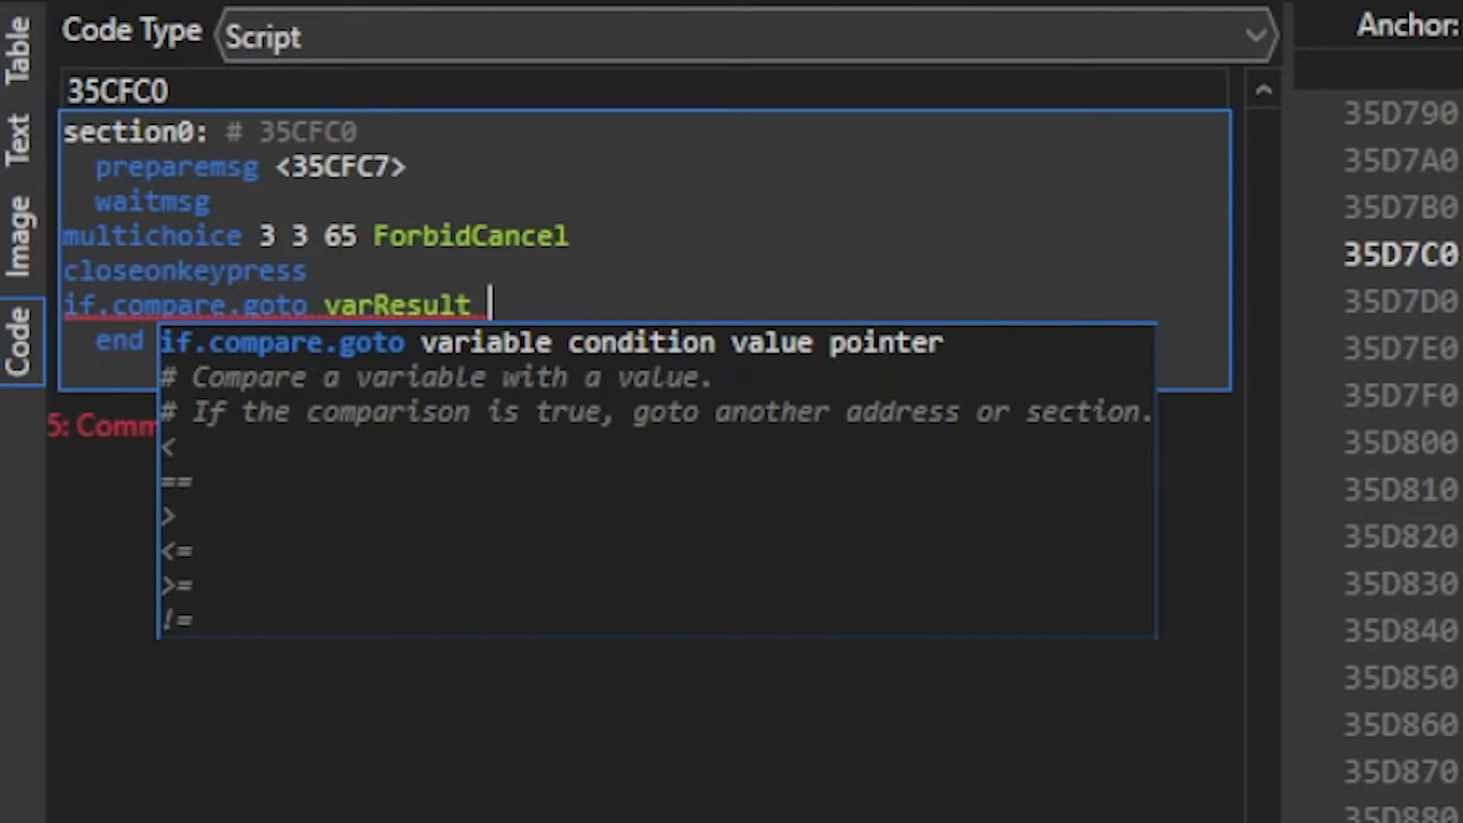
type("==")
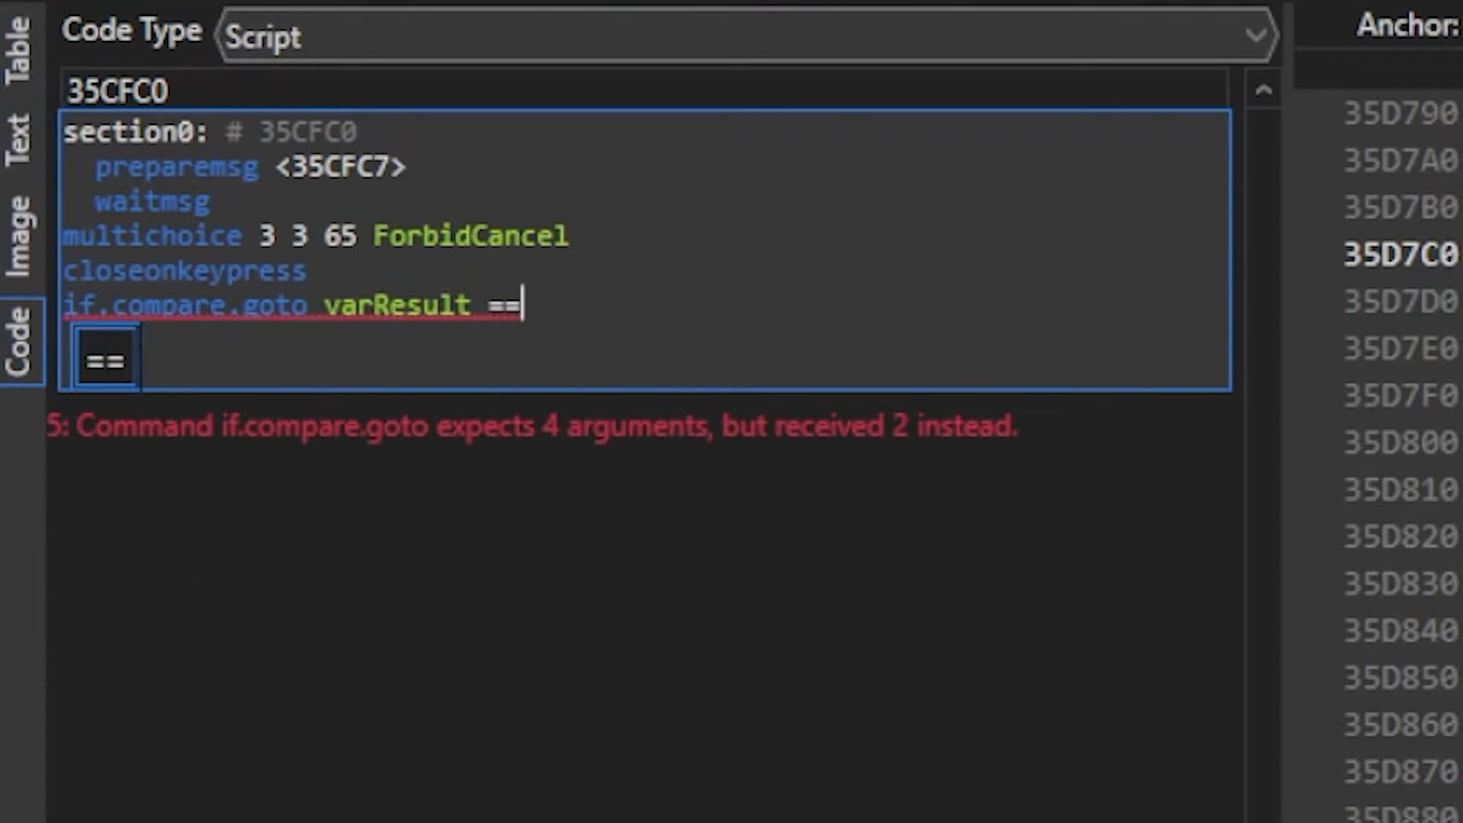
type("0")
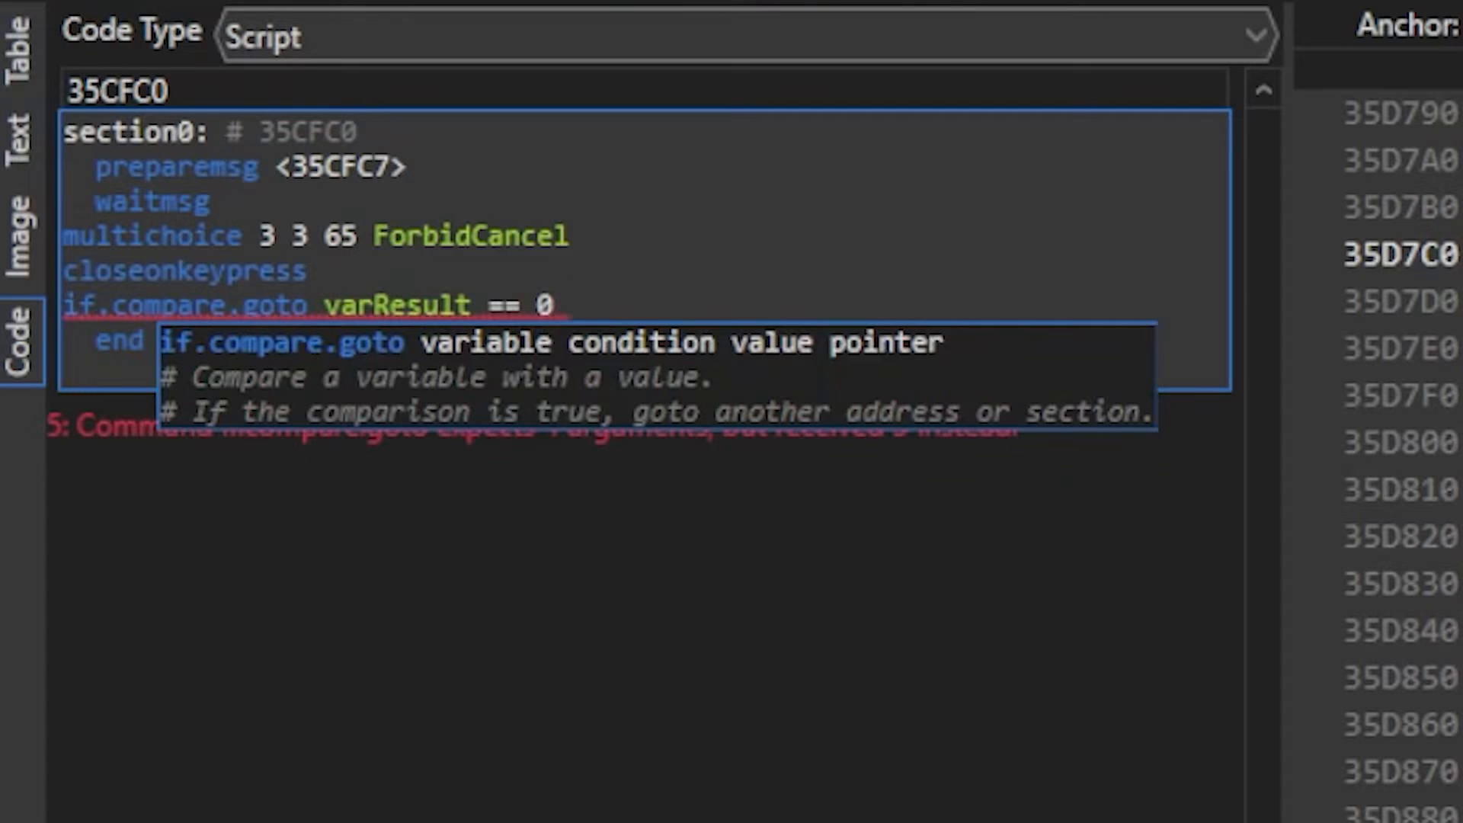
type("<section1")
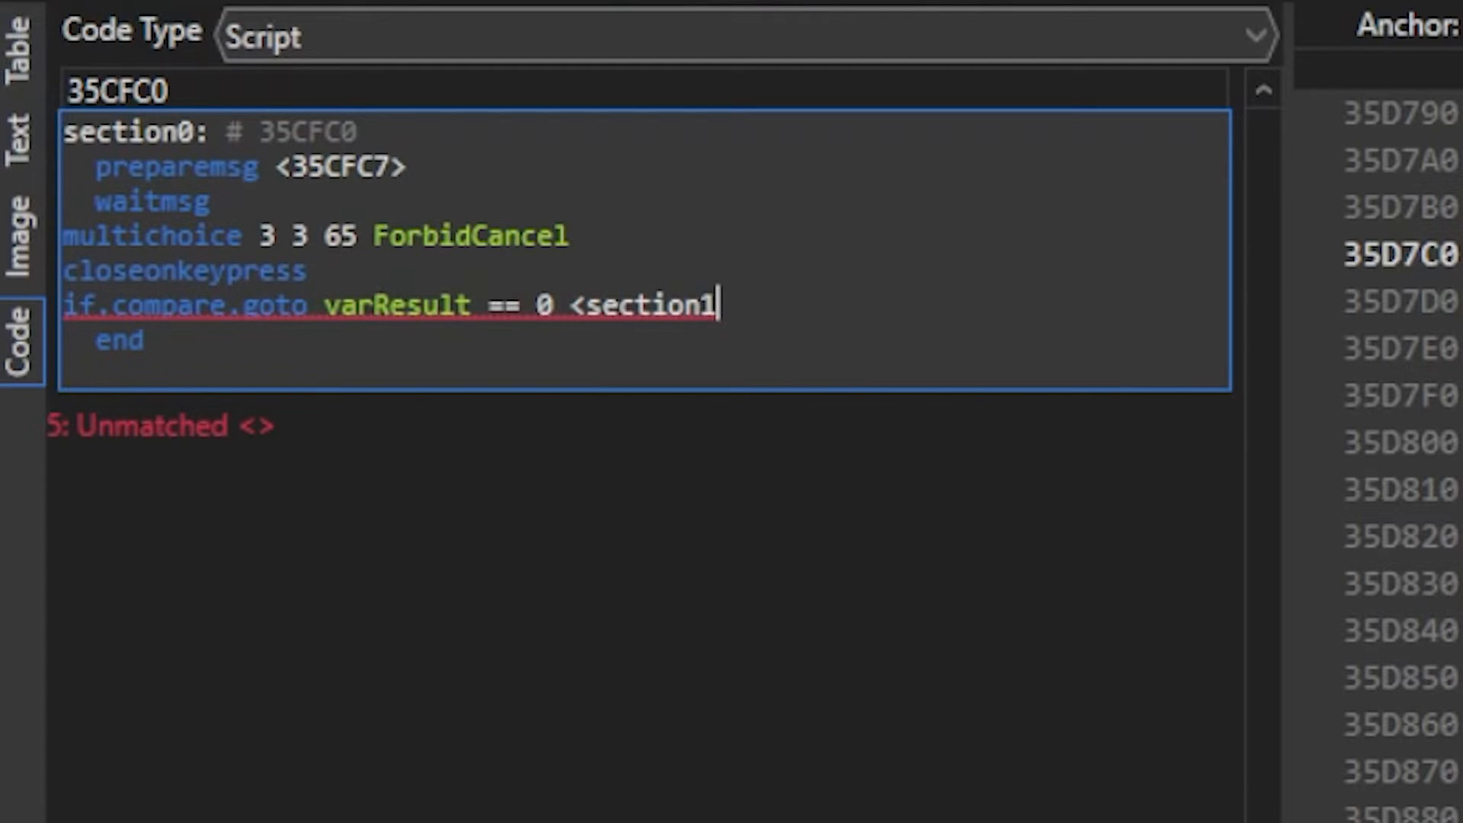
type("if.compare.goto varResult")
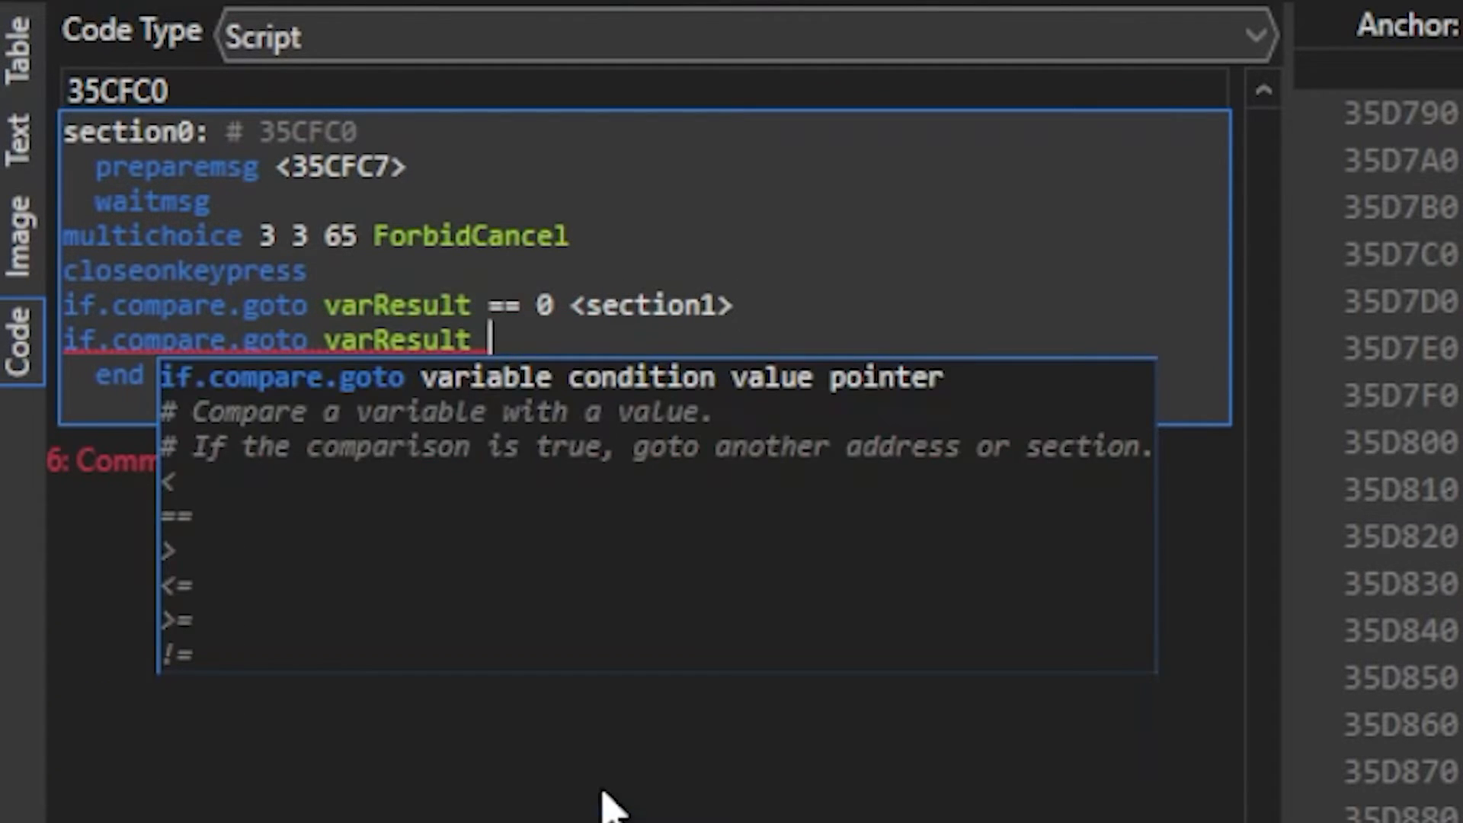
type("== 1 <section2>")
type("if.compare.call varResult ==")
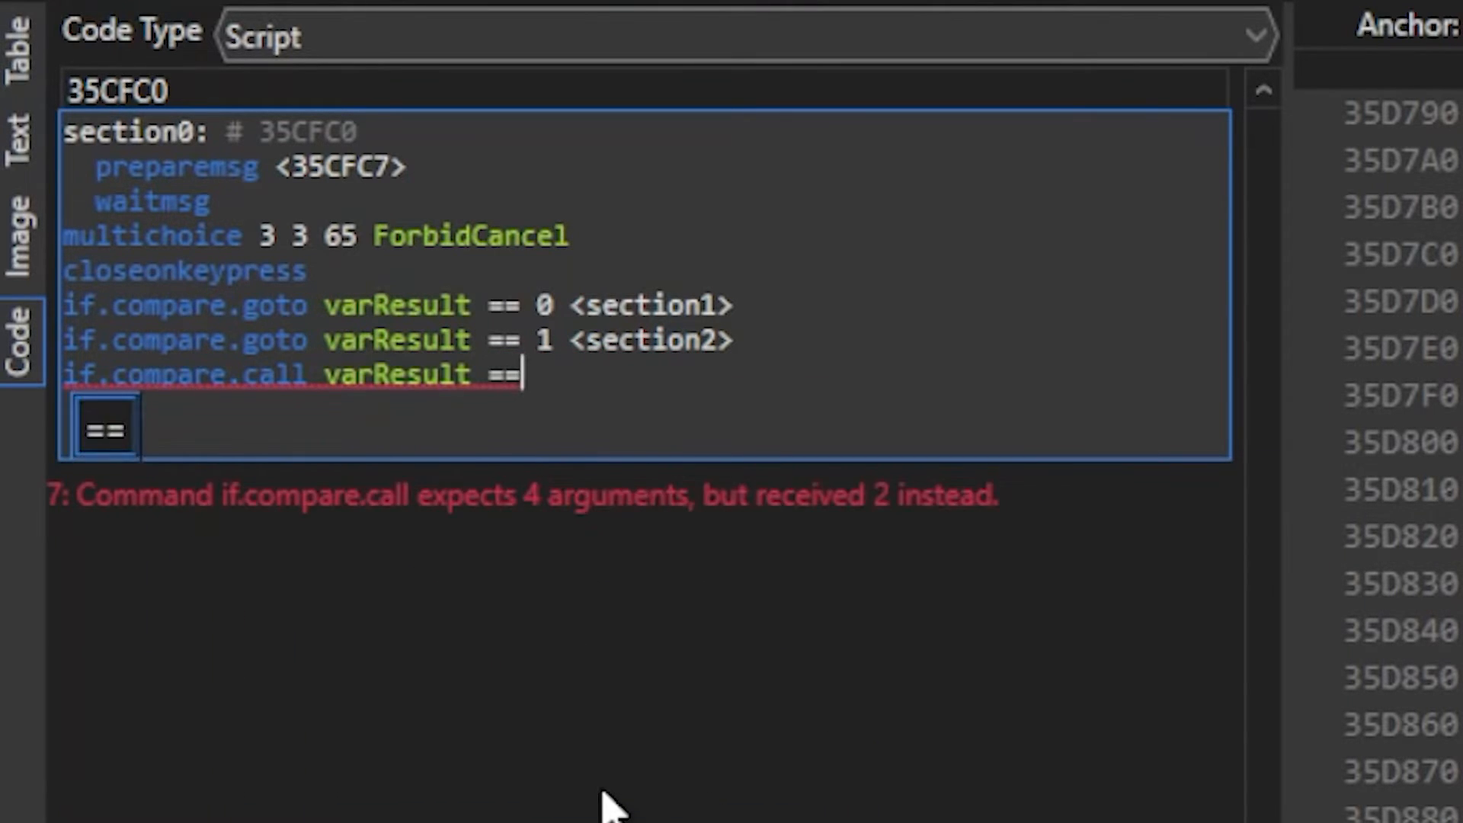
type("2 <section3>")
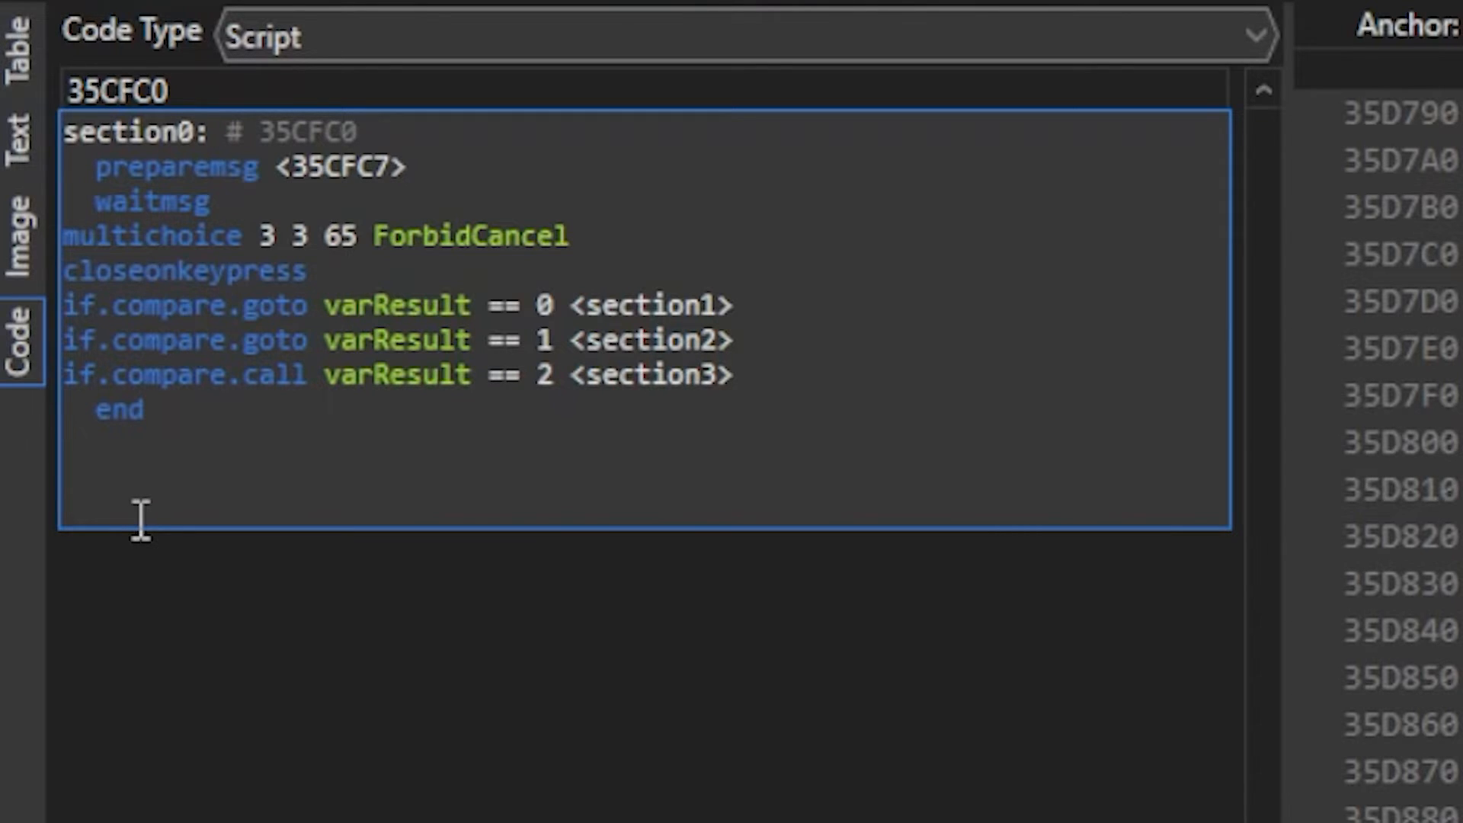
type("section1")
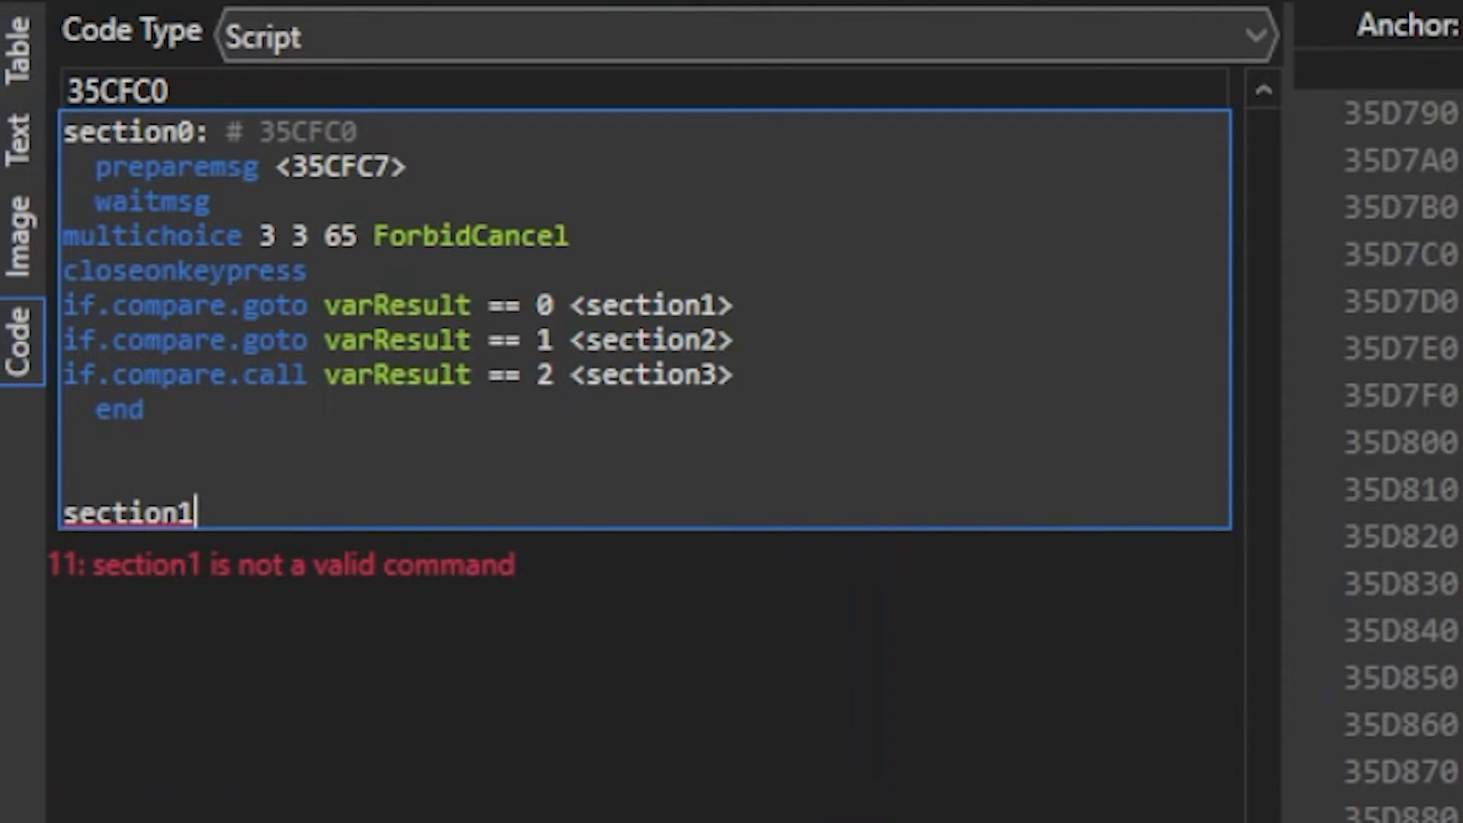
In section1 add msgbox.yesno 'Are you sure you want Pansage as your stater?' with if.no.goto <section0>.
type(":")
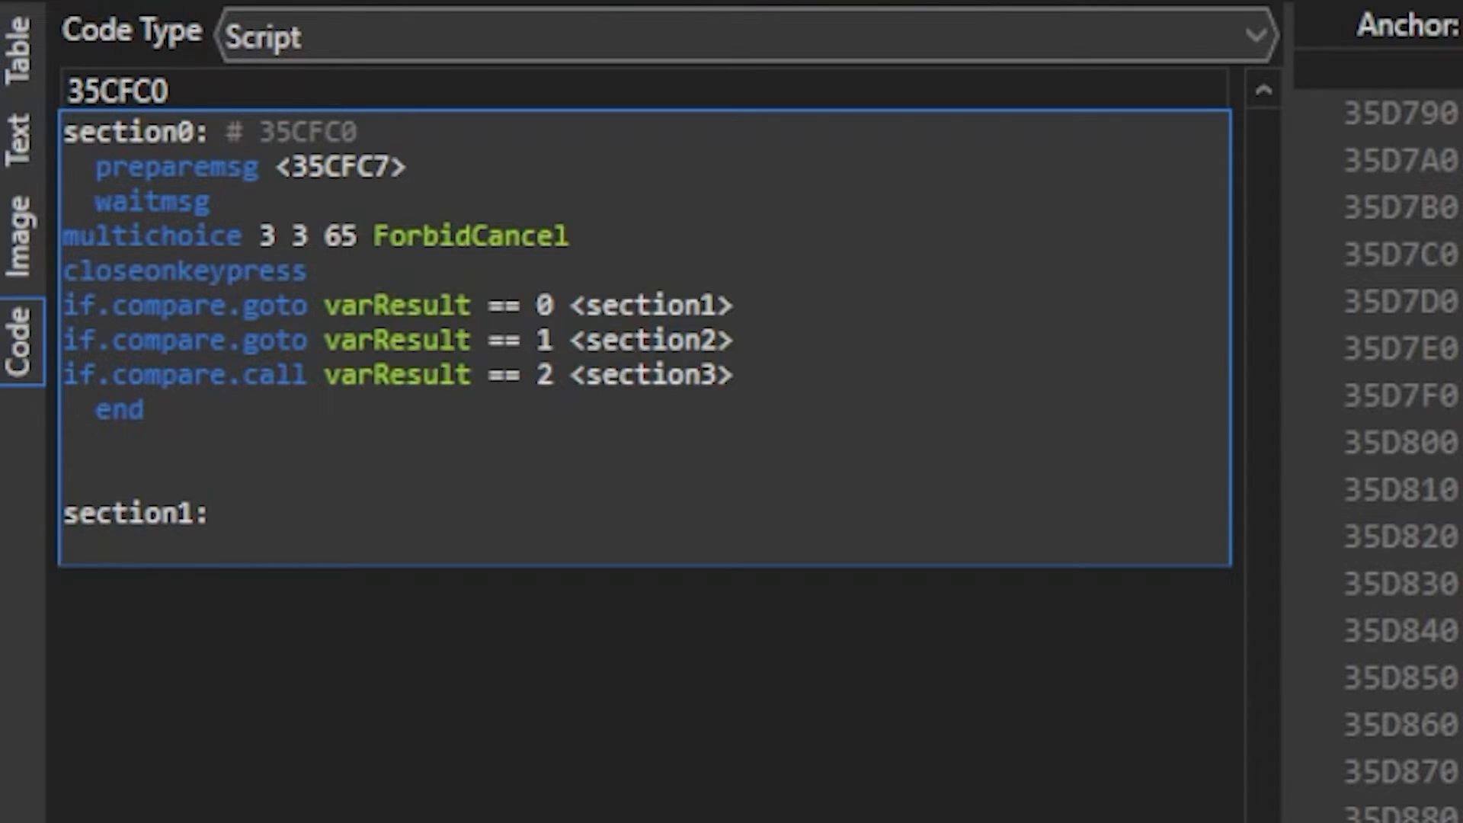
type("yesno")
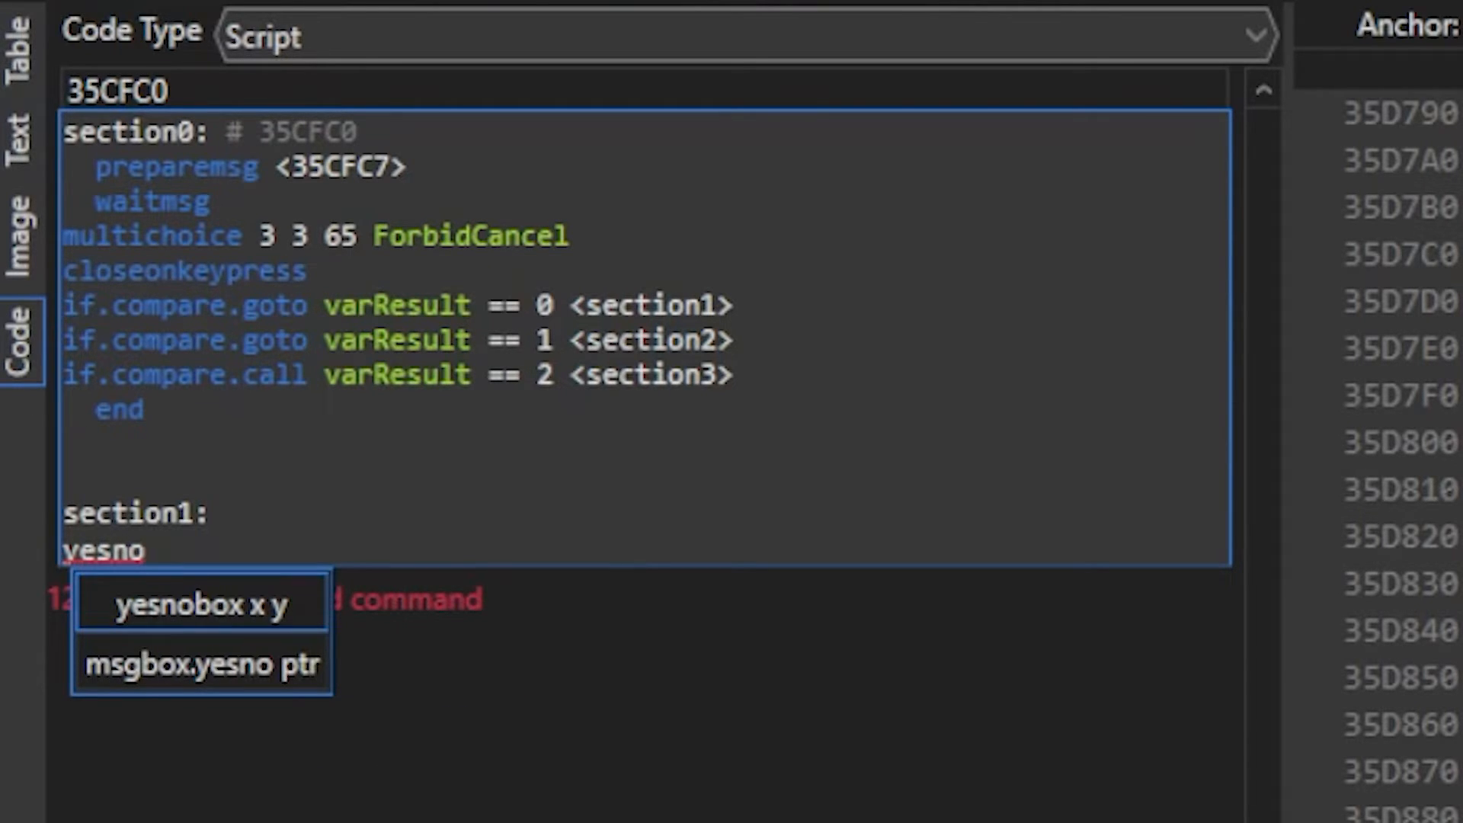
left_click(200, 665)
type("Are you sure you want Pansage as your stater?")
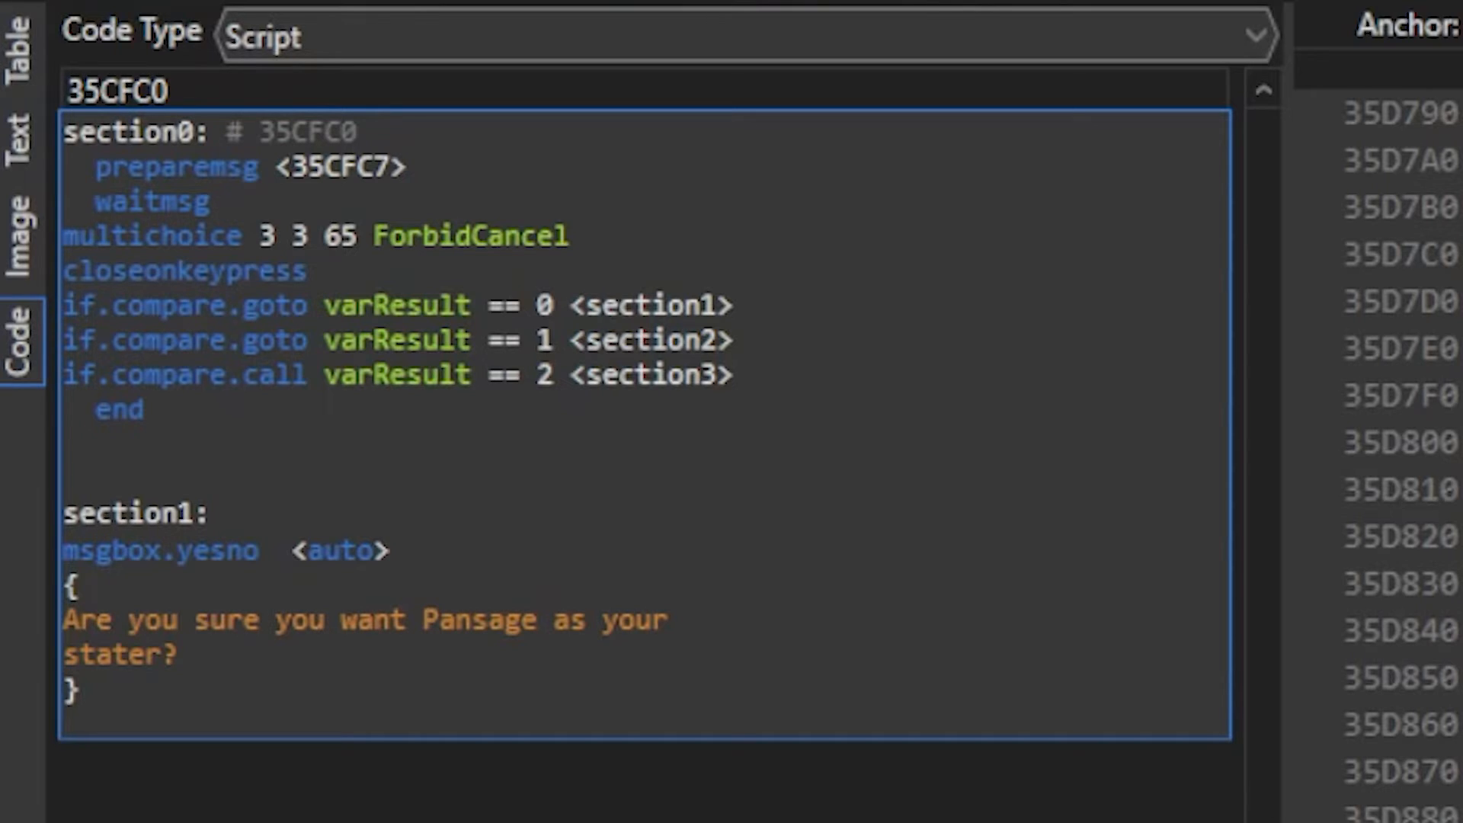
type("if.no.goto")
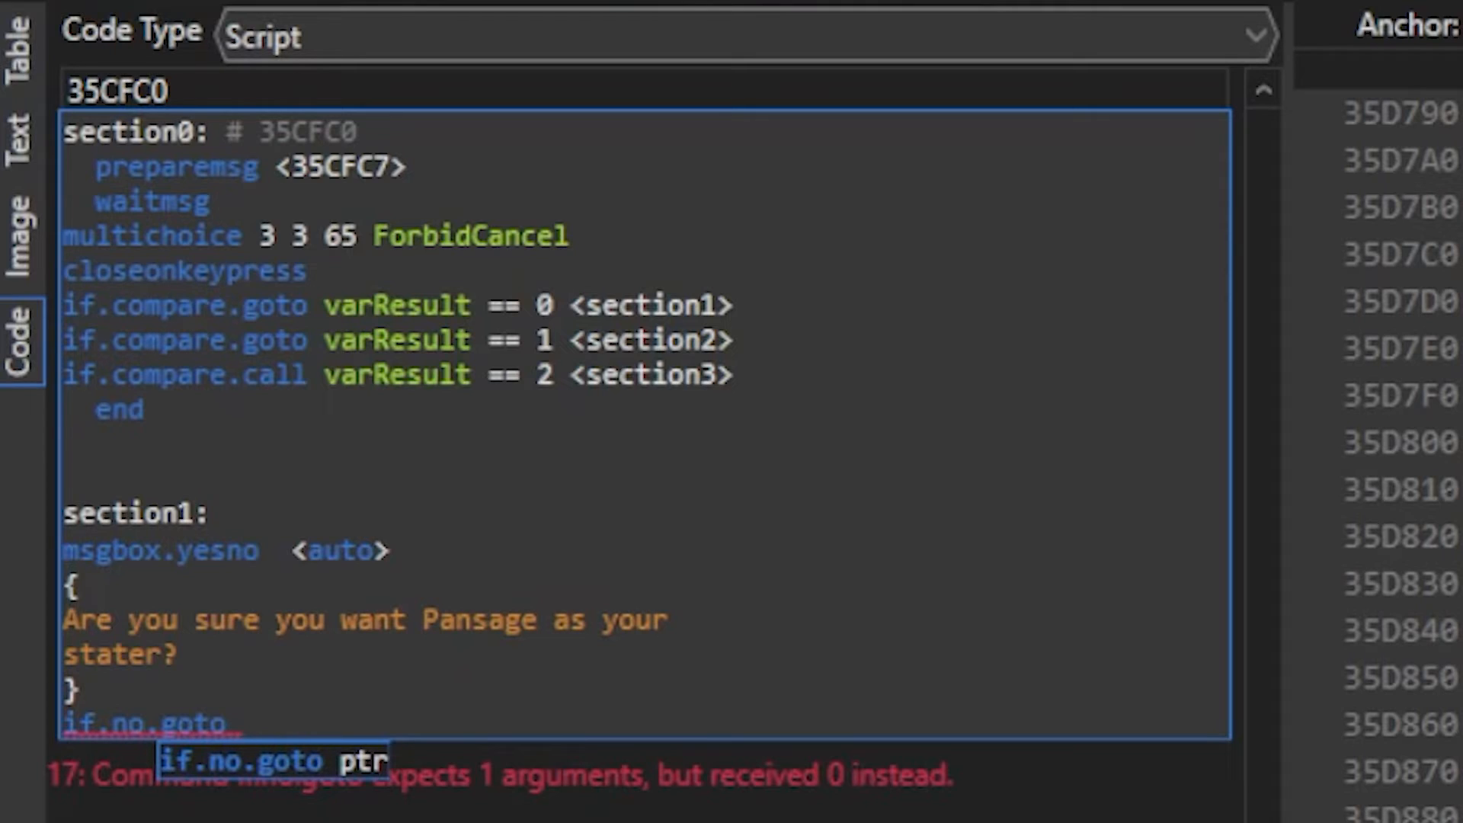
type("<section0>")
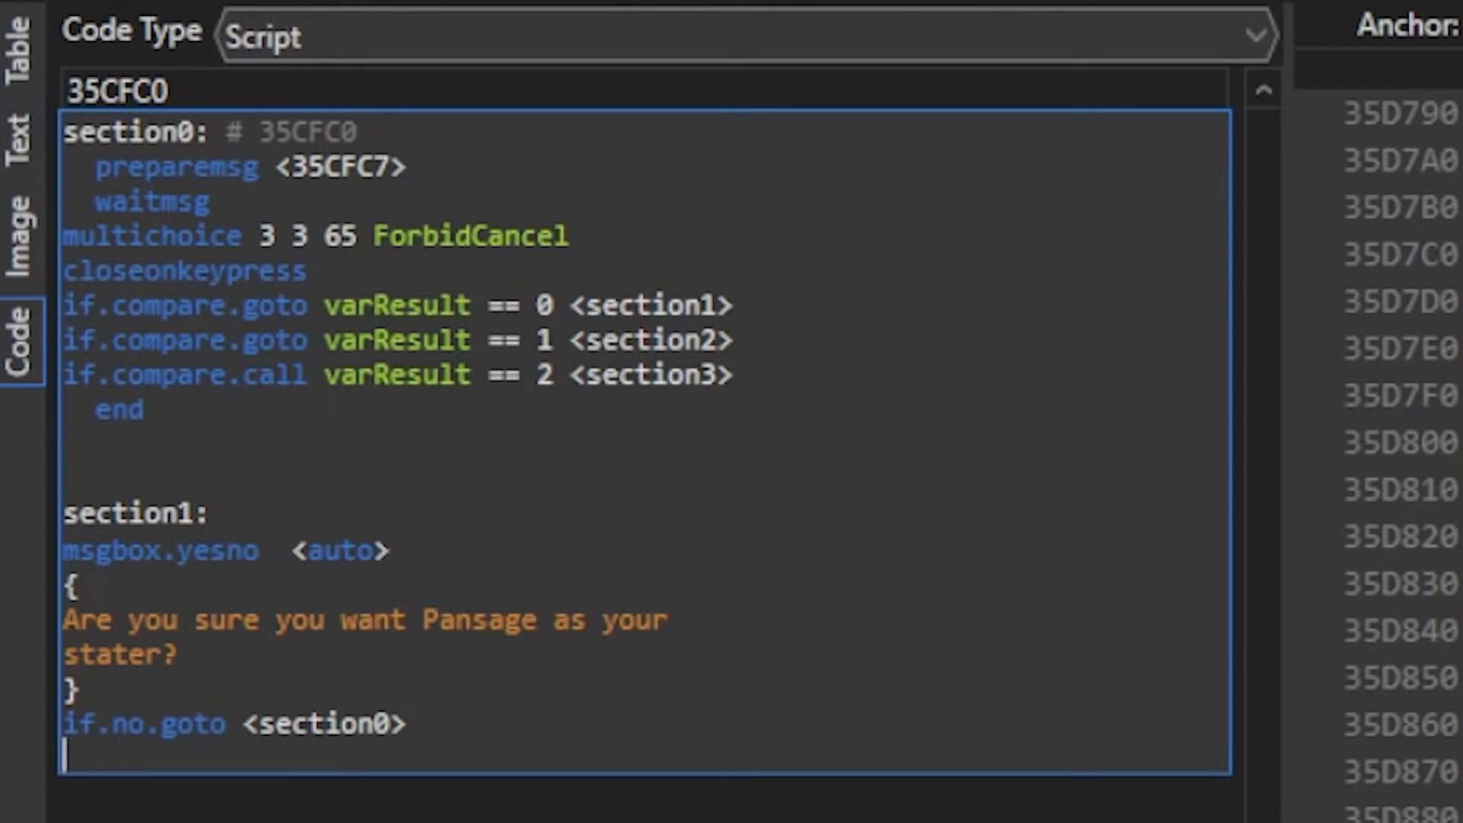
type("fanfarem")
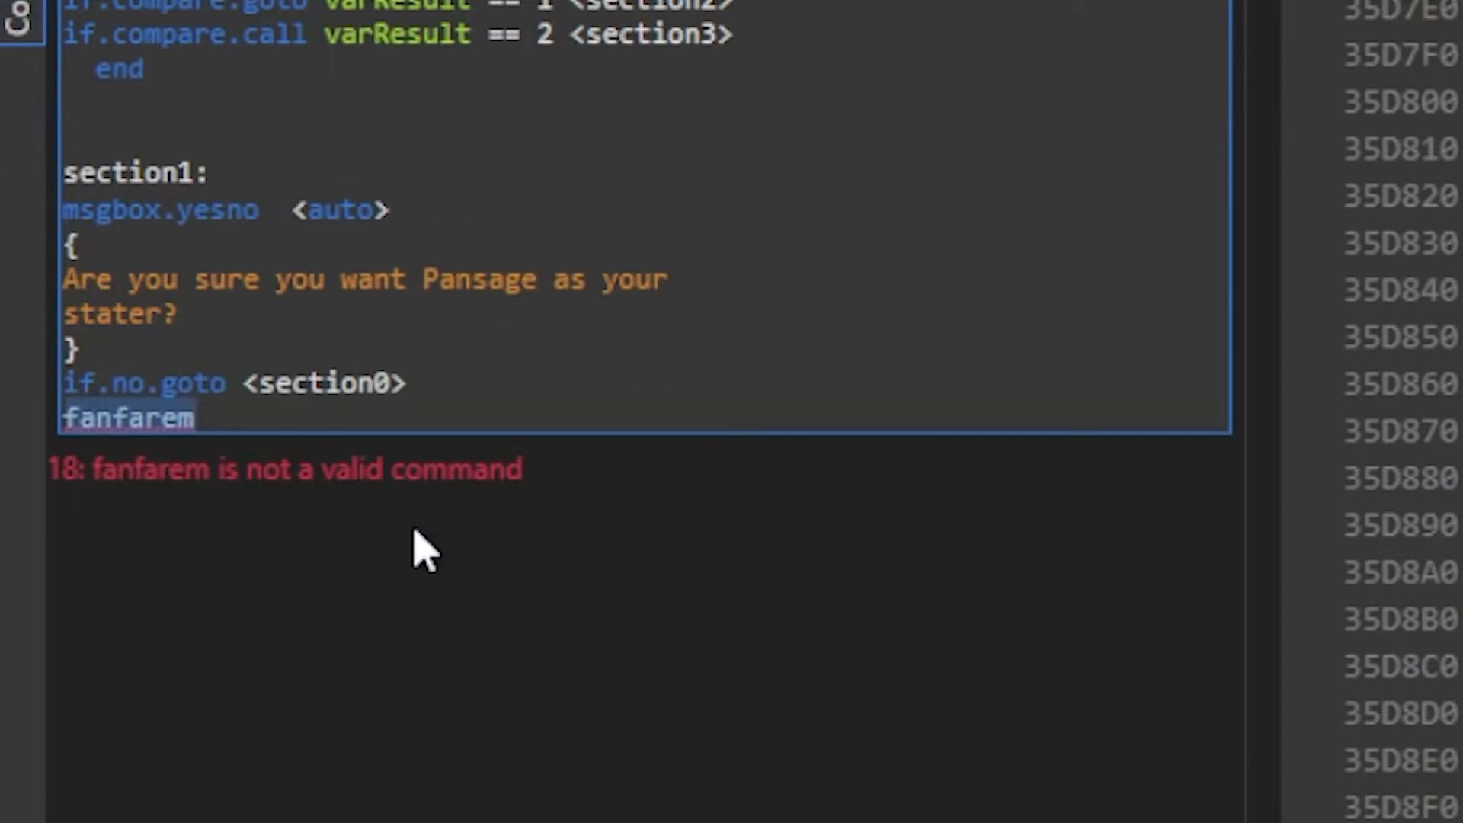
Add msgbox.fanfare mus_obtain_item '[player] received Pansage!'.
type("msgfan")
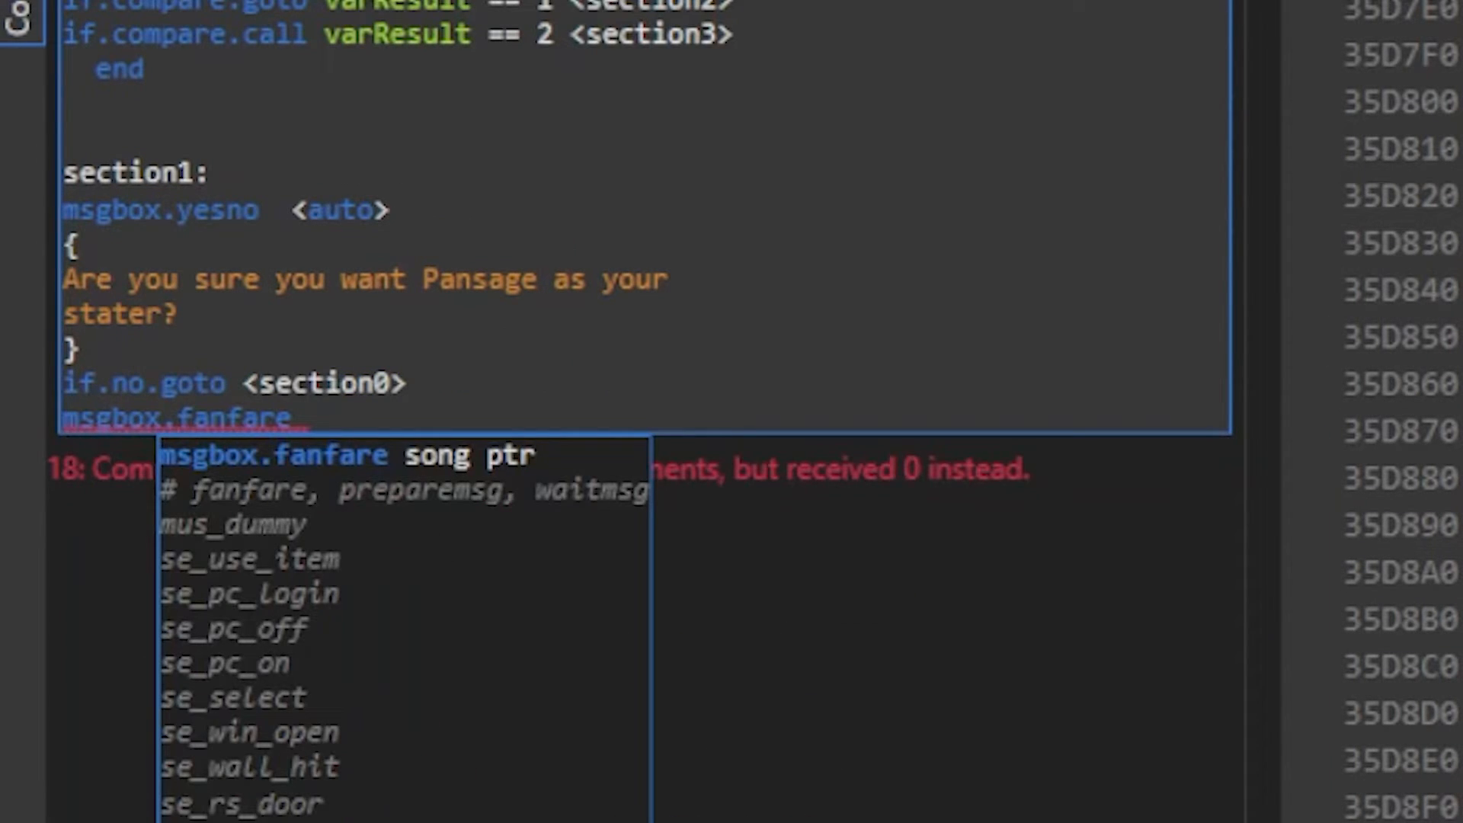
type("mus_obtain_item  <auto>")
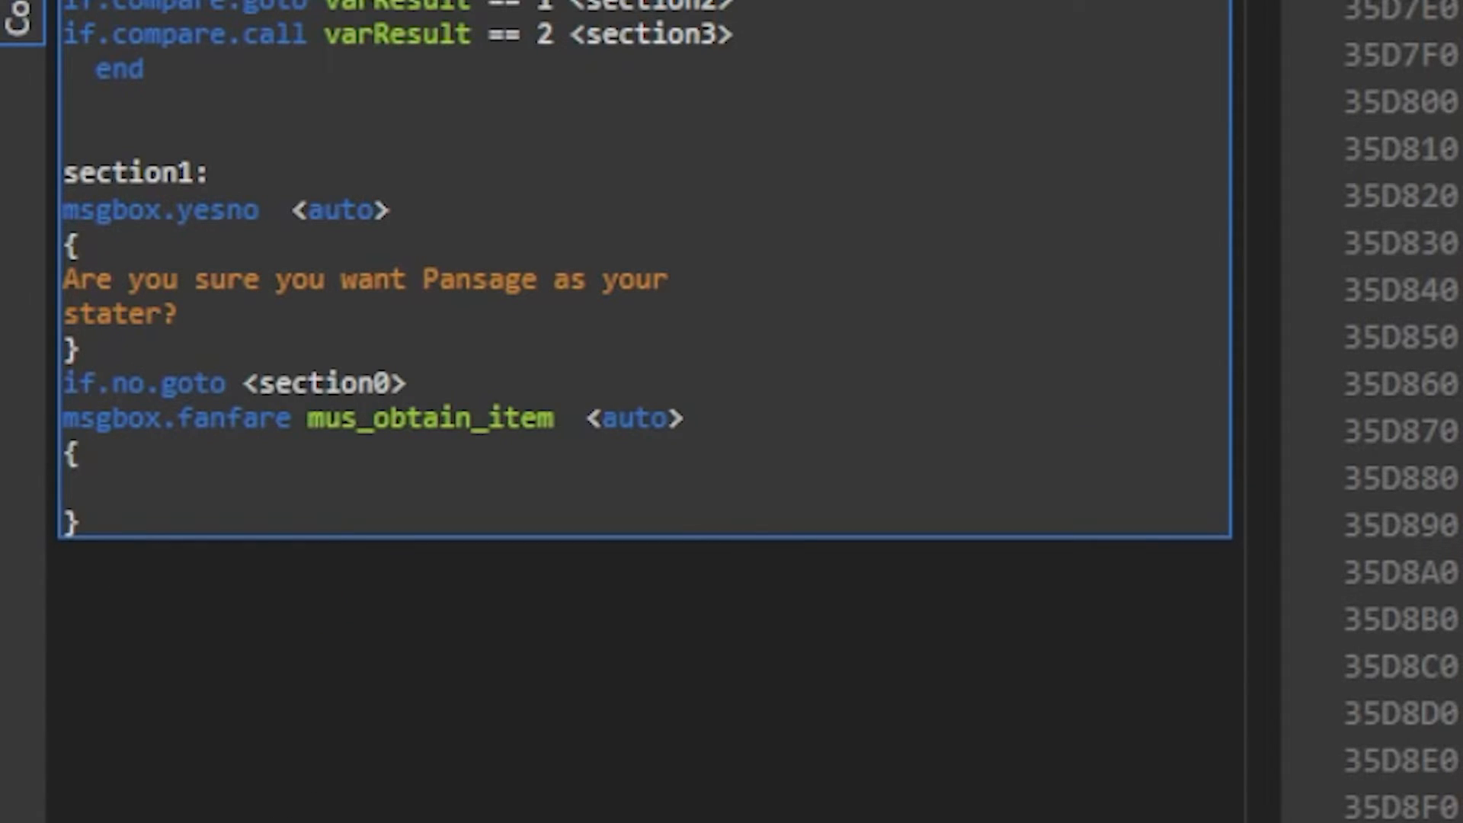
type("[player]")
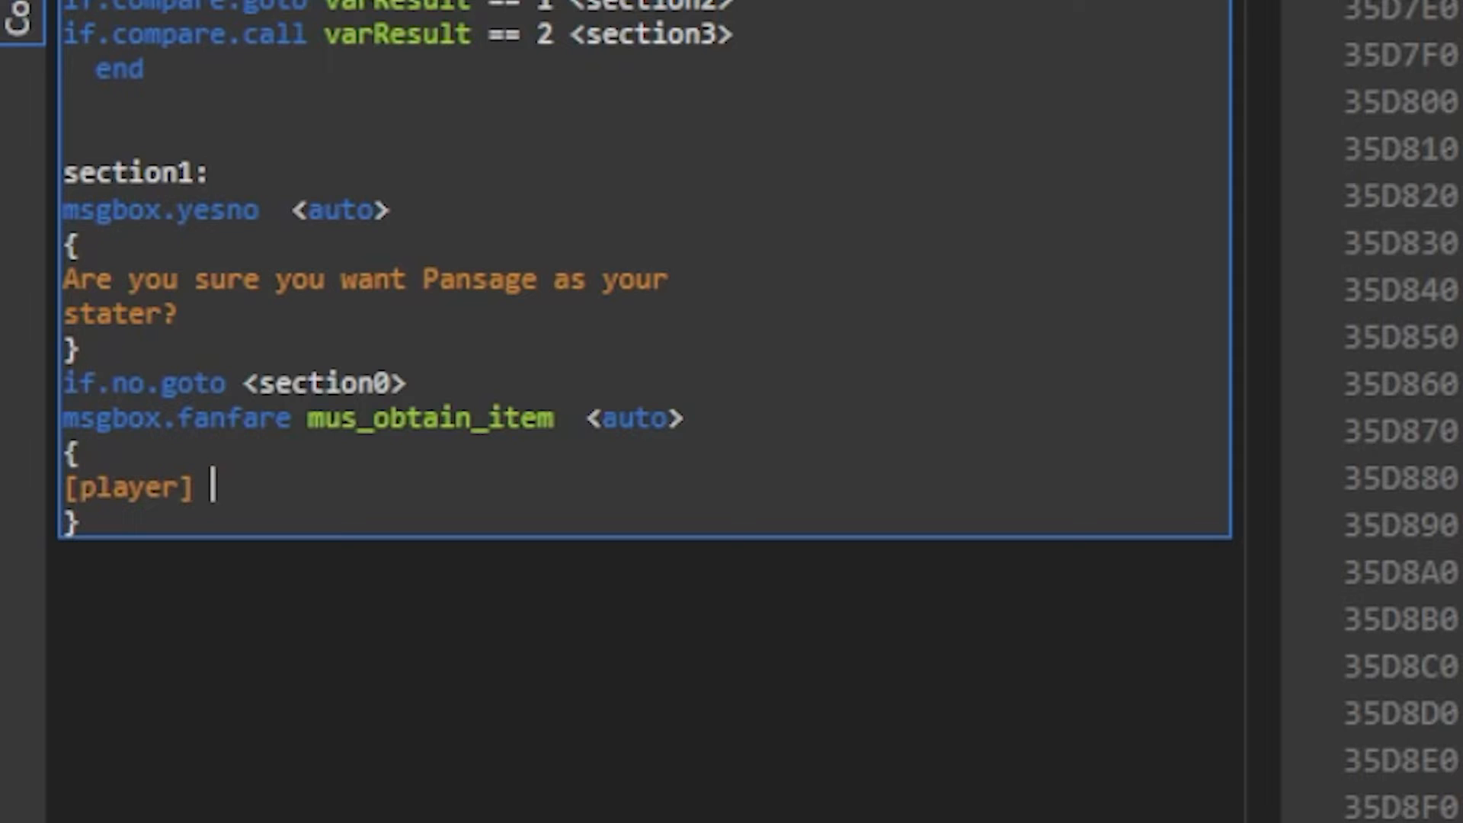
type("received Pansage!")
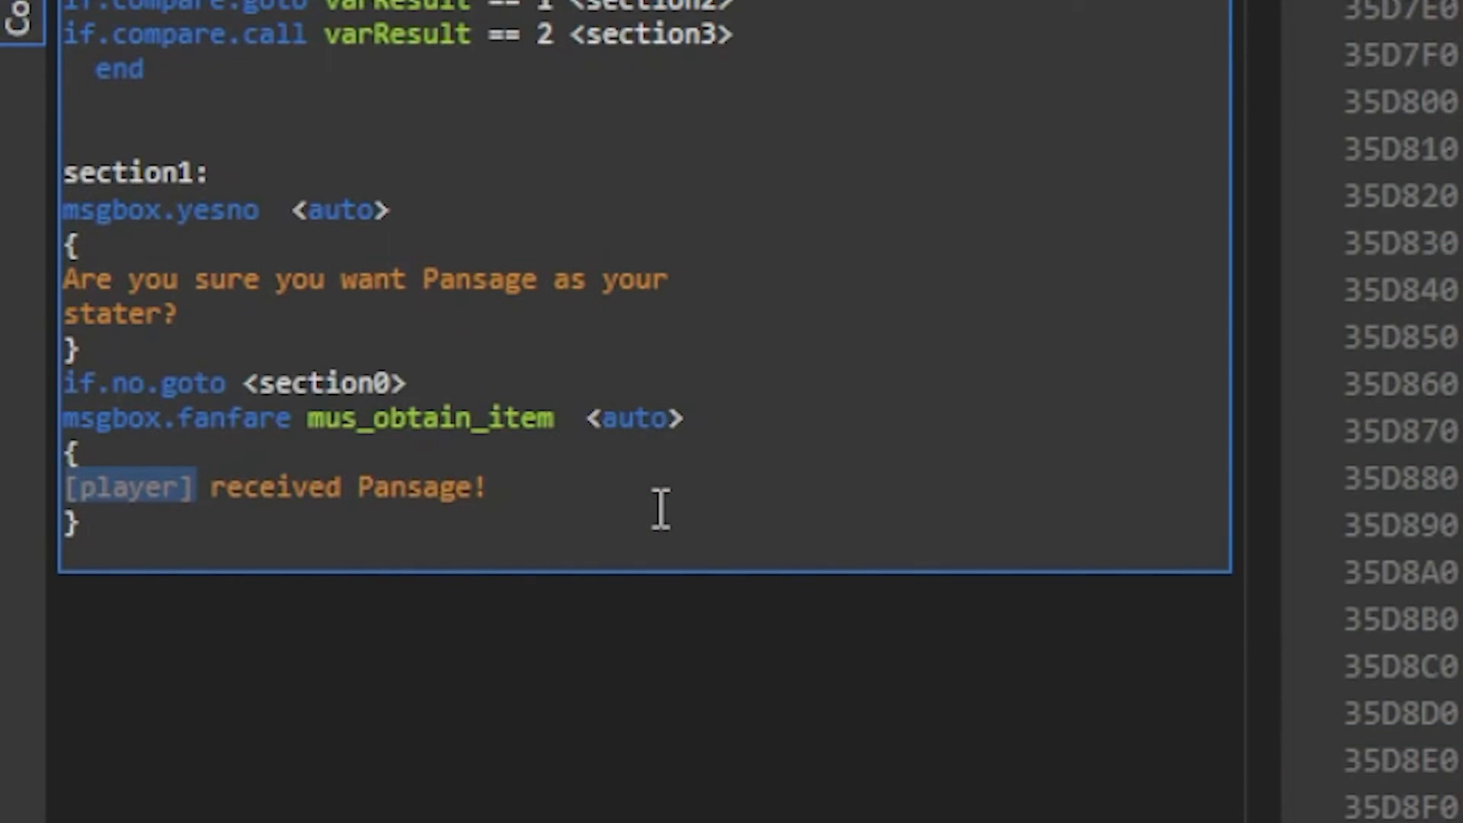
Add givePokemon Pansage level 5 with an item from the suggestions.
type("g")
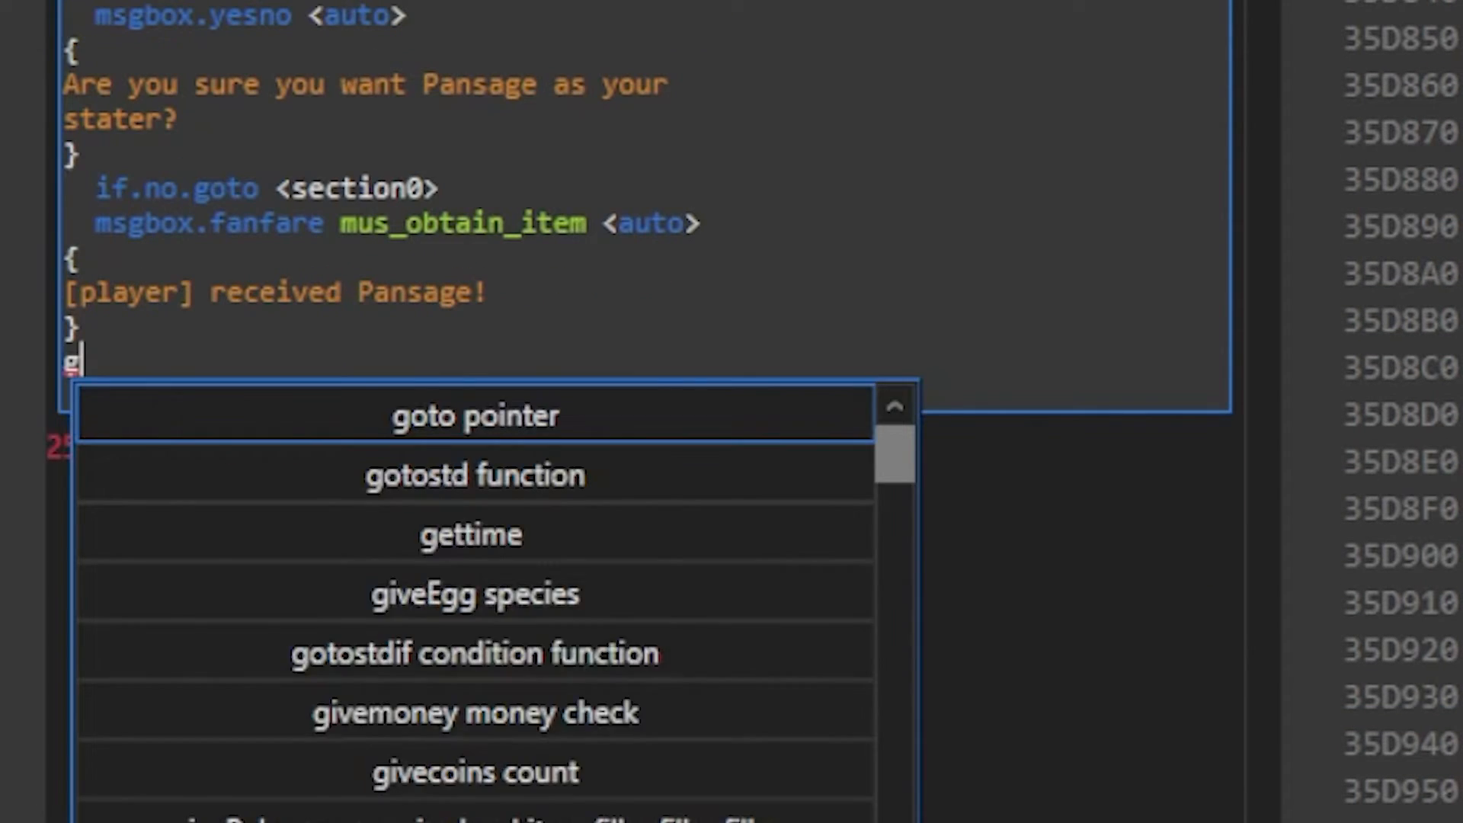
type("ivePokemon")
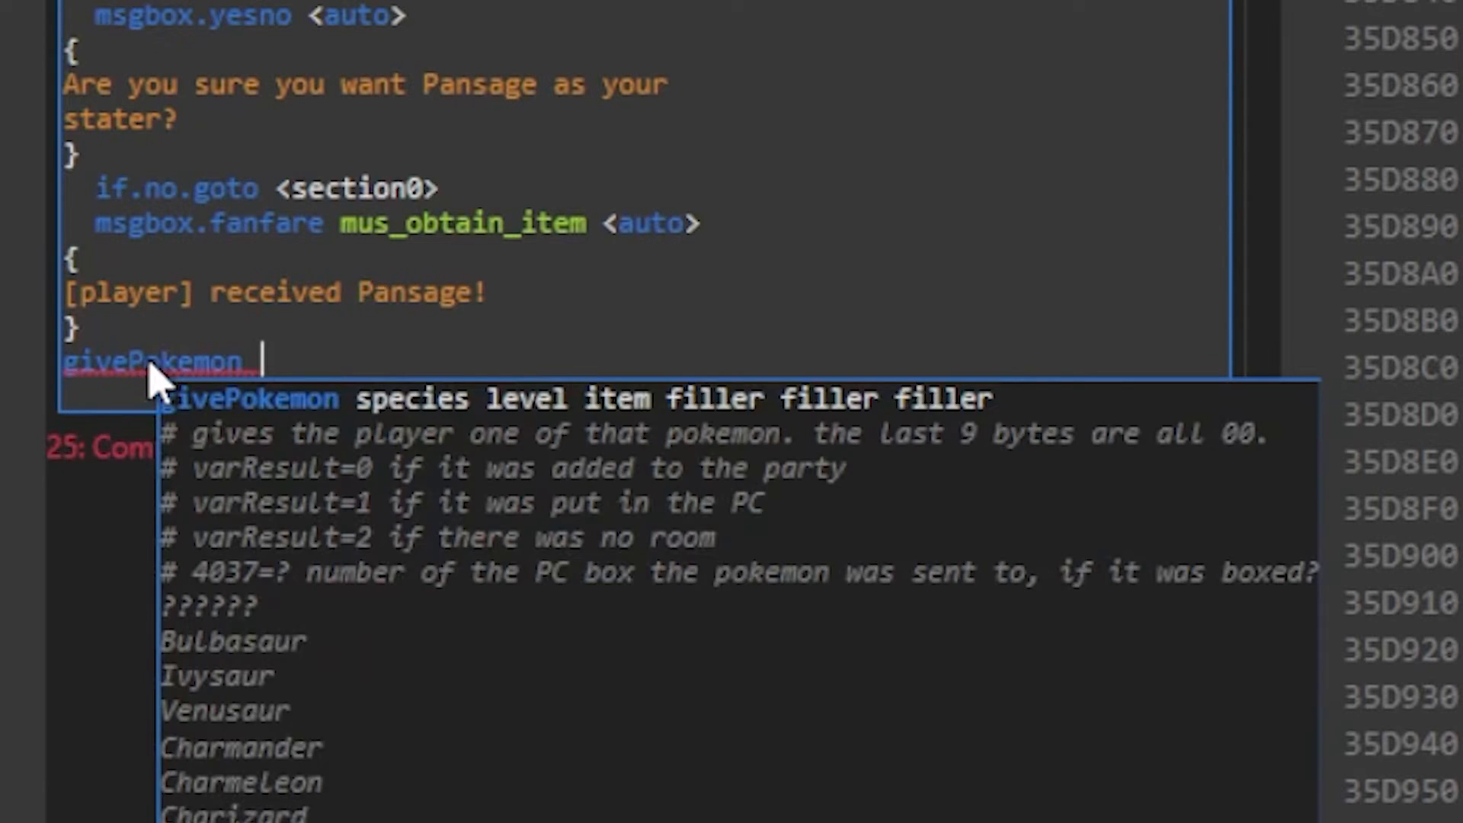
type("Pansage 5 o")
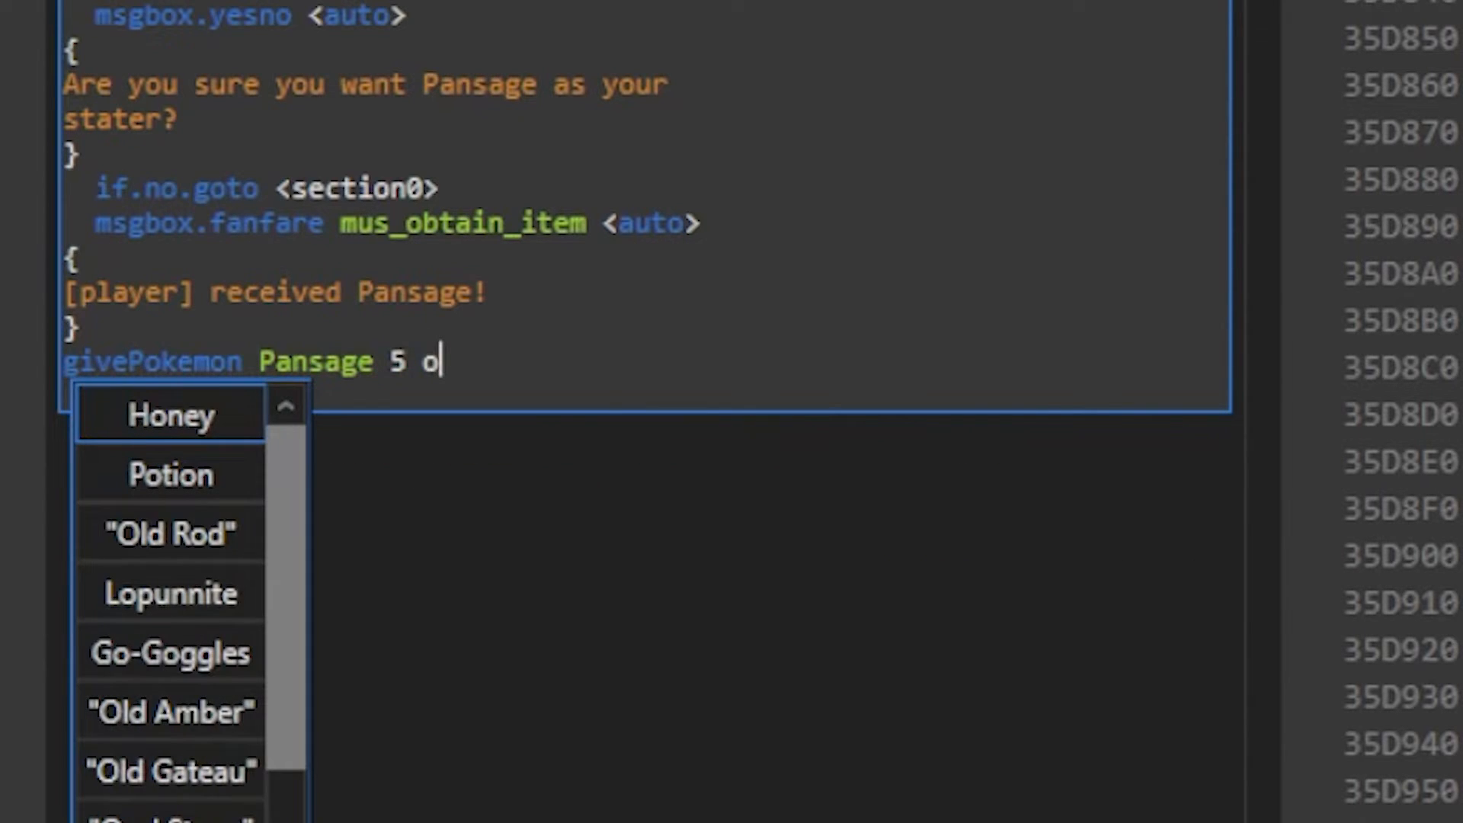
type("ran")
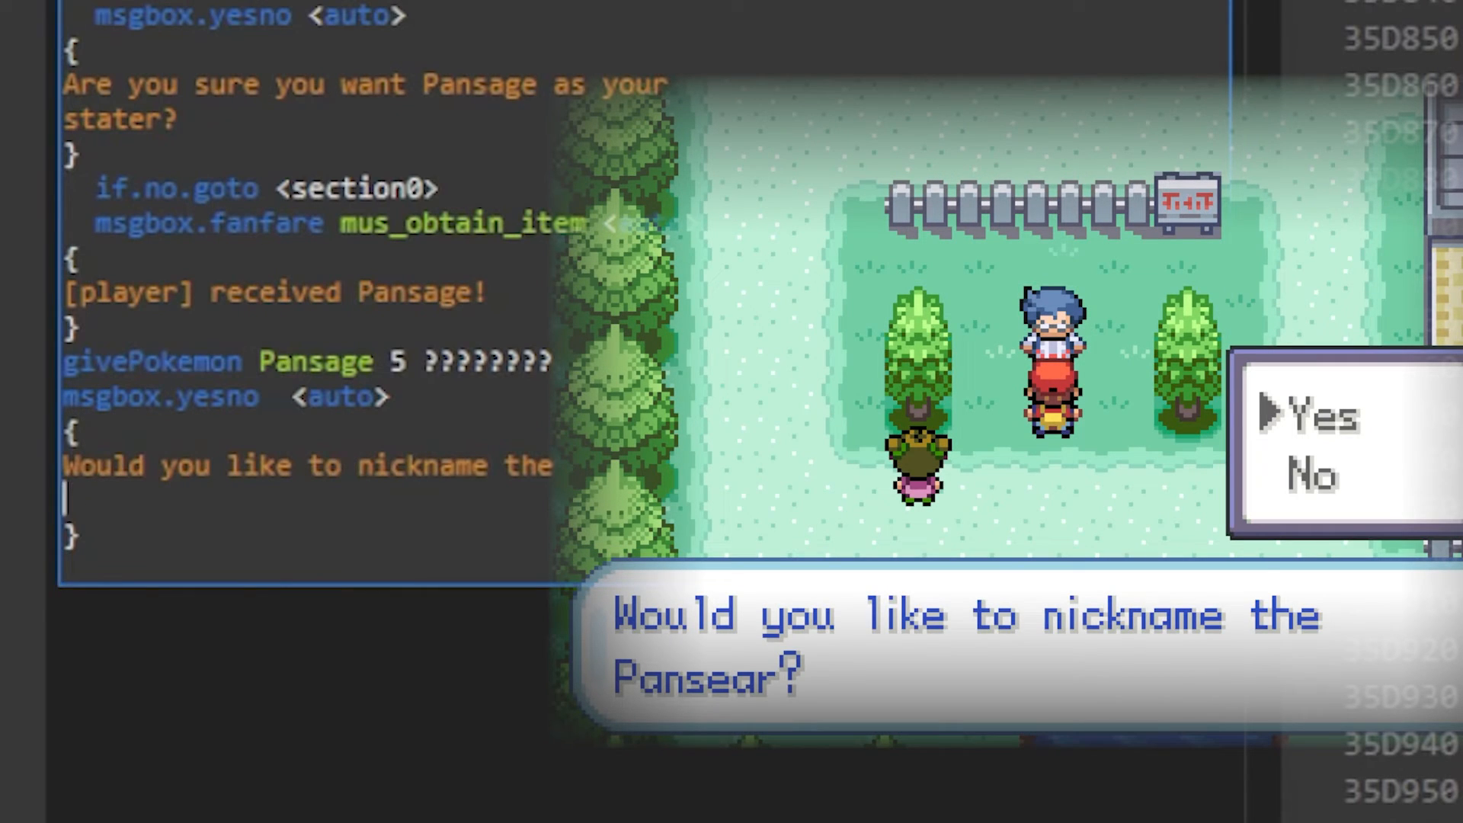
After the nickname yes/no, branch if.yes.goto <section4> and if.no.goto <section5>, starting section5.
type("if.yes.goto")
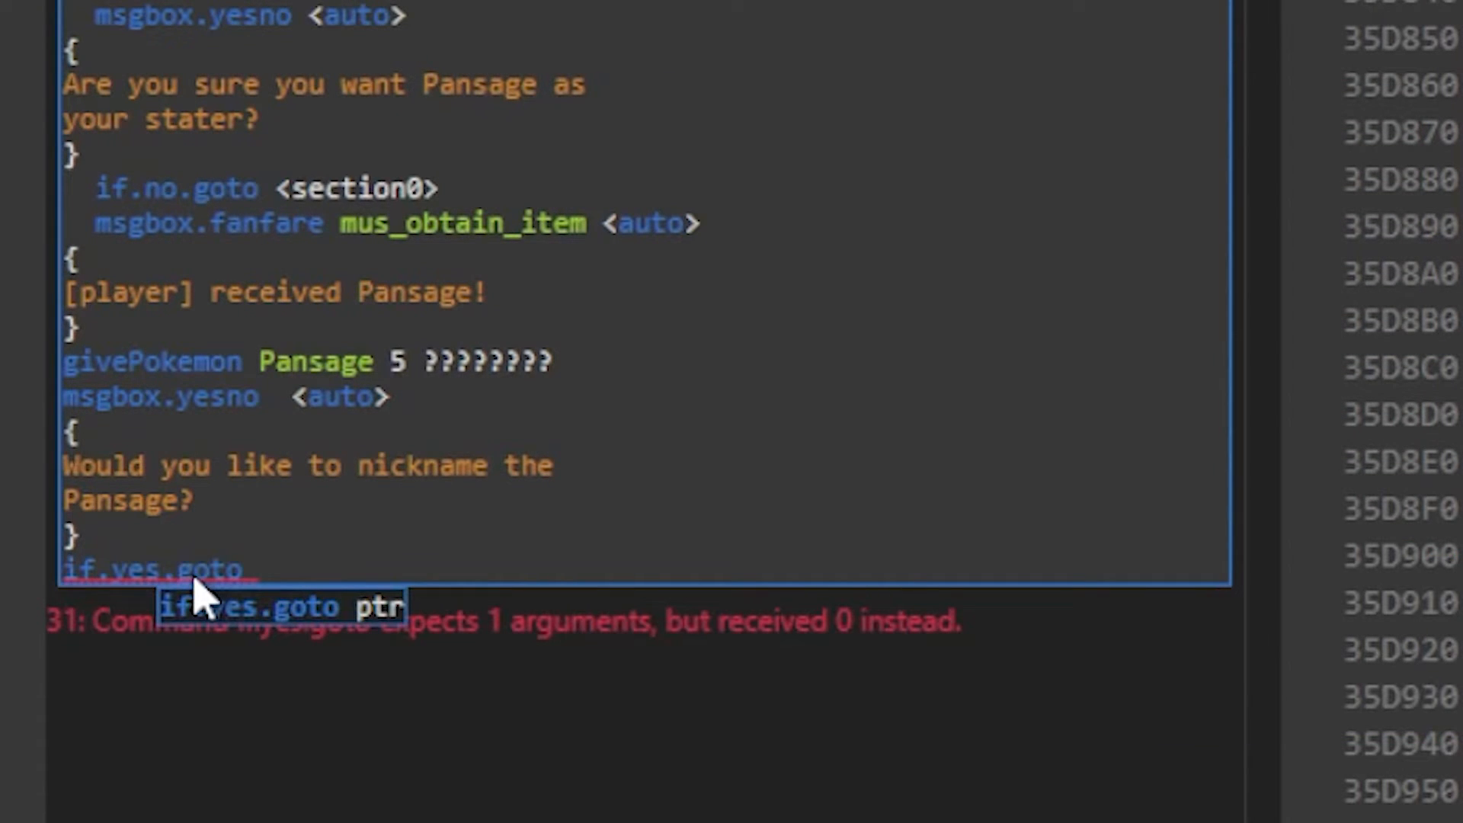
type("<section")
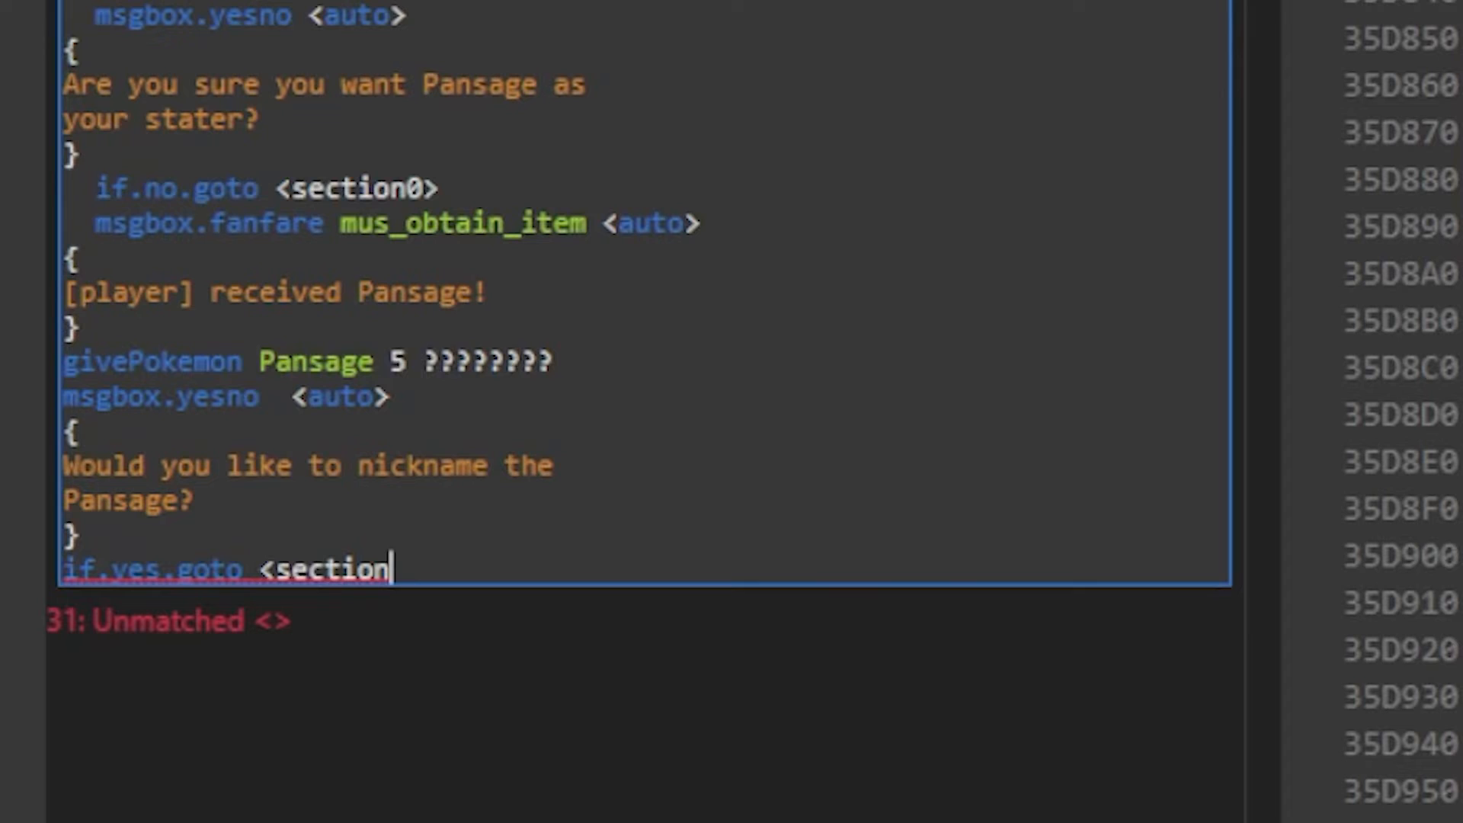
type("4>")
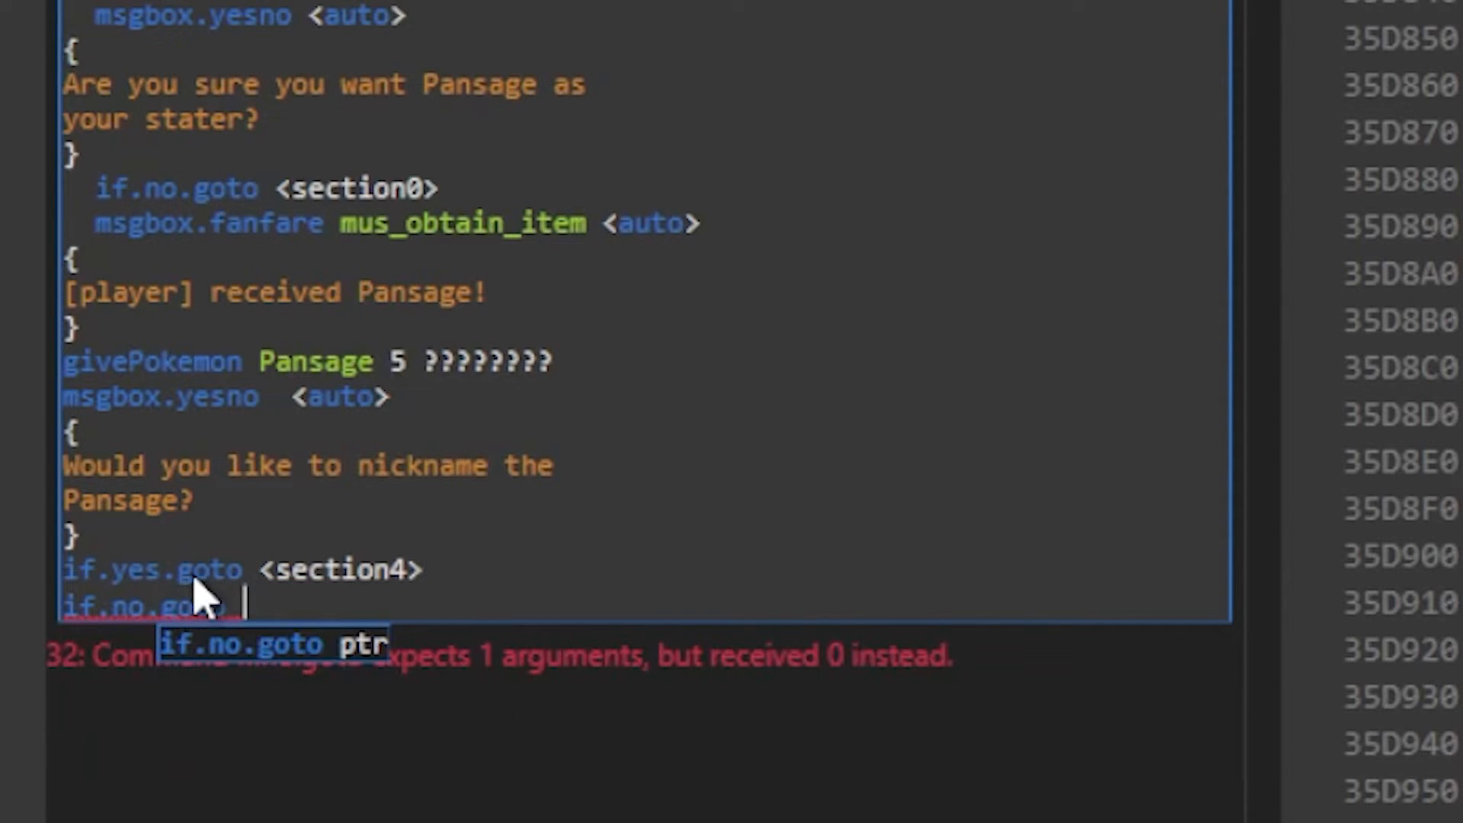
type("<section5>")
type("section5:")
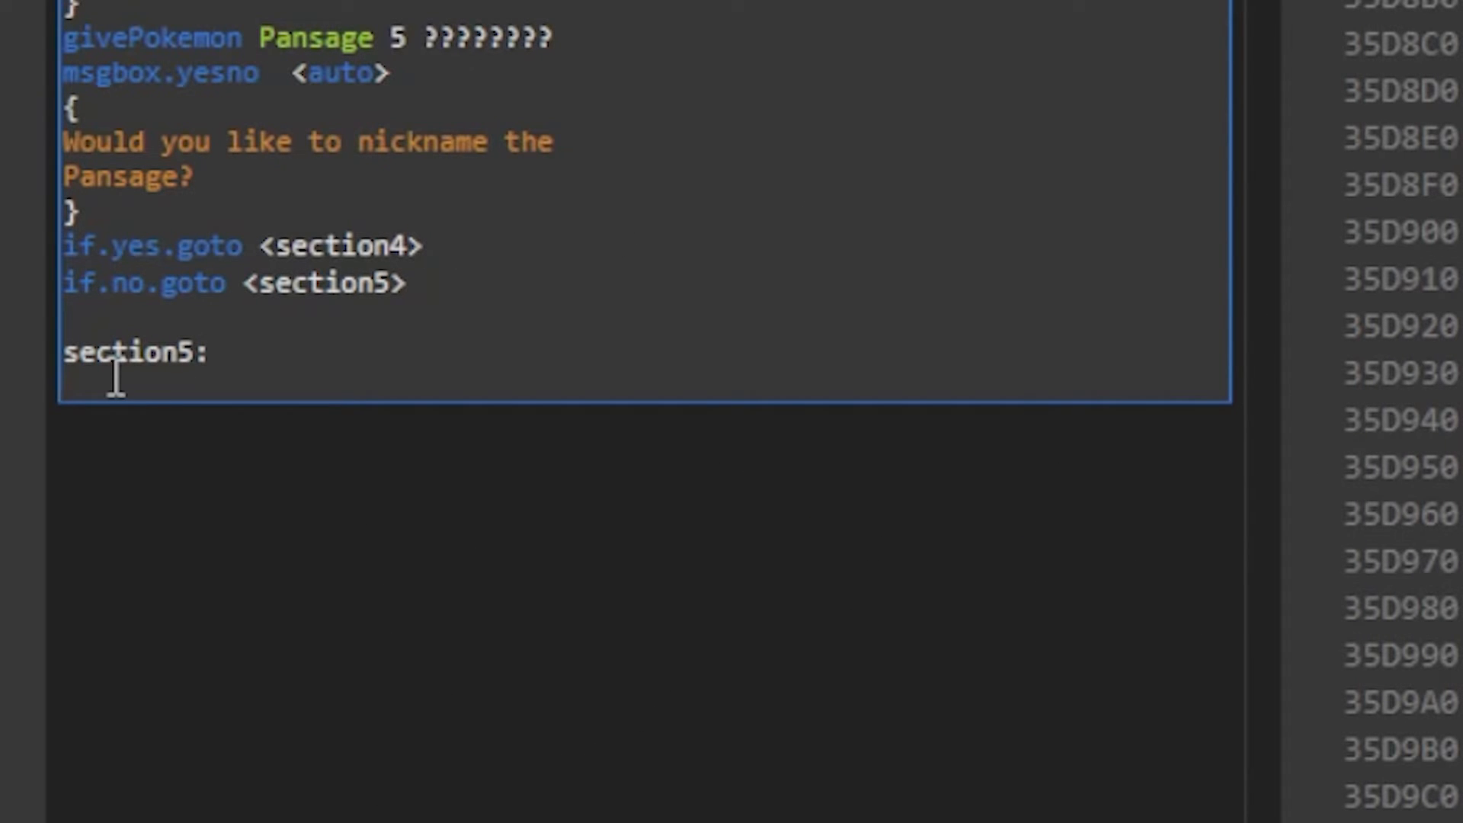
In section5 add bufferPokemon Pansage, countPokemon, subvar varResult 1 and copyvar varResult.
type("bufferPokemon buffer1")
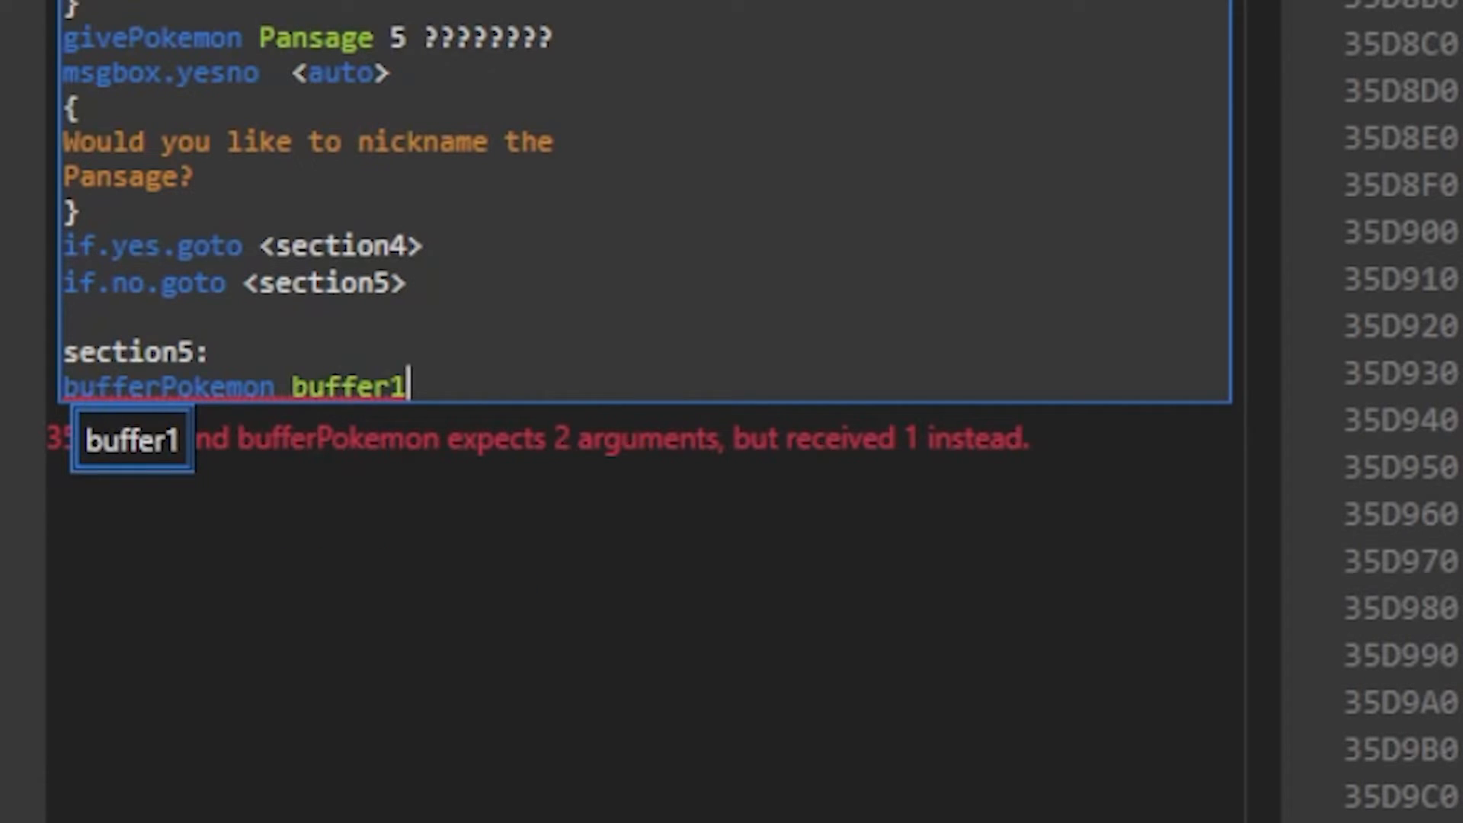
type("Pansage")
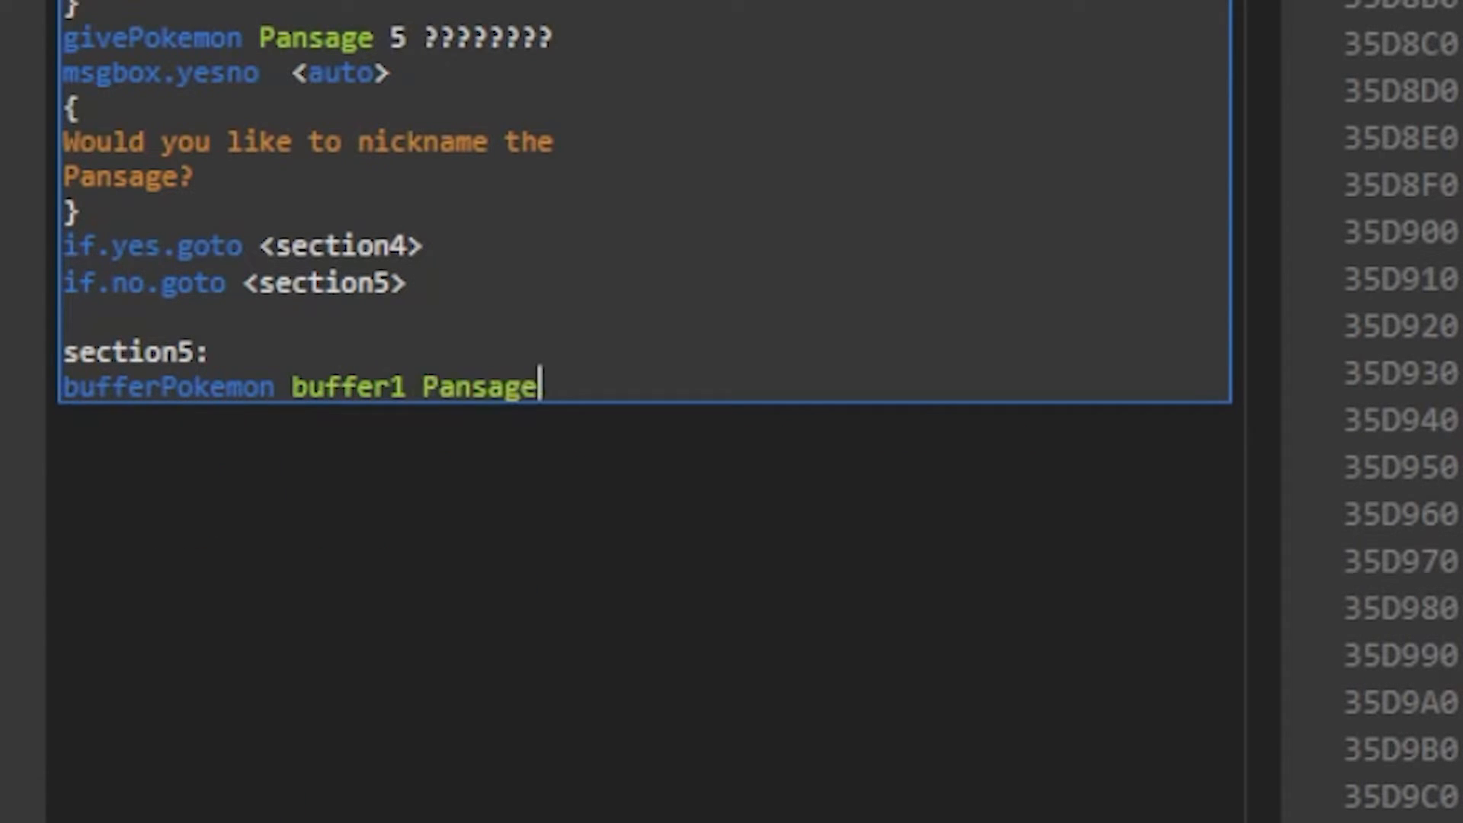
type("countpo")
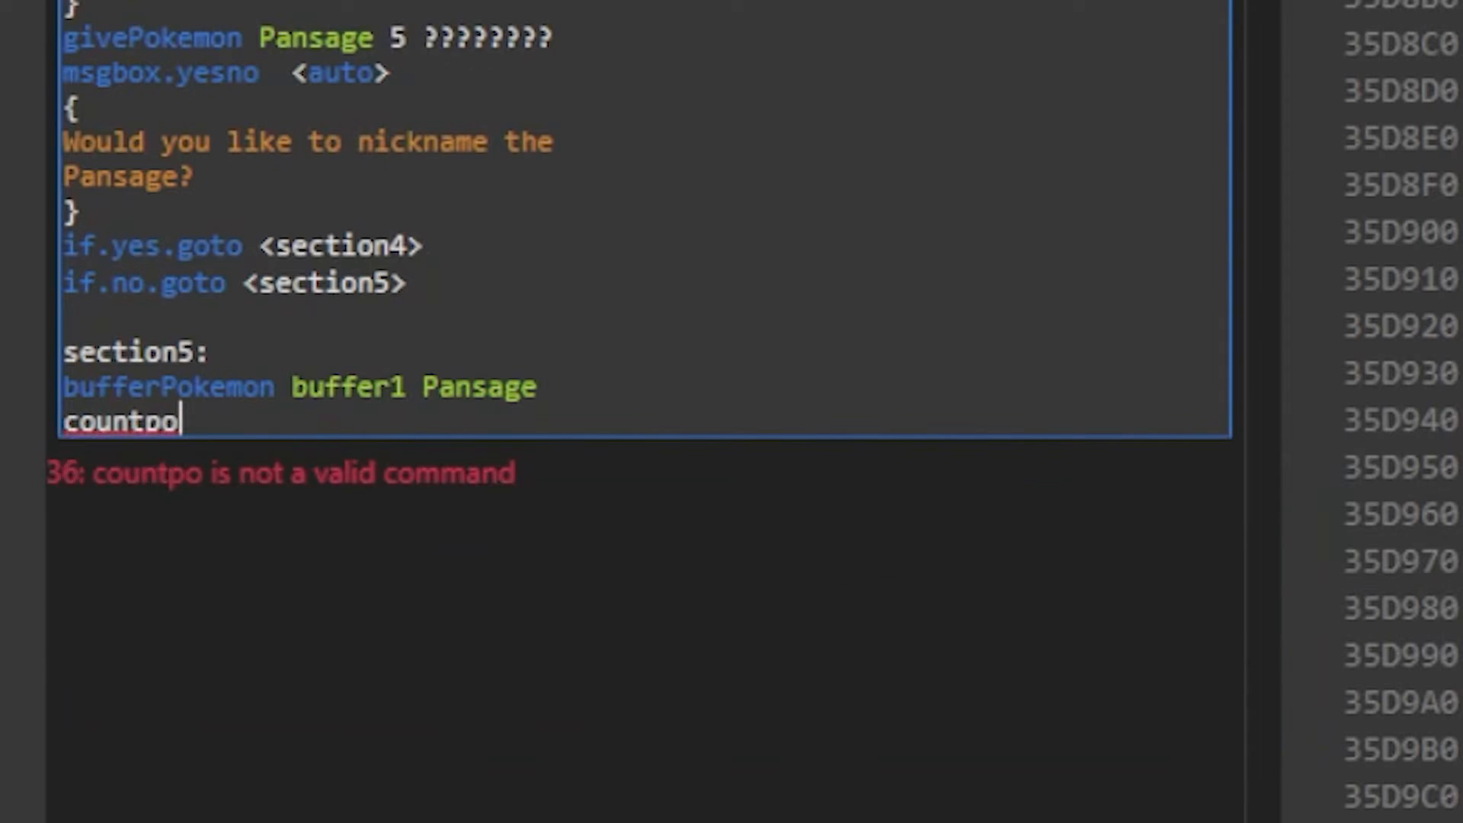
type("kemon")
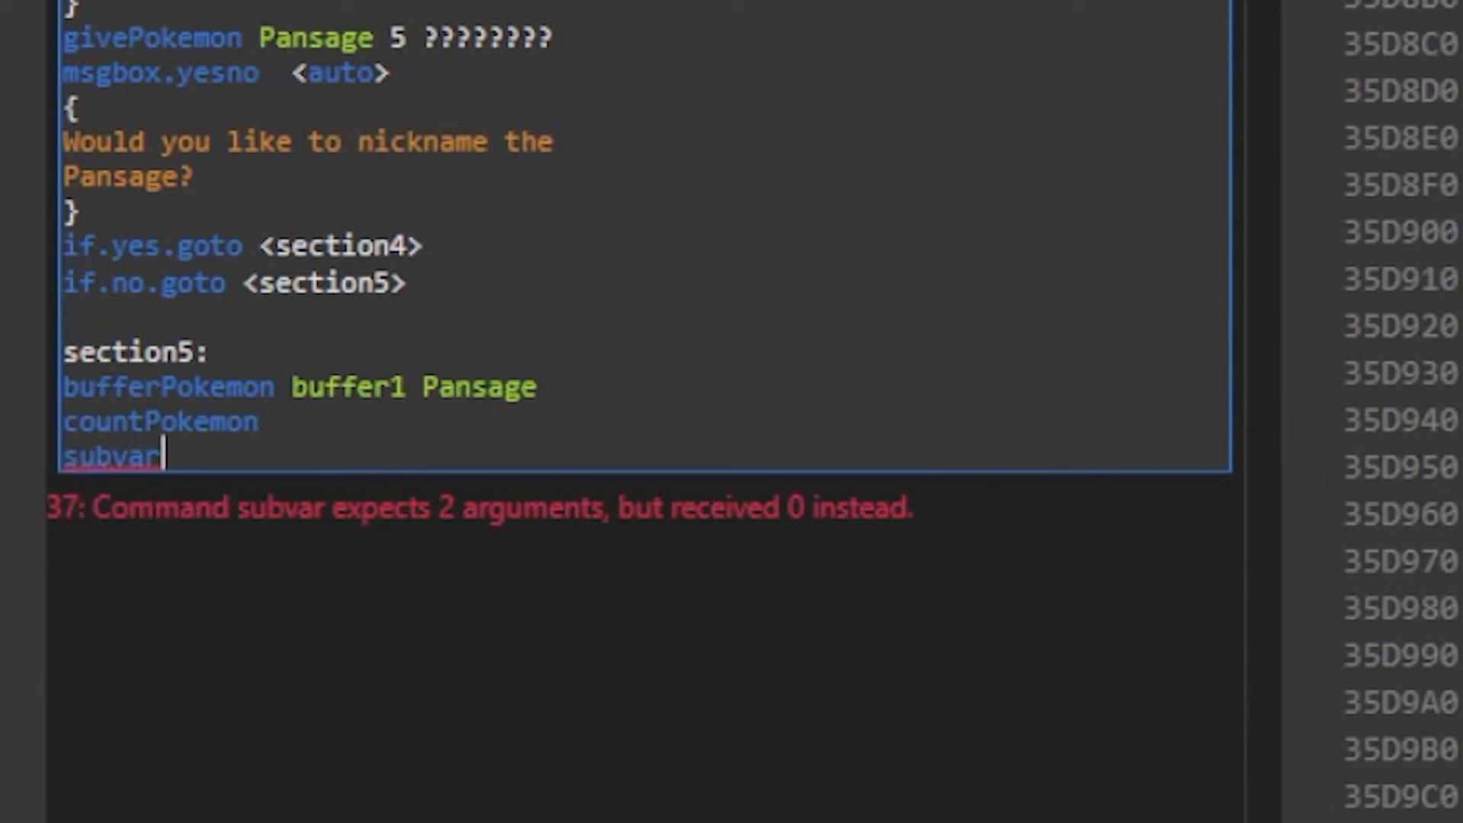
type("varResult 1")
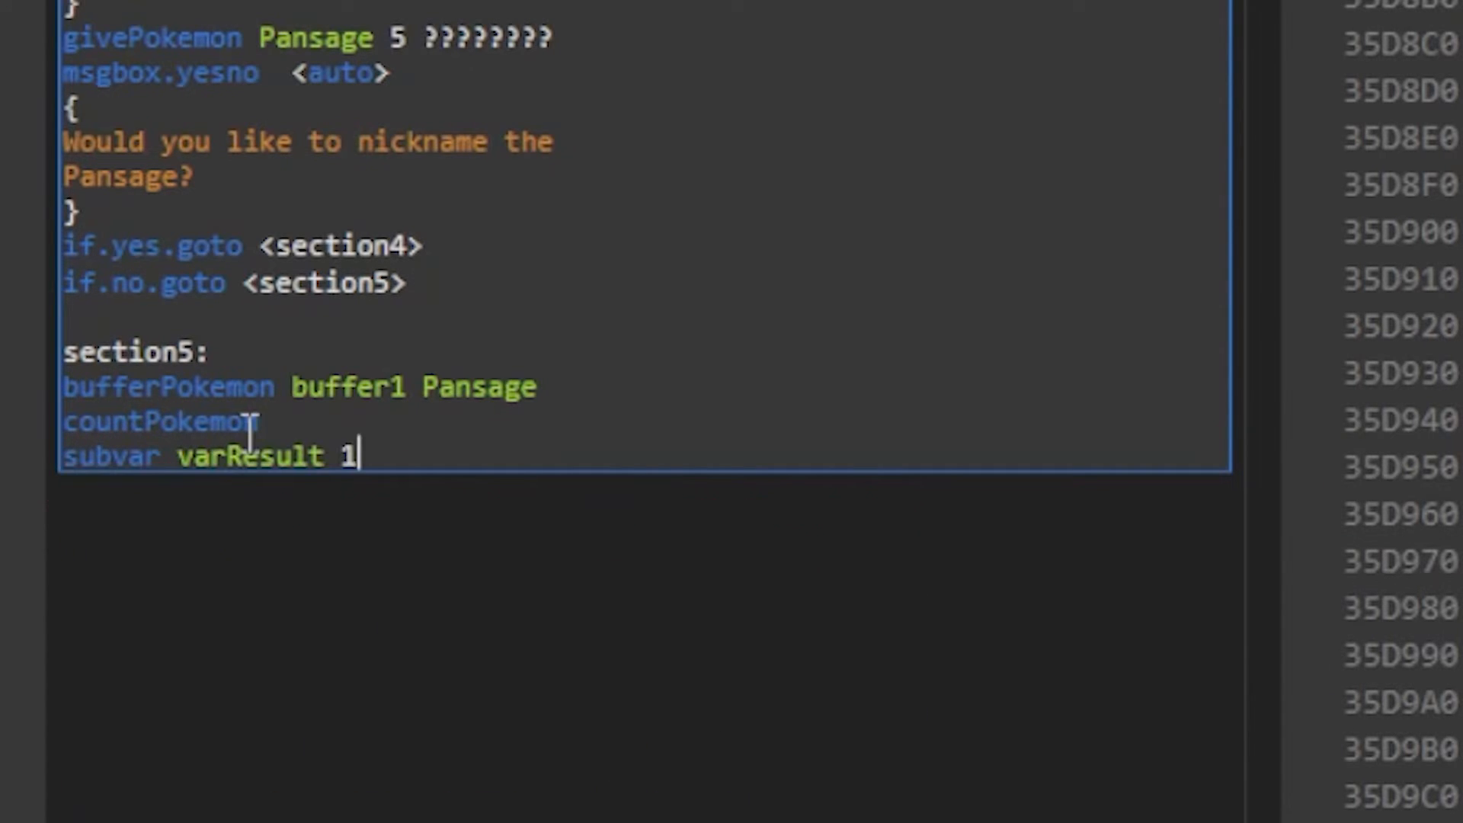
type("copyvar var4")
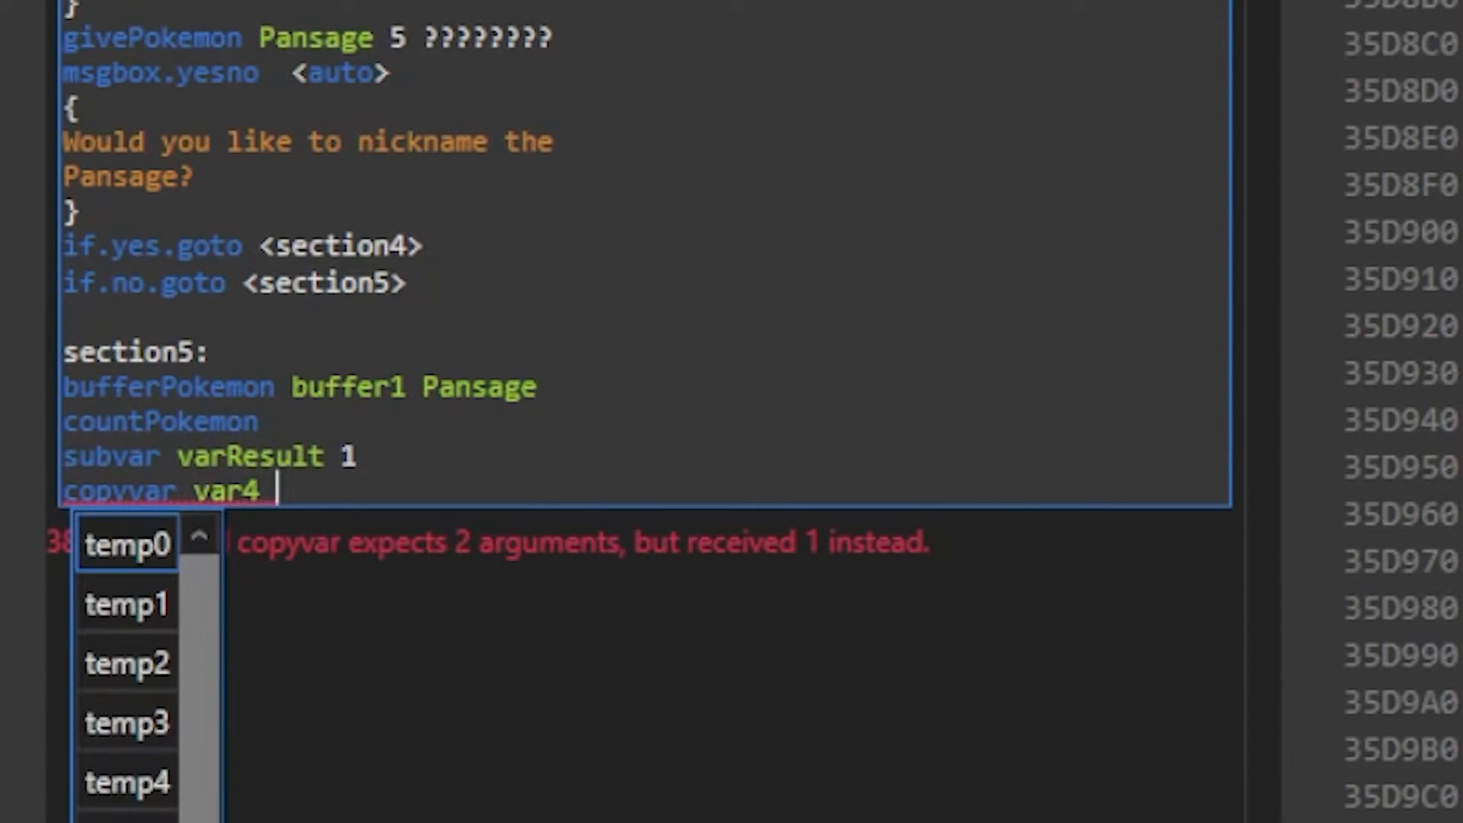
type("varResult")
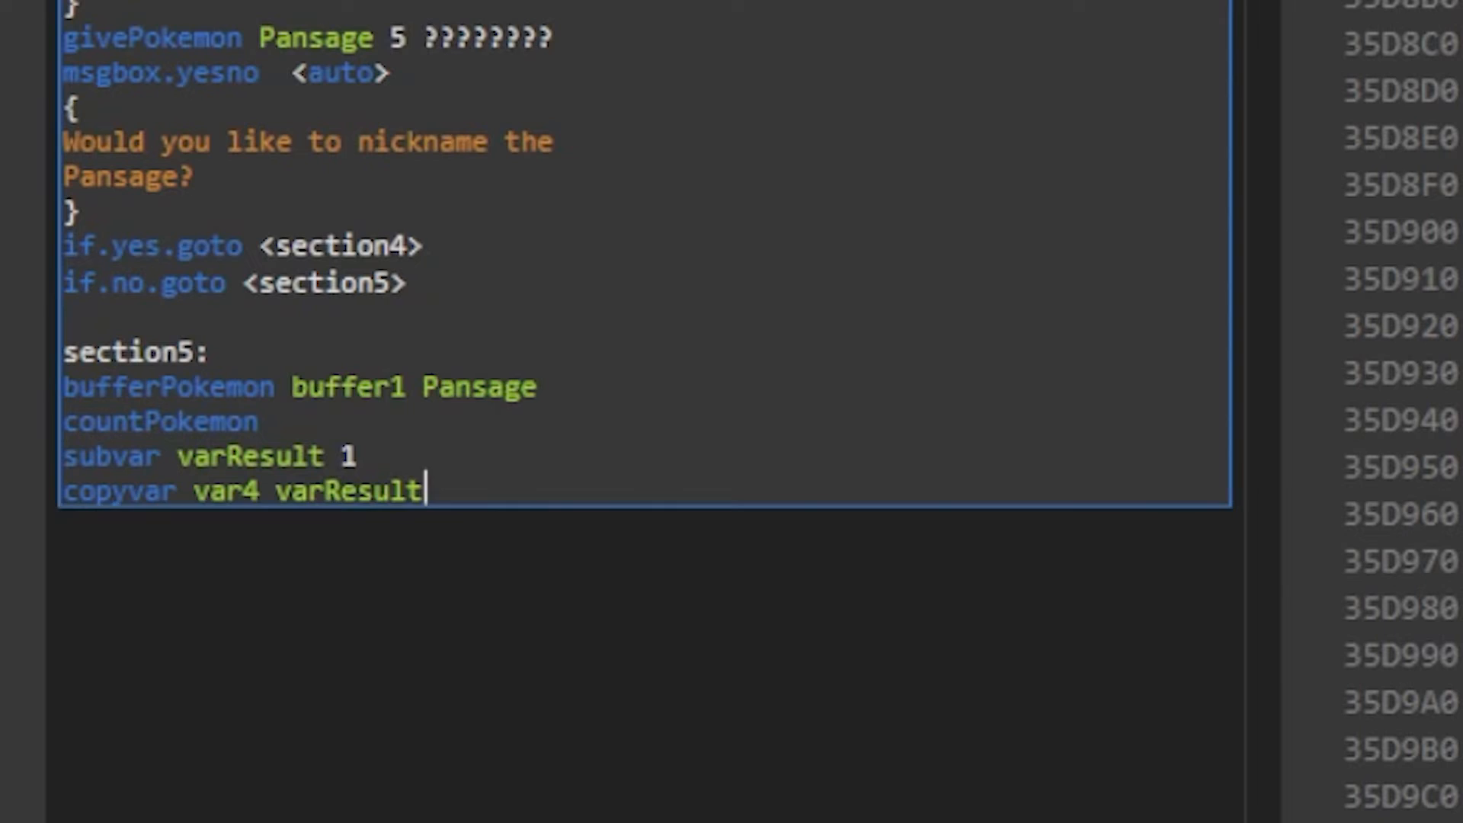
Add fadescreen ToBlack, special ChangePokemonNickname, waitstate, goto <section4> and the section4 label.
type("fadescreen ToBlack")
type("special chan")
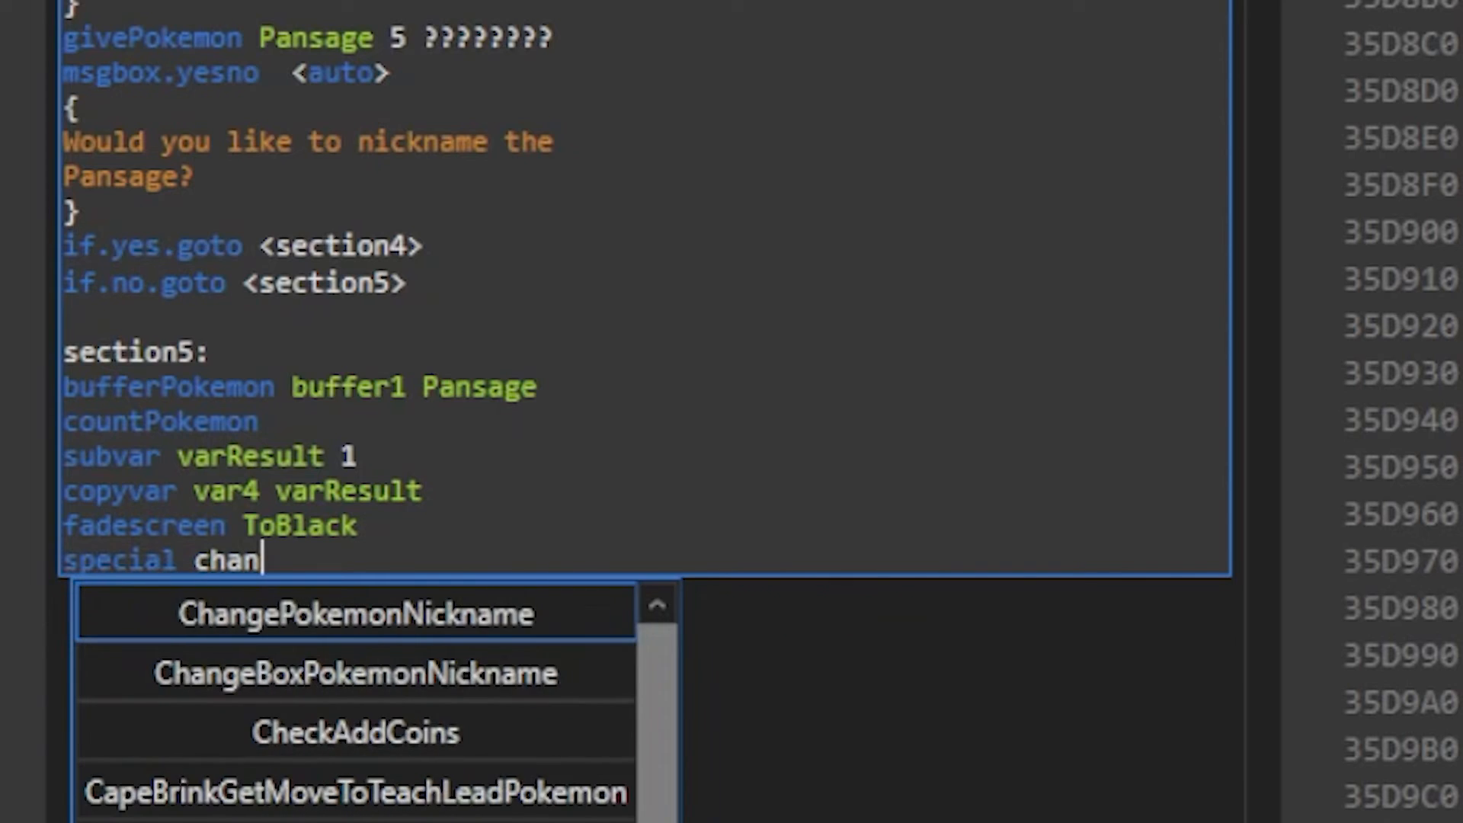
left_click(355, 613)
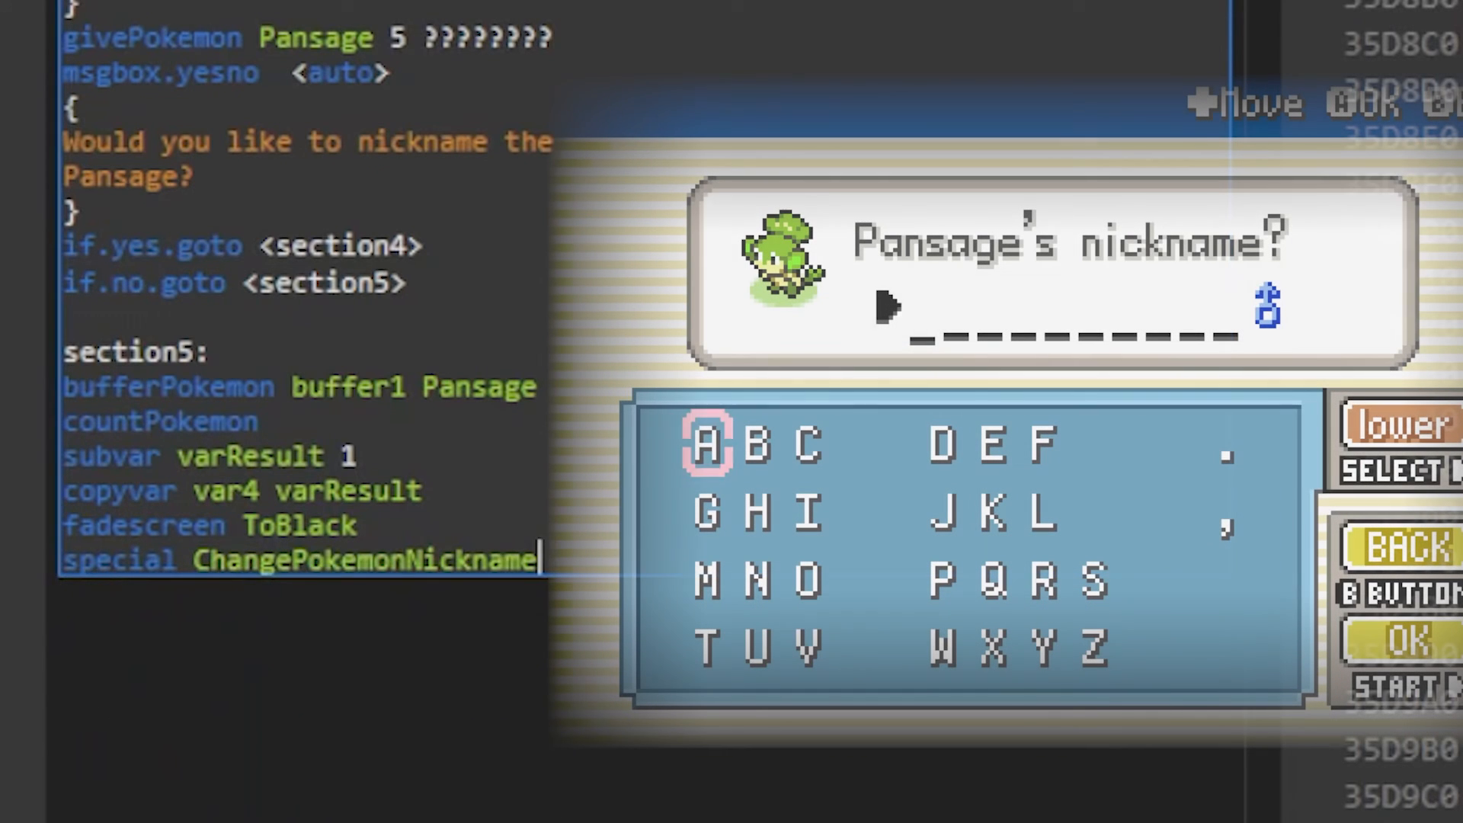
type("waitstate")
type("goto <")
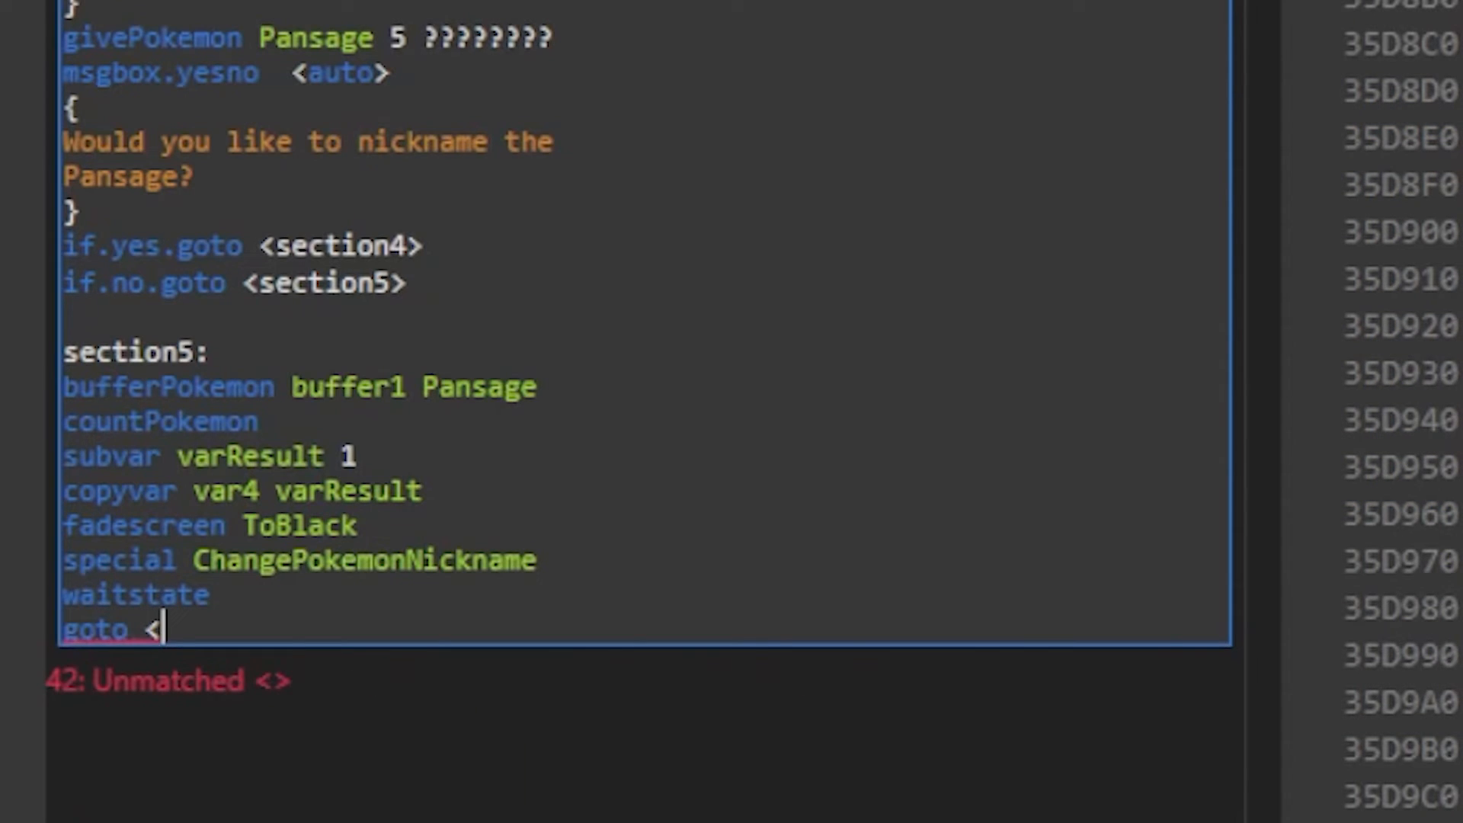
type("section4")
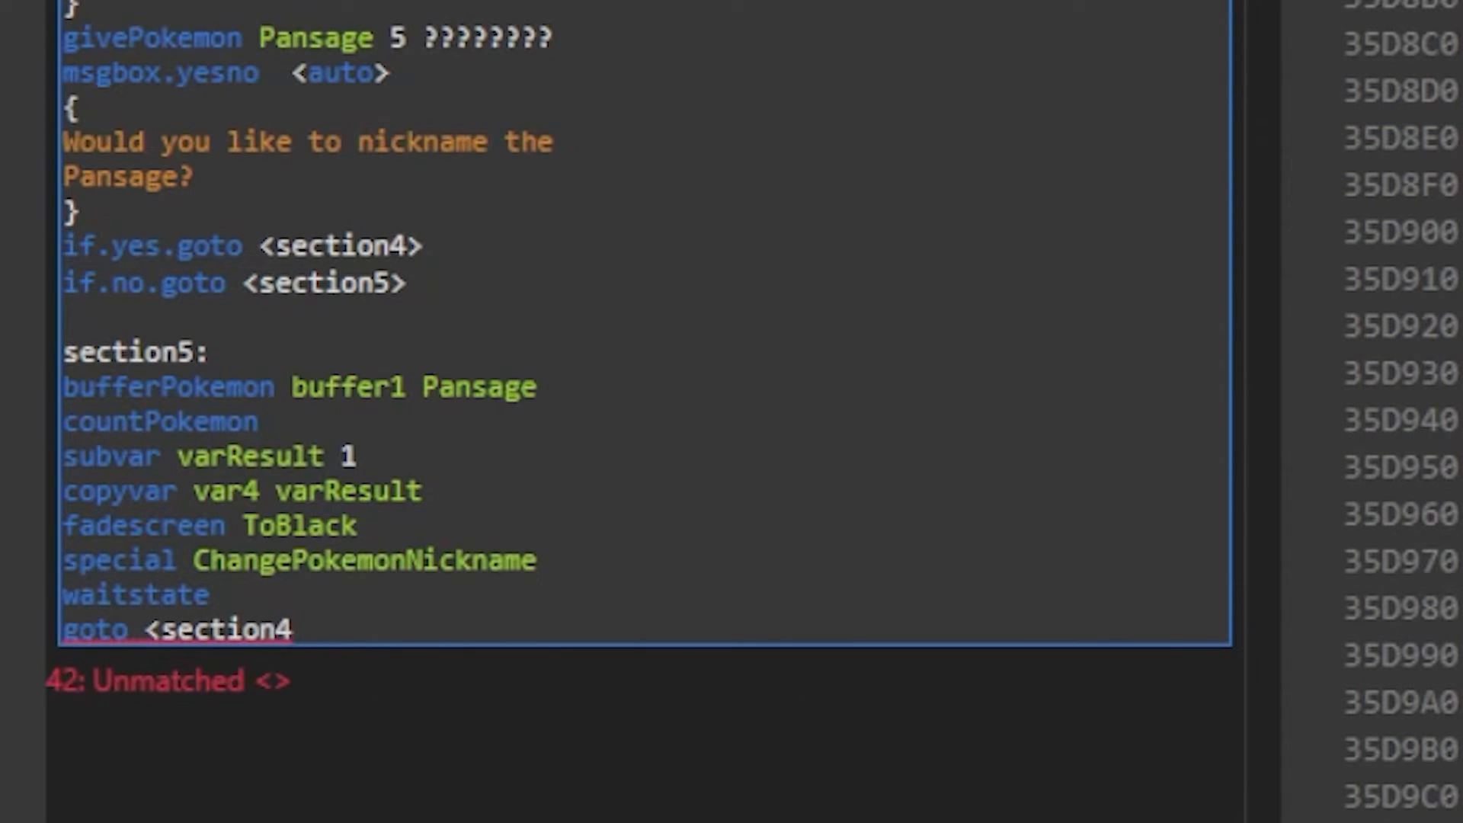
type(">")
type("sectino4:")
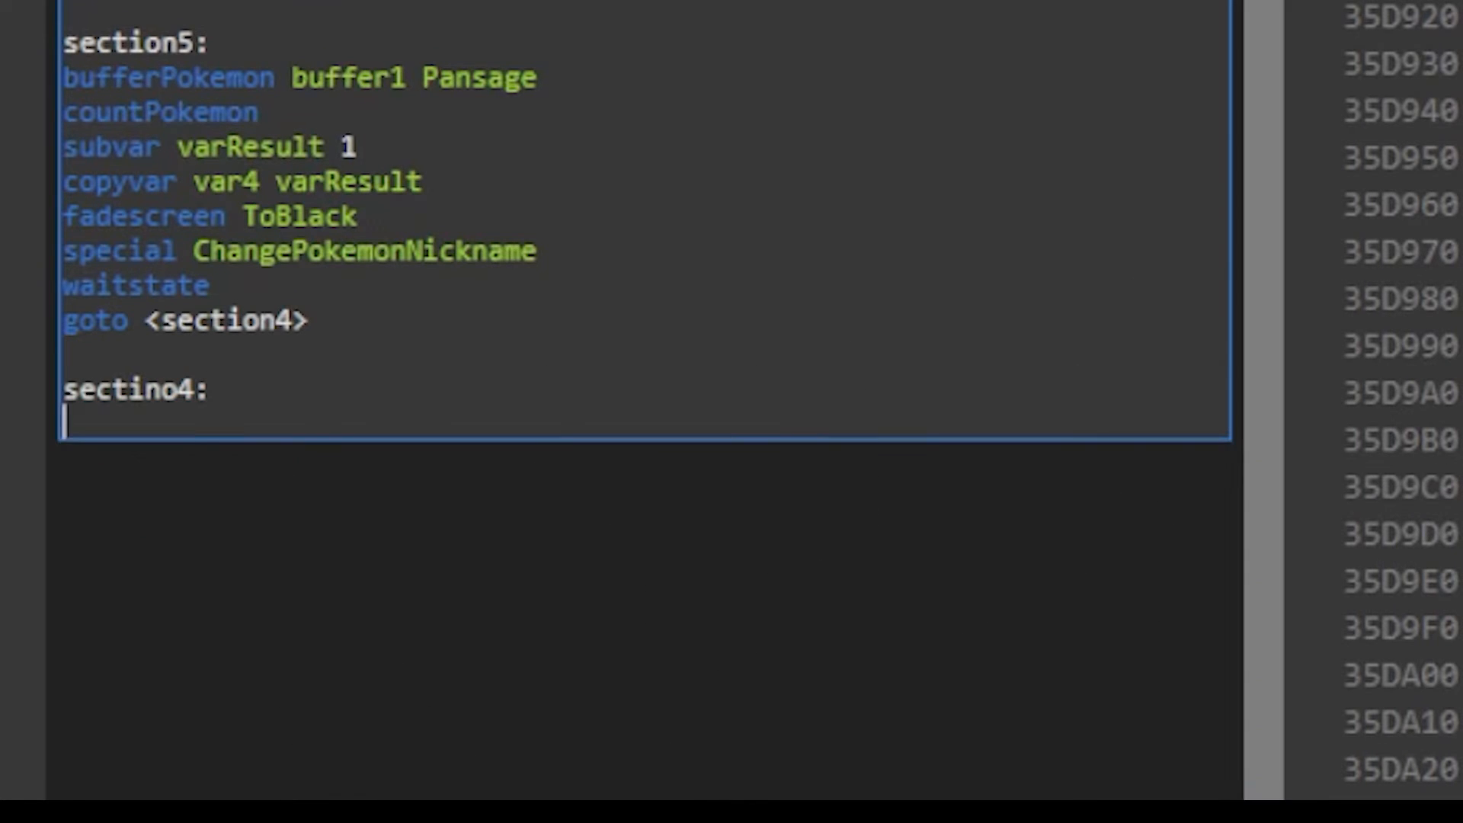
Add setflag 0x828 and setflag 0x0021 under the section4 label.
type("setflag")
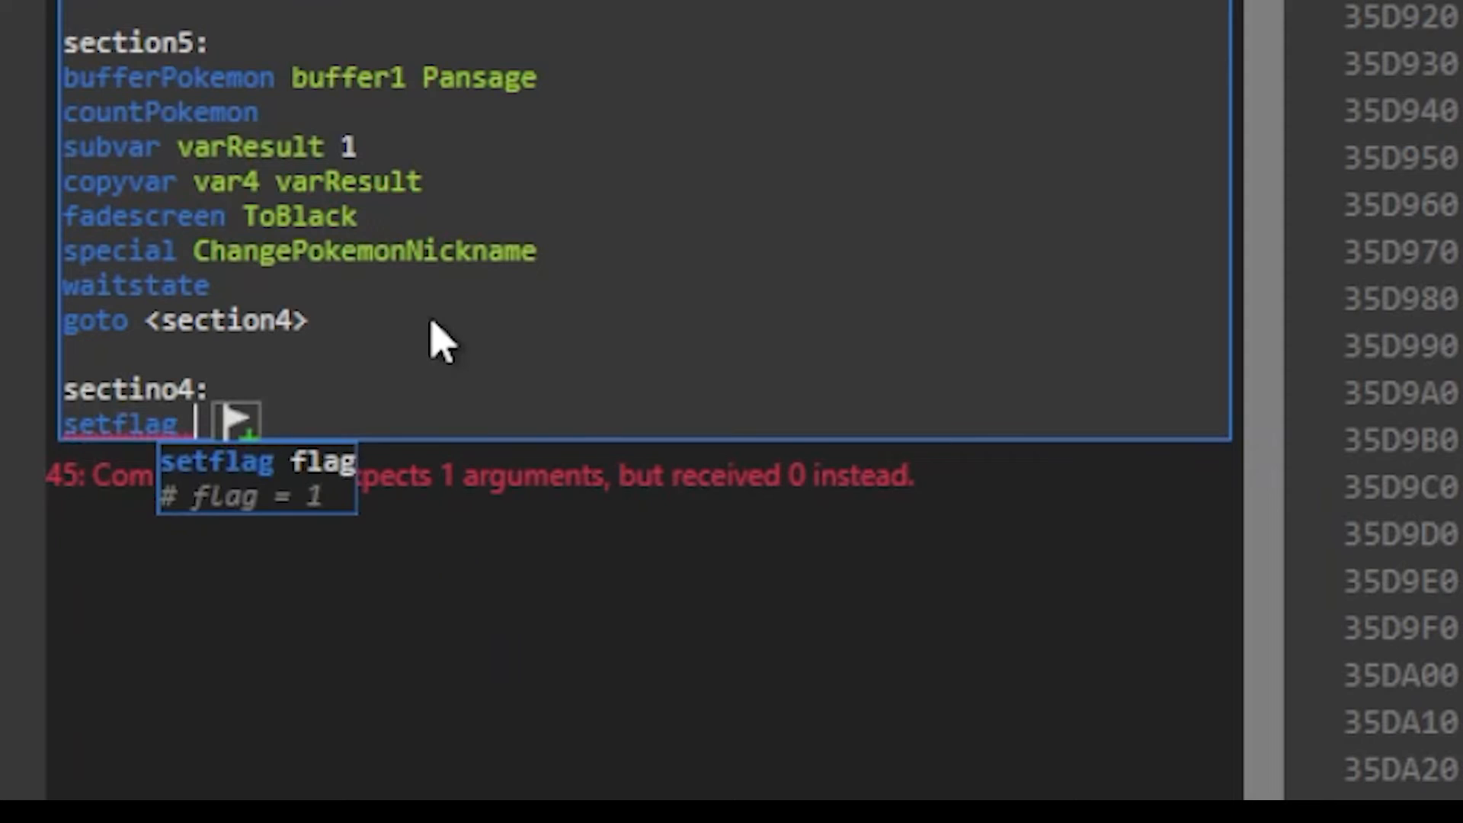
type("0x828")
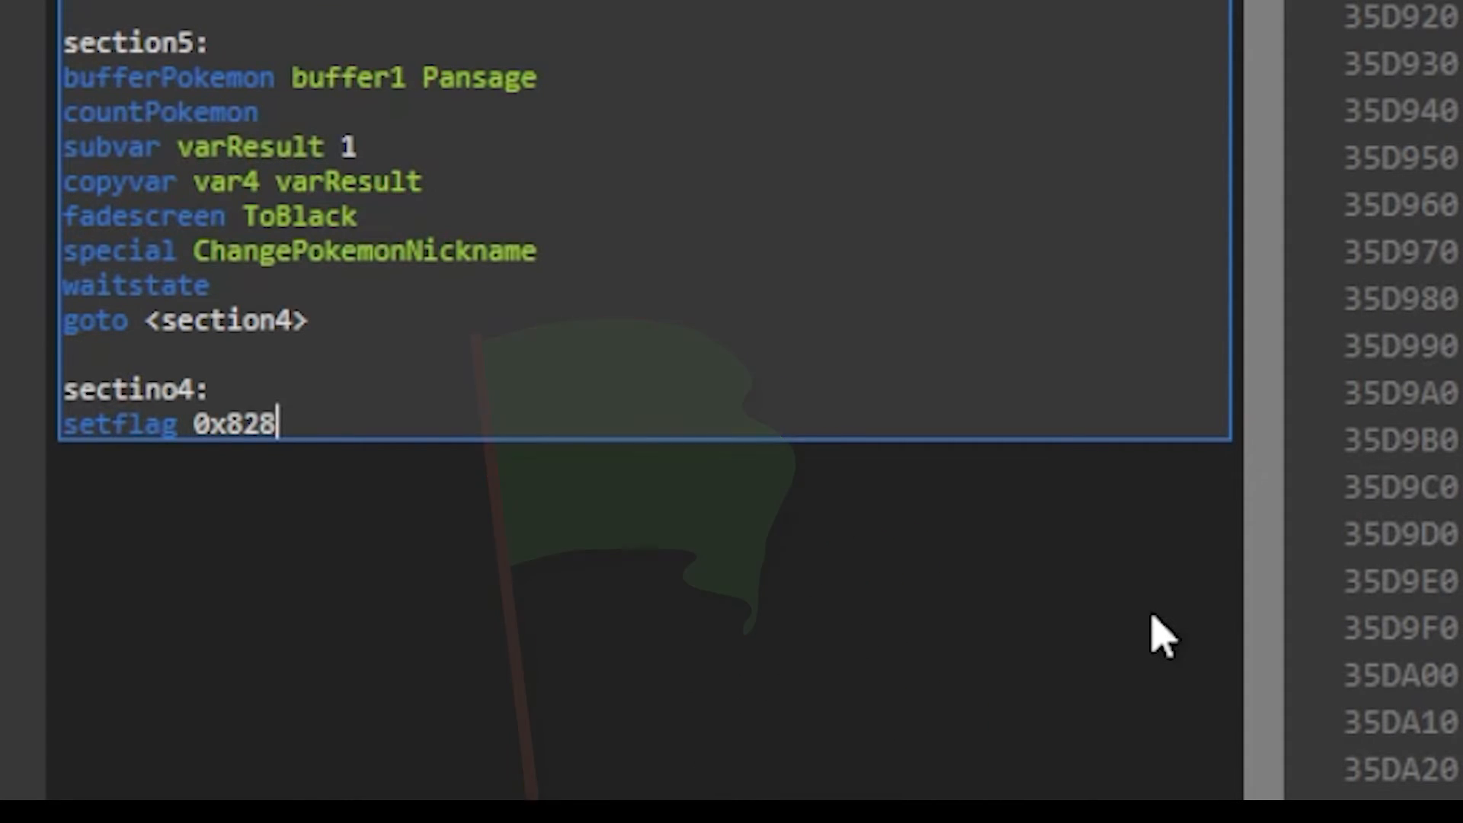
type("setflag")
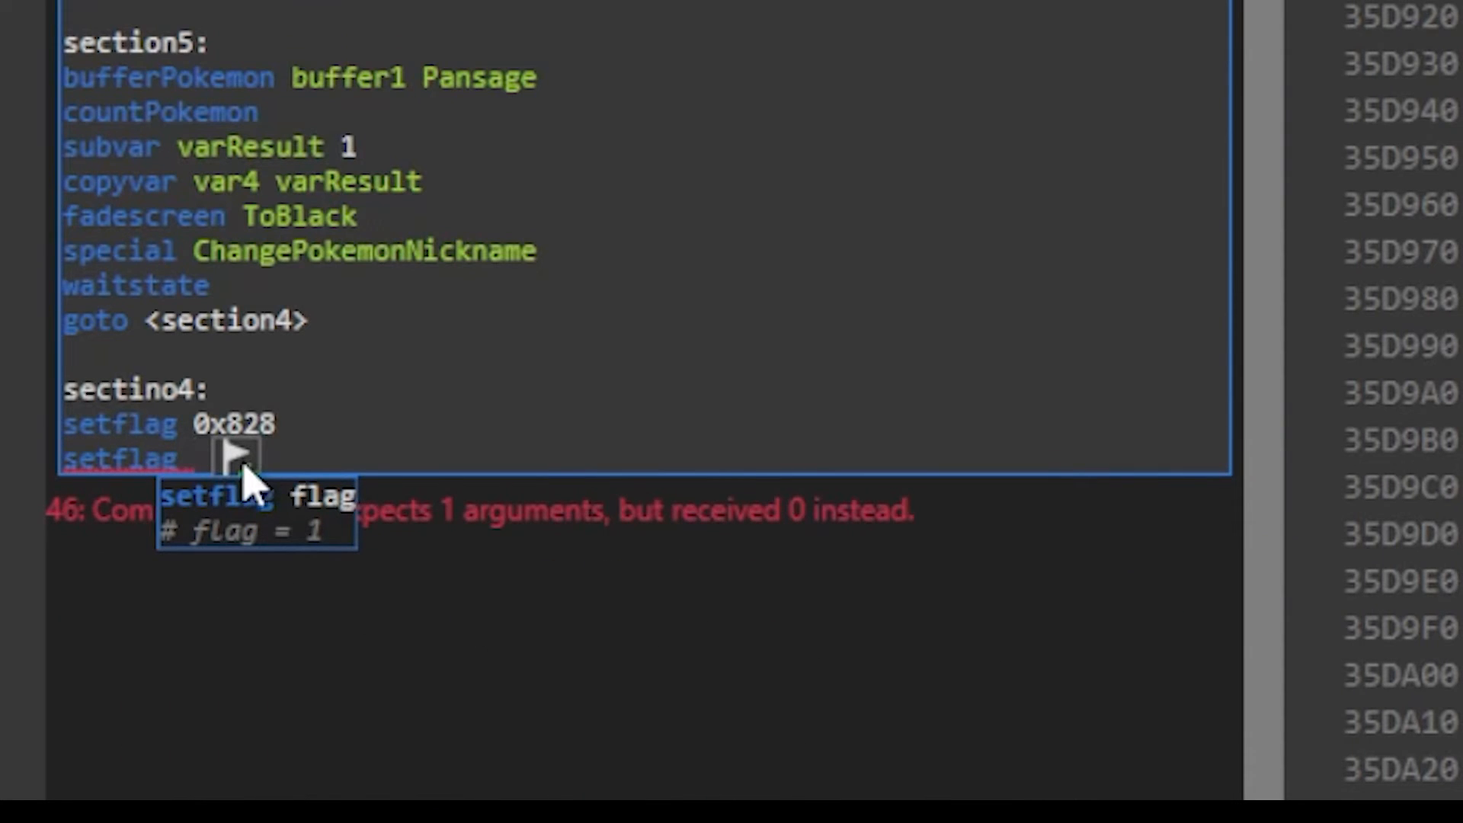
type("0x0021")
type("if.flag.set.goto")
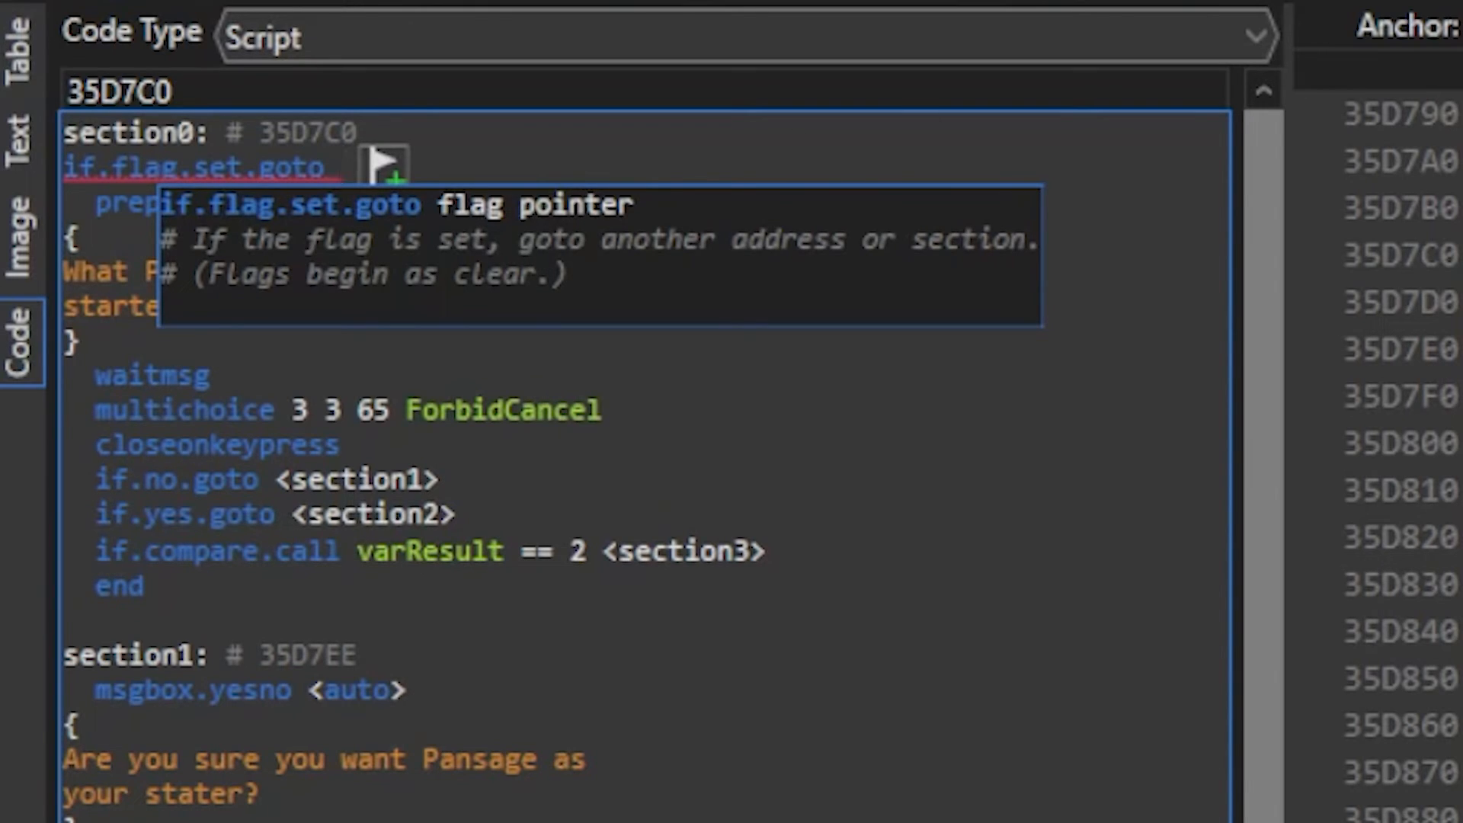
Enter flag 0x0021 as the if.flag.set.goto check at the top of section0.
type("0x00")
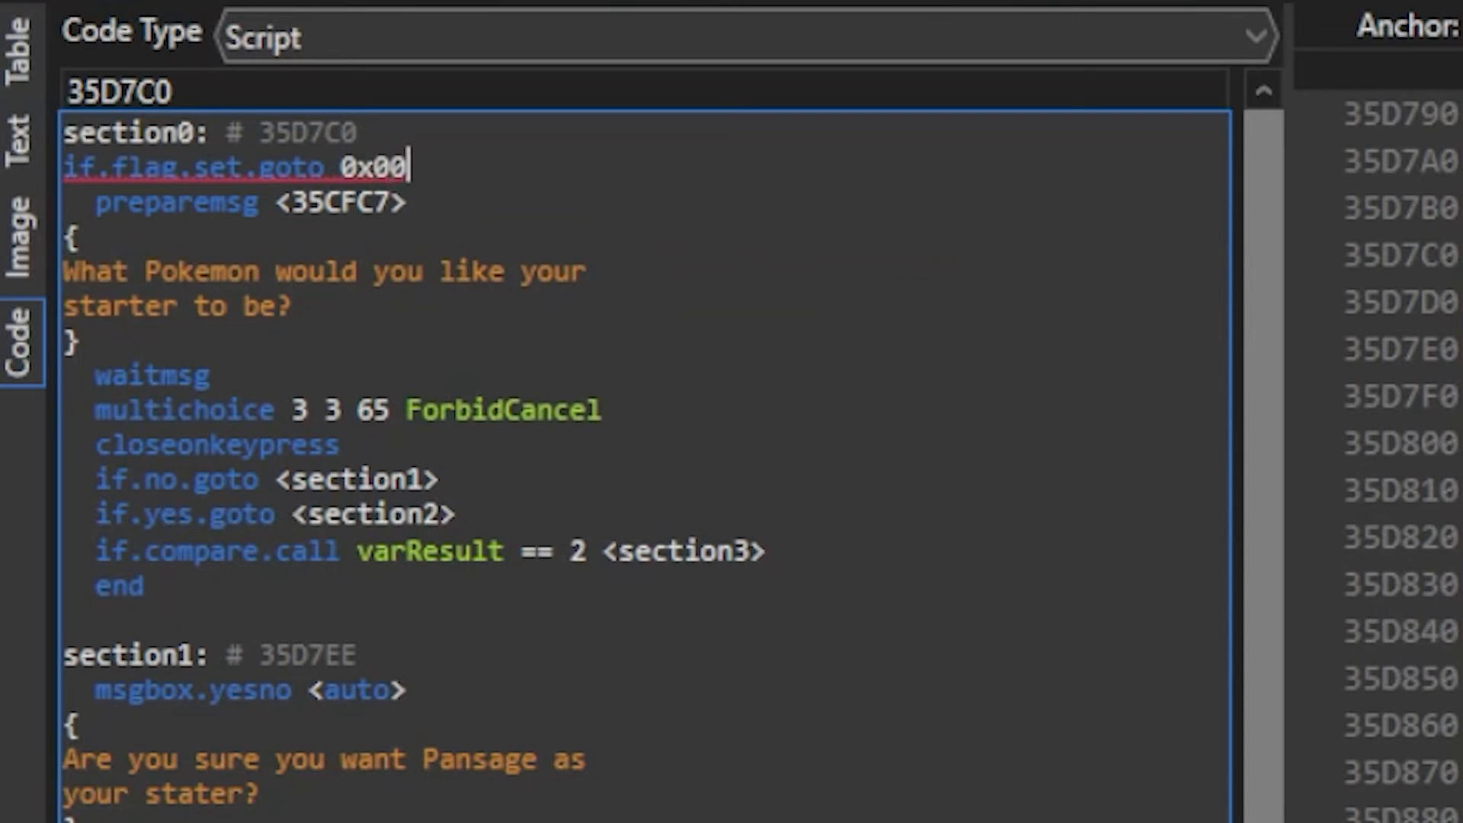
type("21")
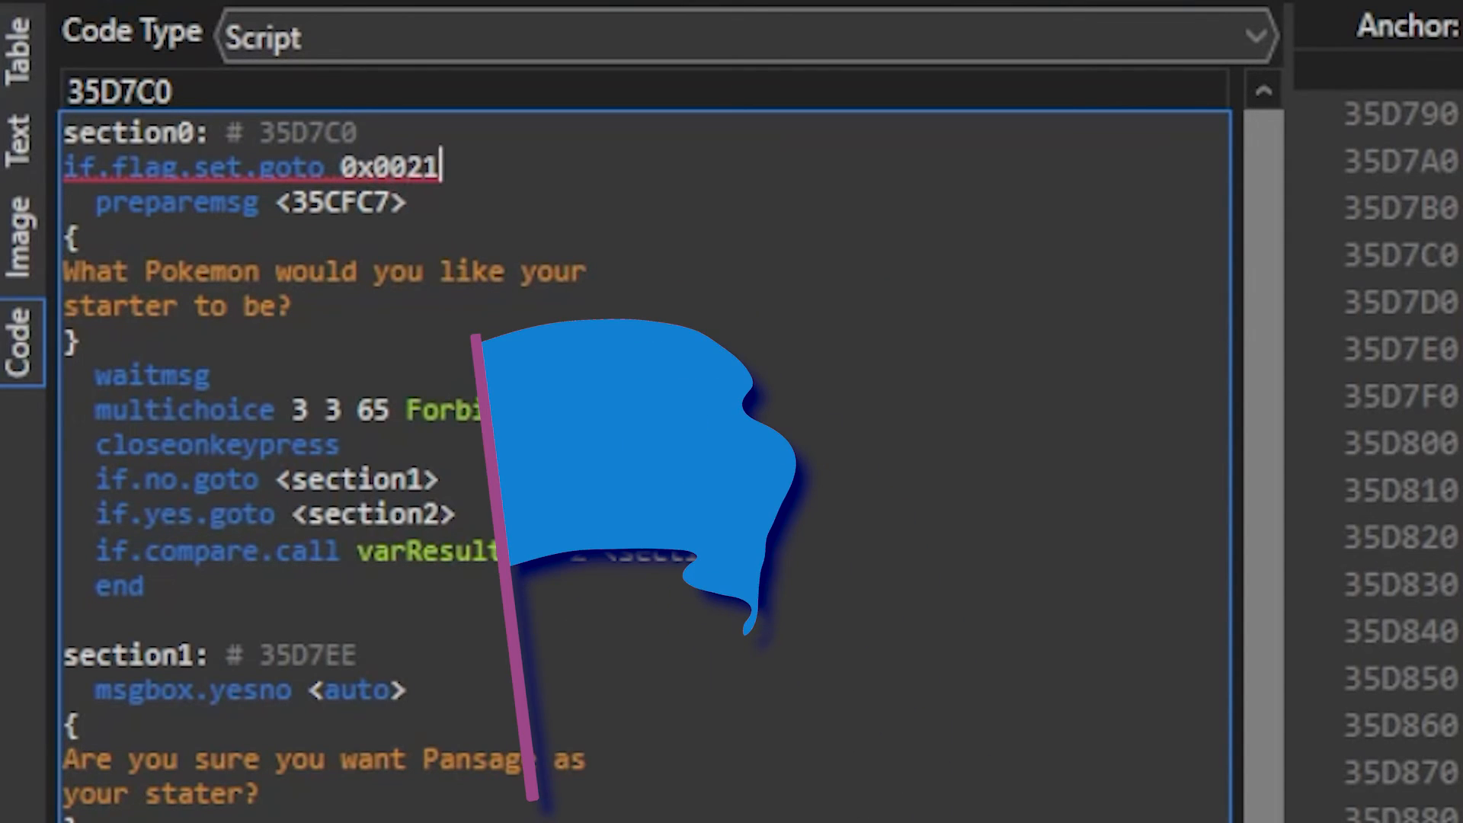